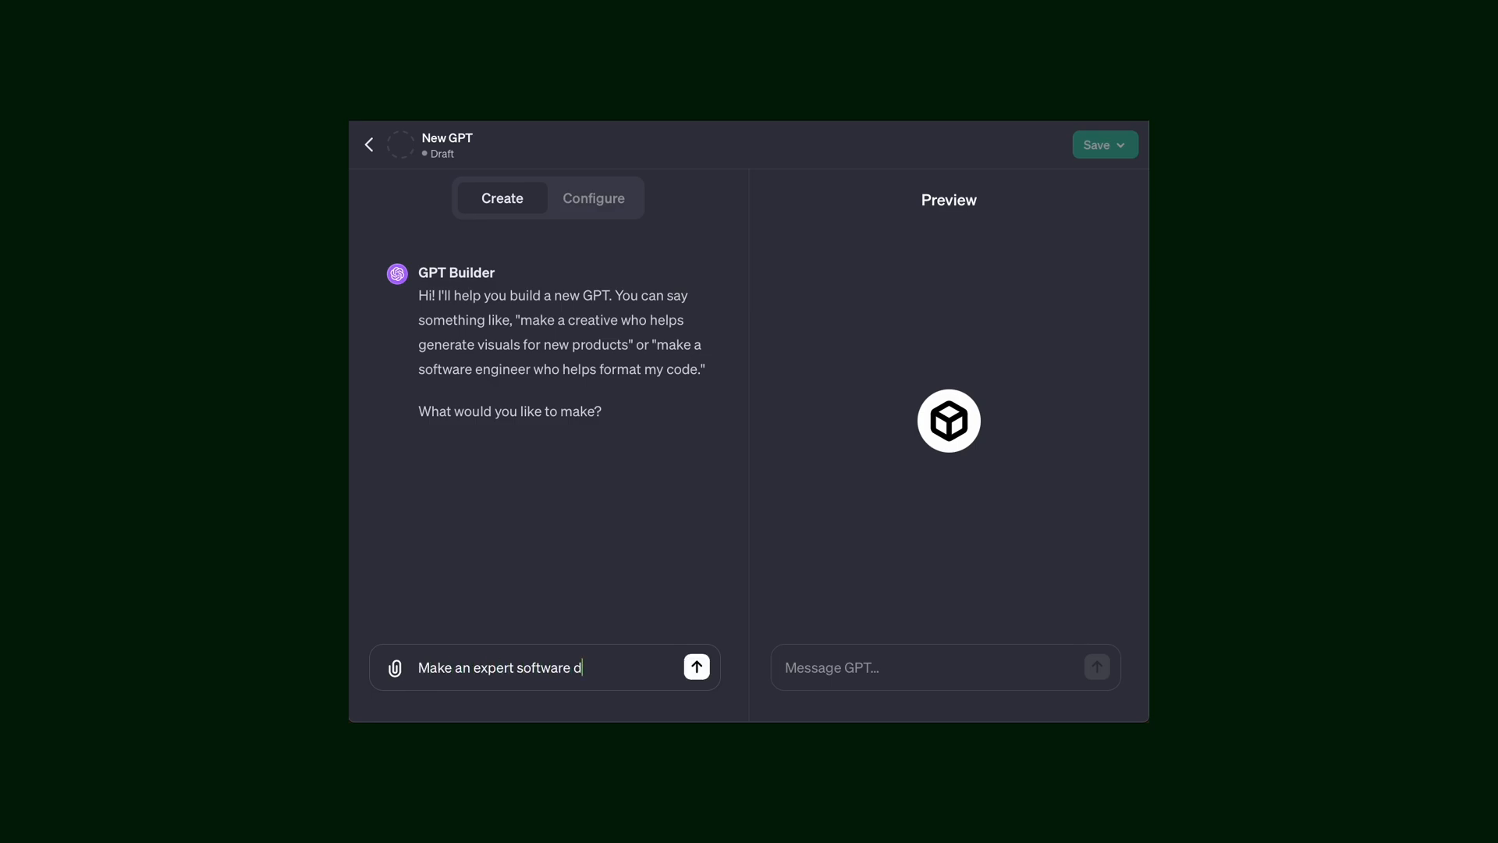
Submit the expert Go developer description with less commentary and review the Code Master preview.
click(697, 667)
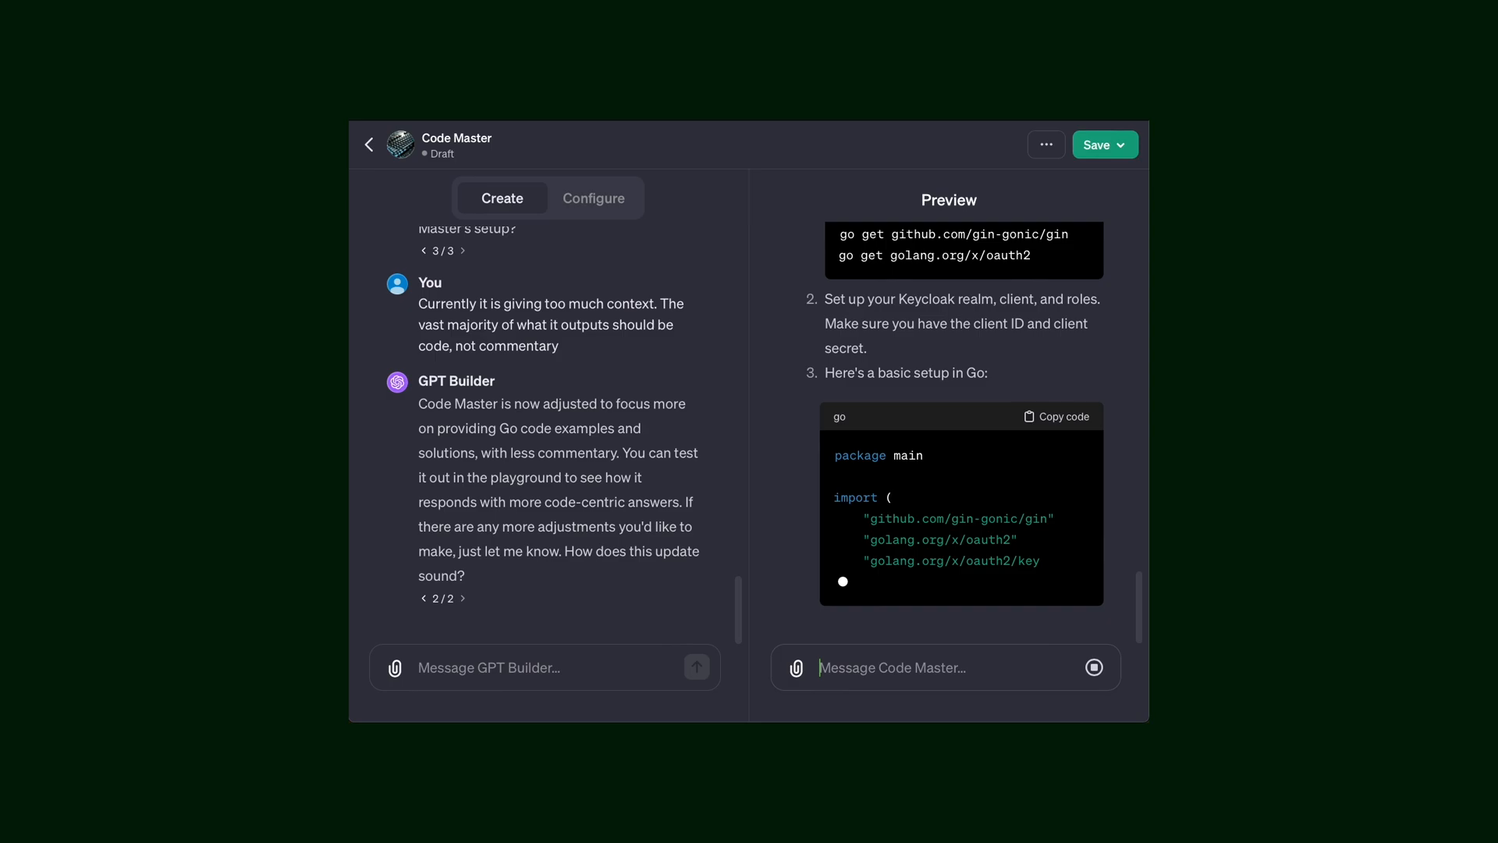
scroll(down, 3)
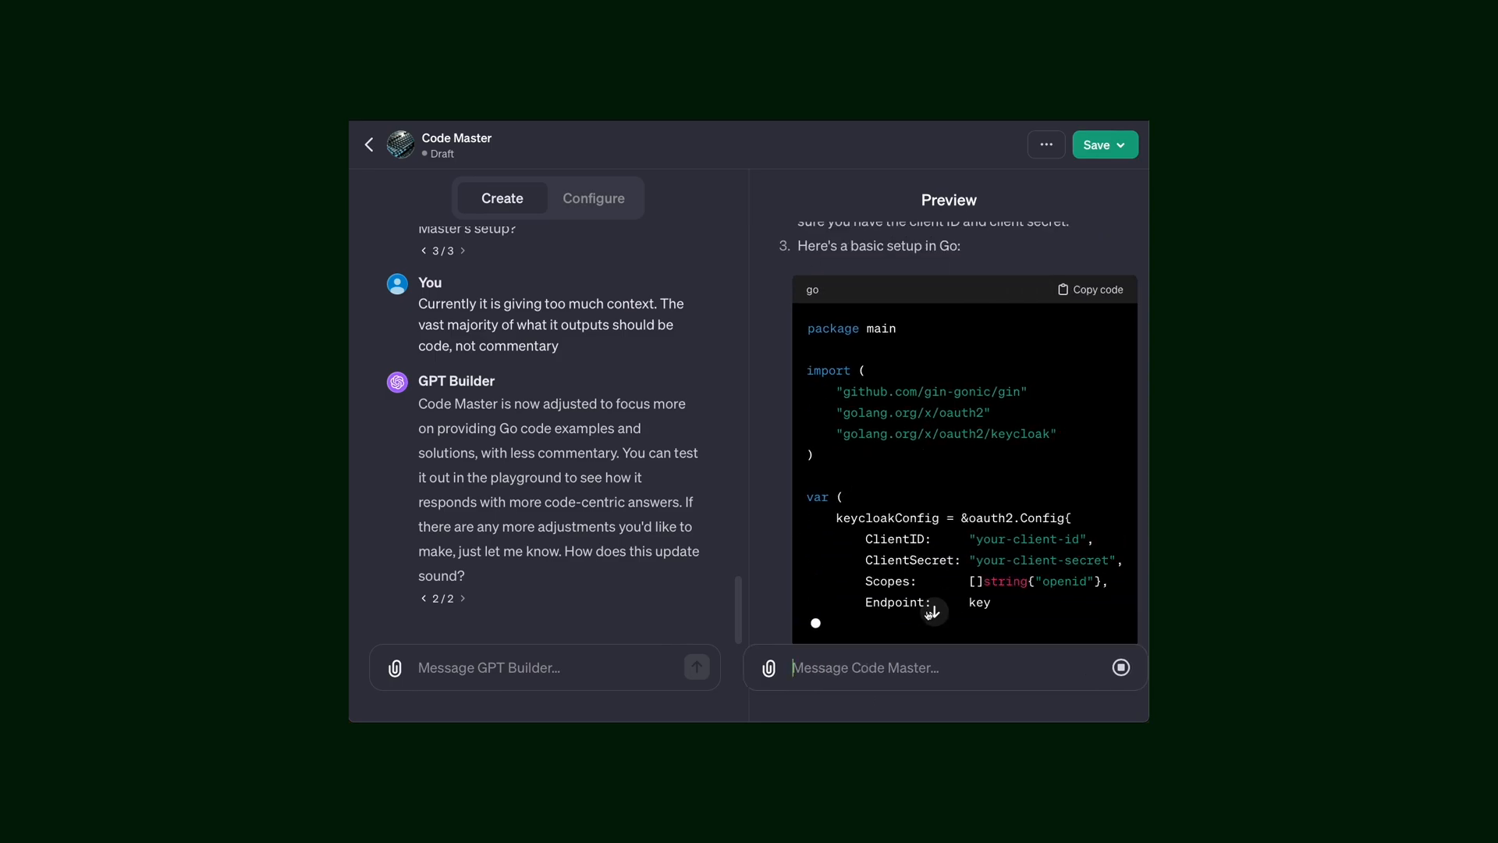
click(503, 76)
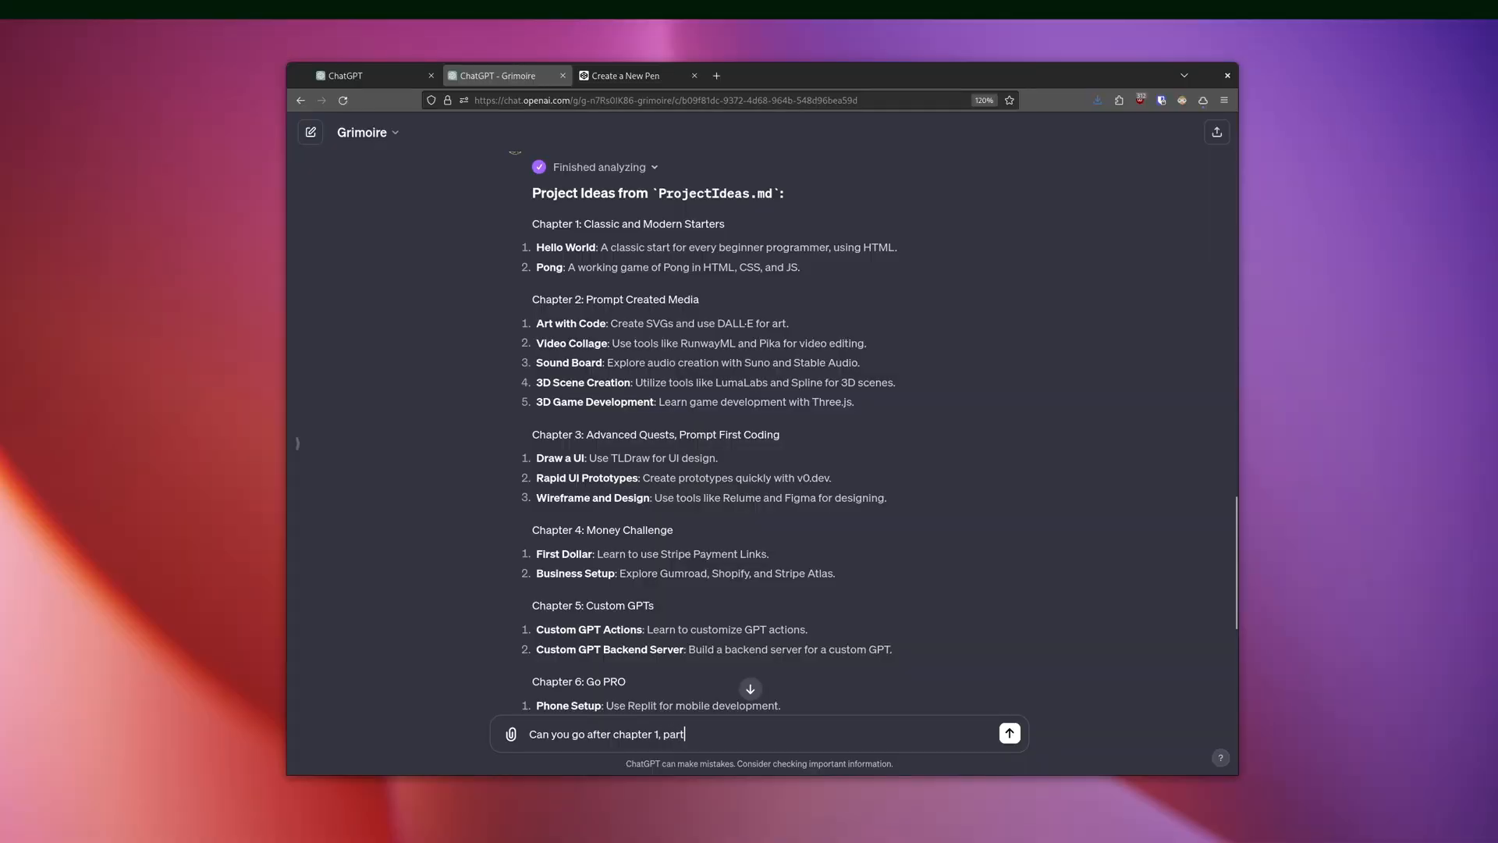
Ask Grimoire 'Can you go after chapter 1, part 2: Pong' and close the analysis details.
text(2: Pong)
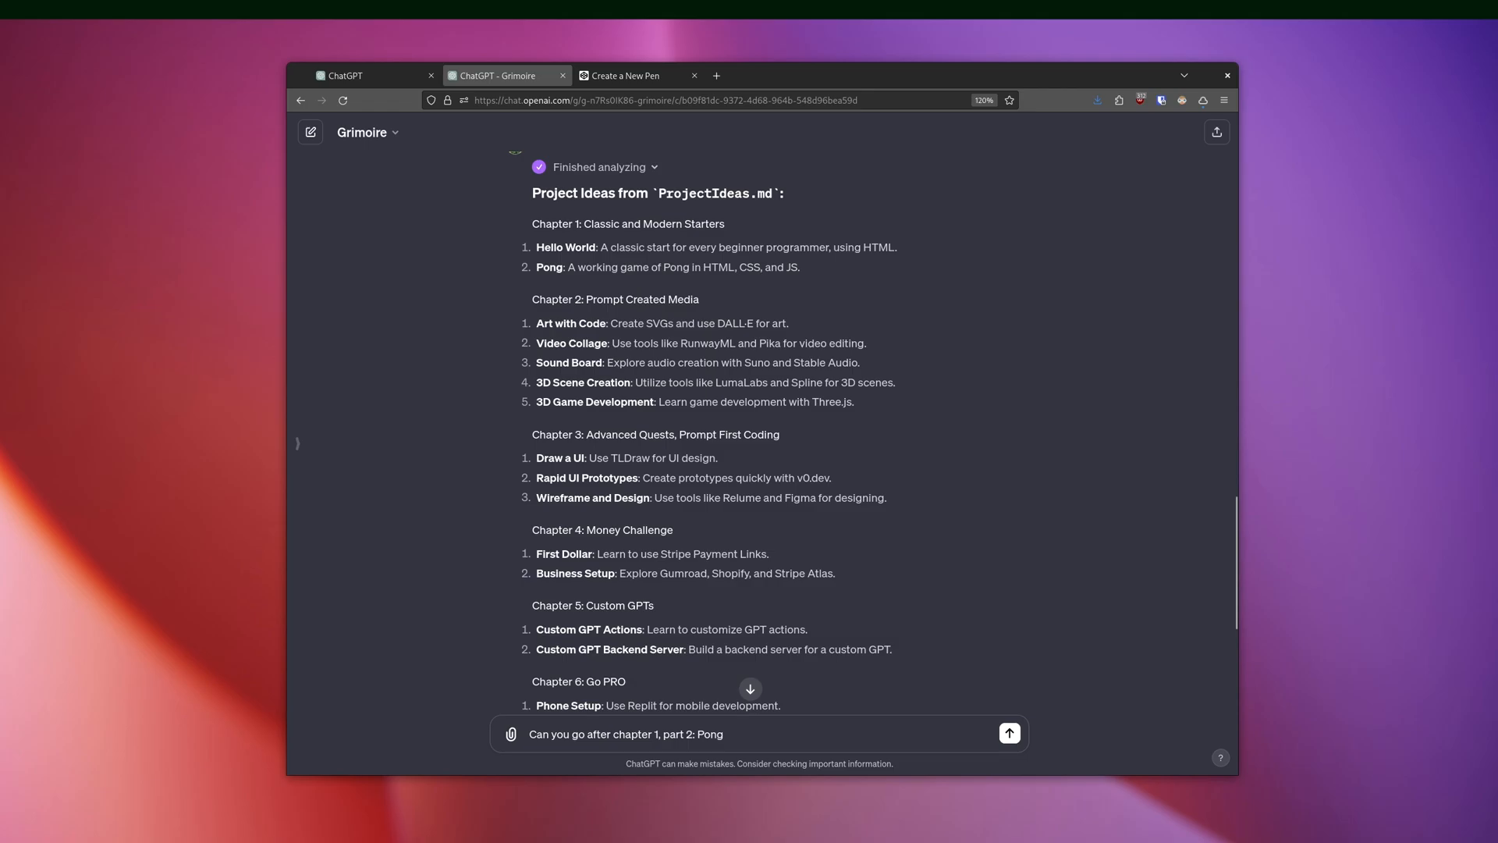
click(1009, 732)
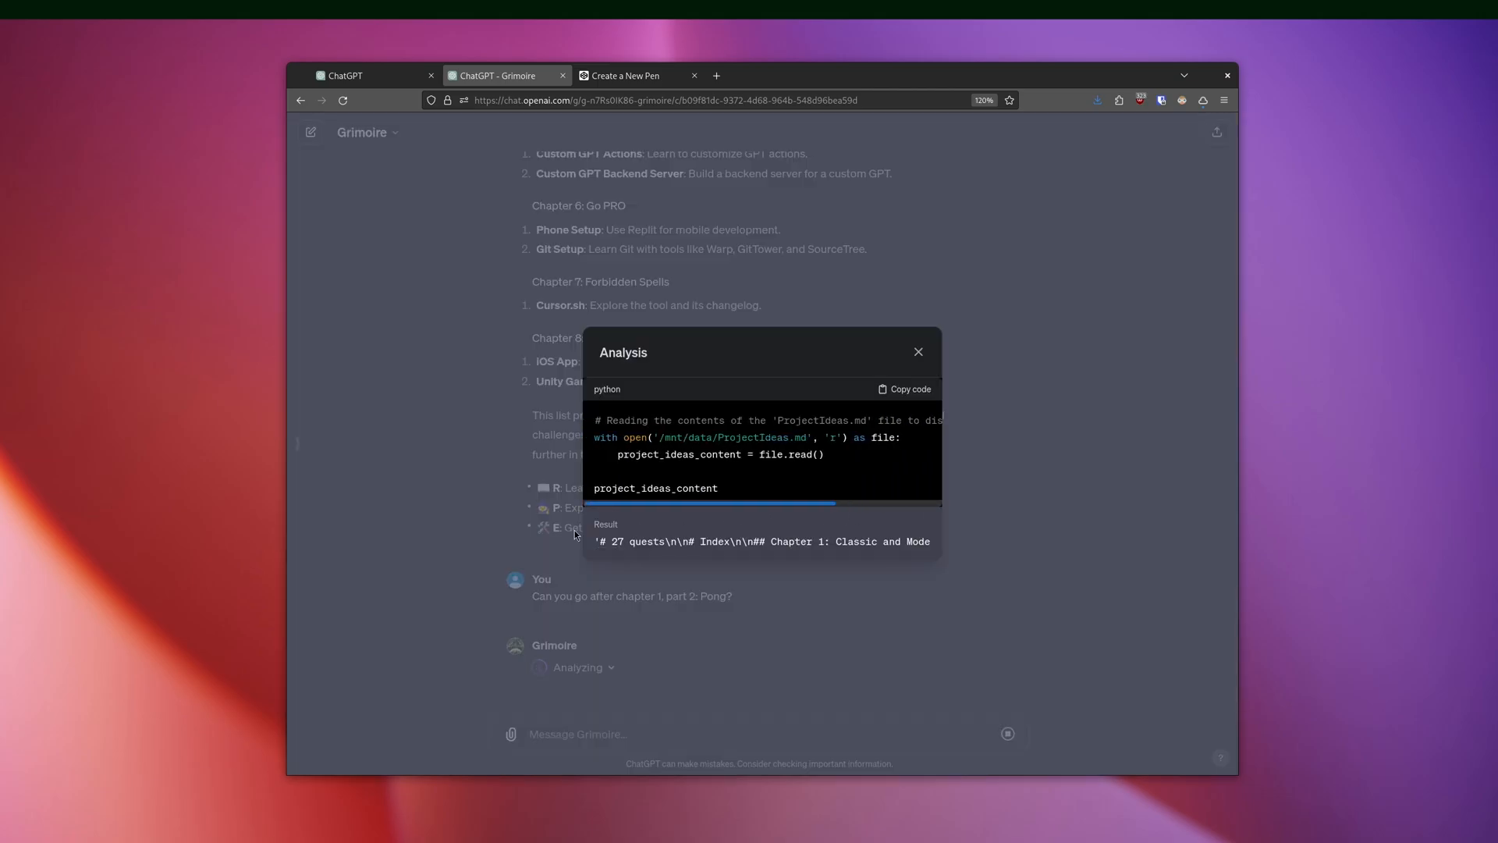
click(916, 352)
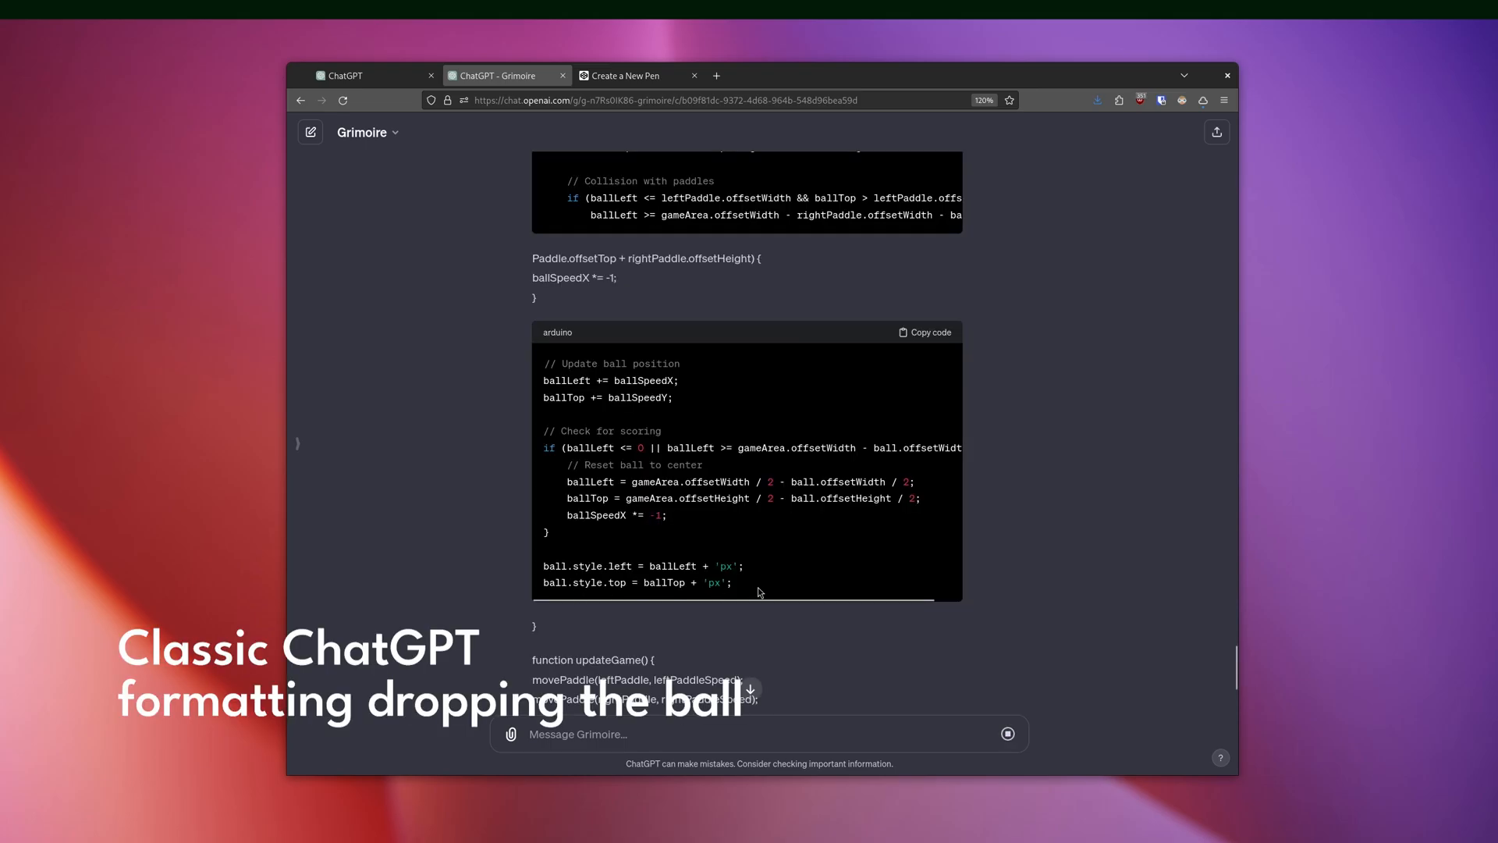
Copy Grimoire's Pong code blocks, including the ball update code, into the new CodePen pen.
drag(543, 362, 733, 582)
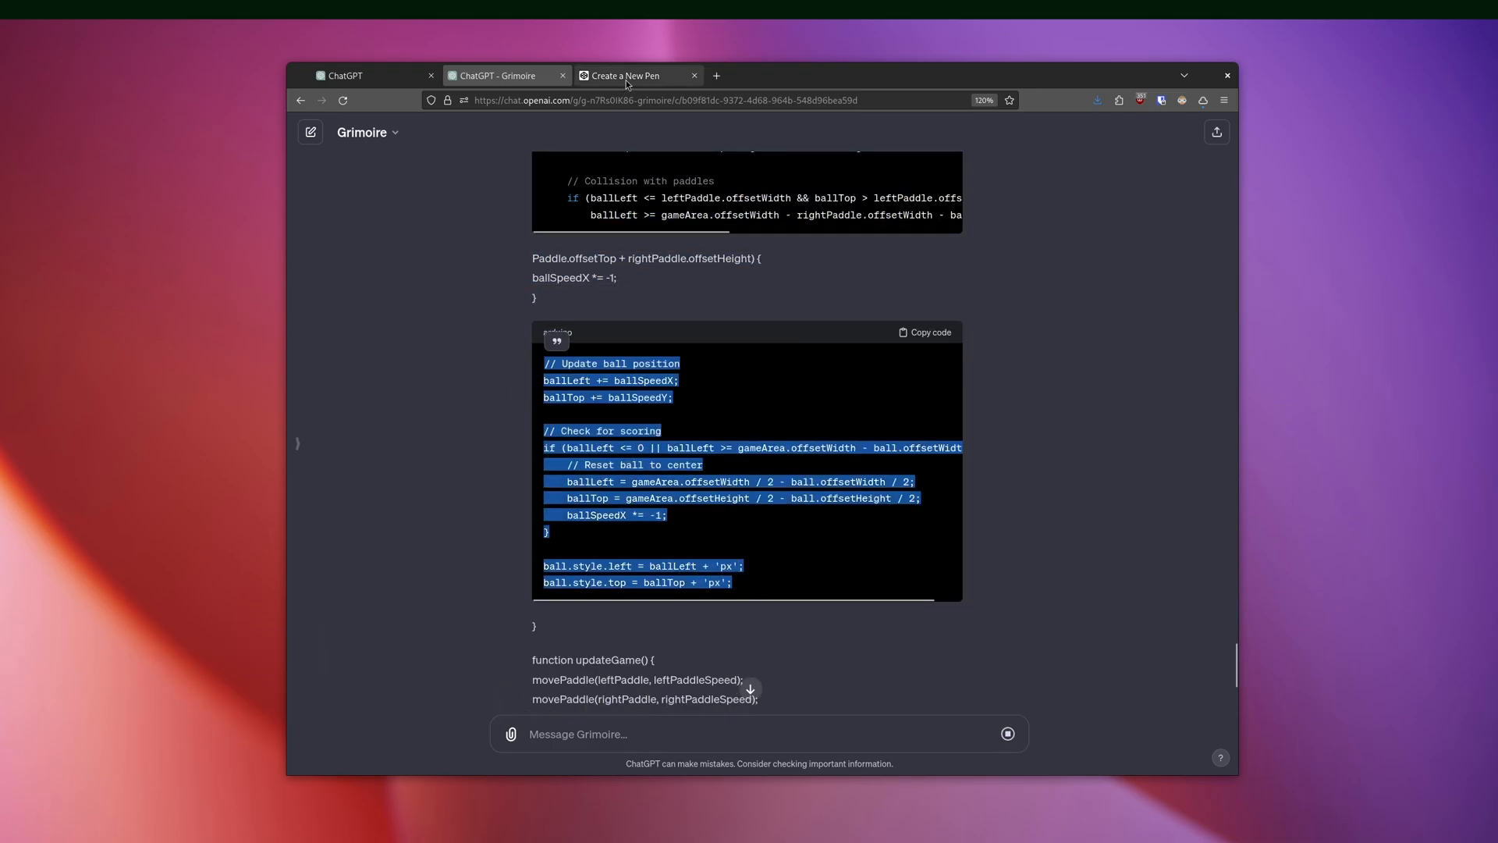
click(627, 76)
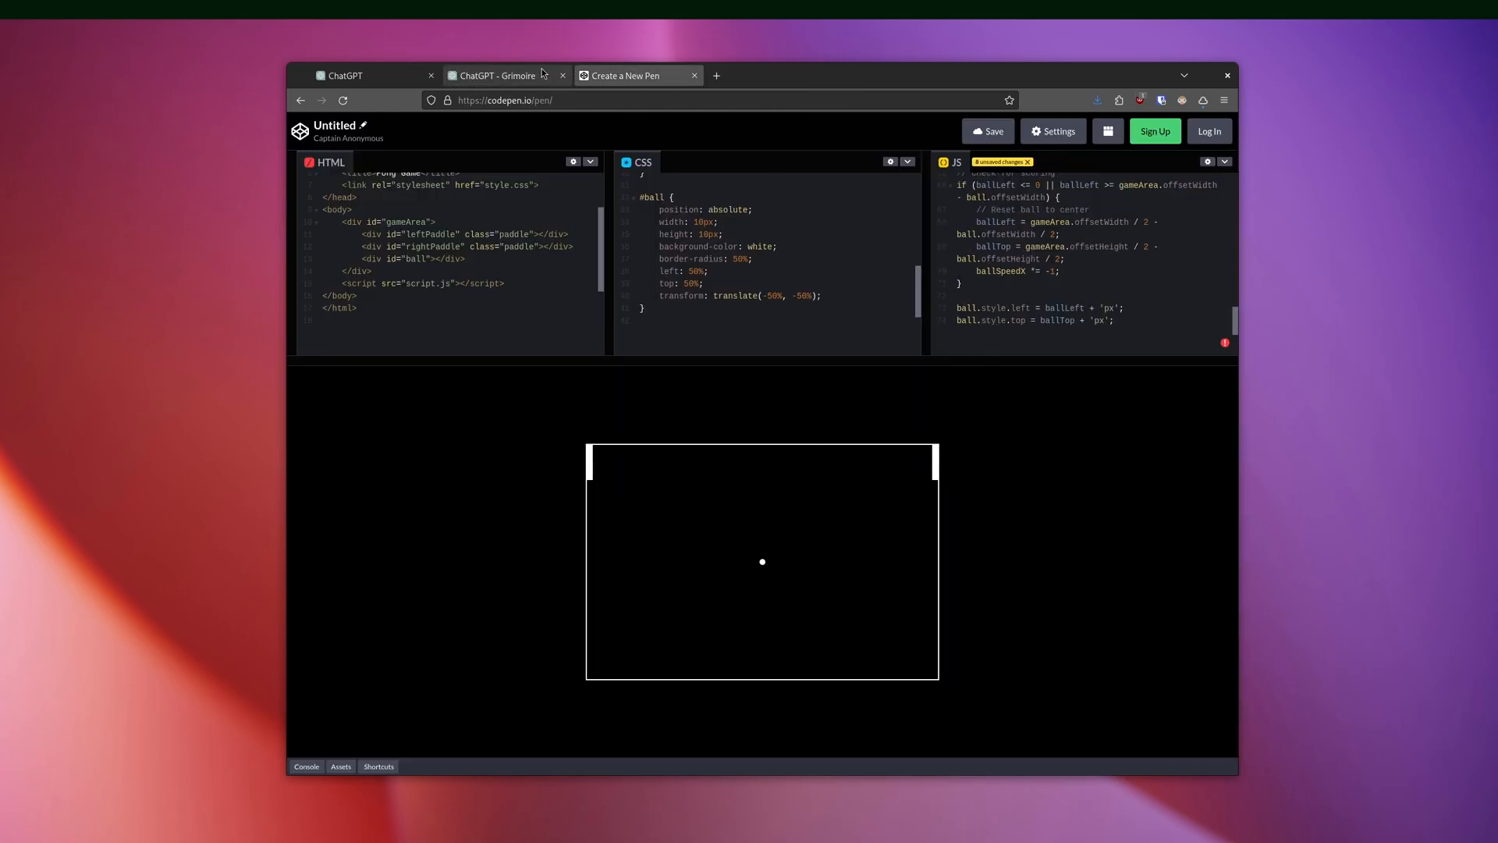
click(497, 76)
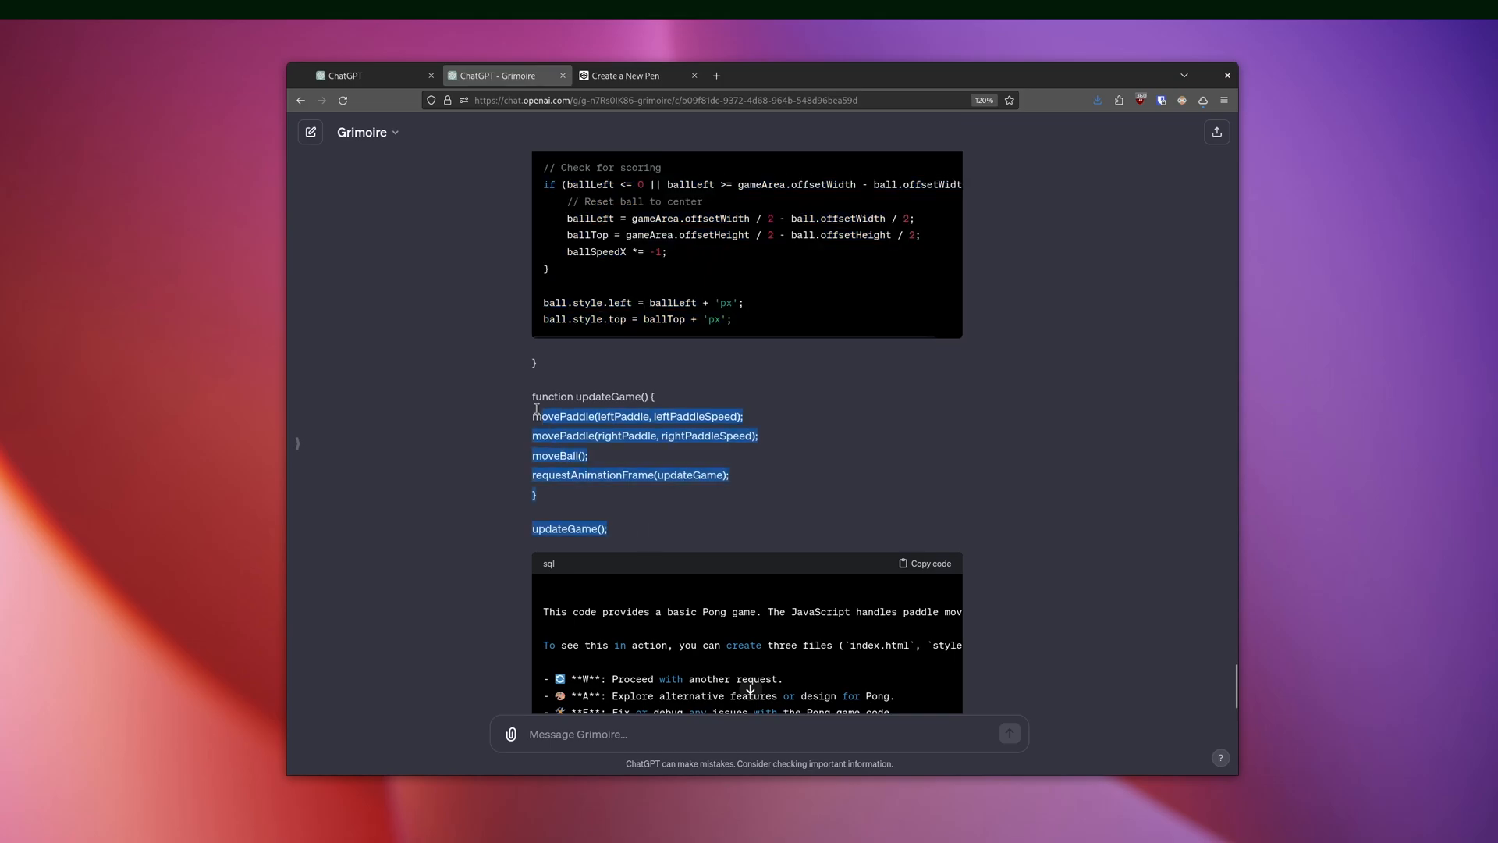
click(635, 75)
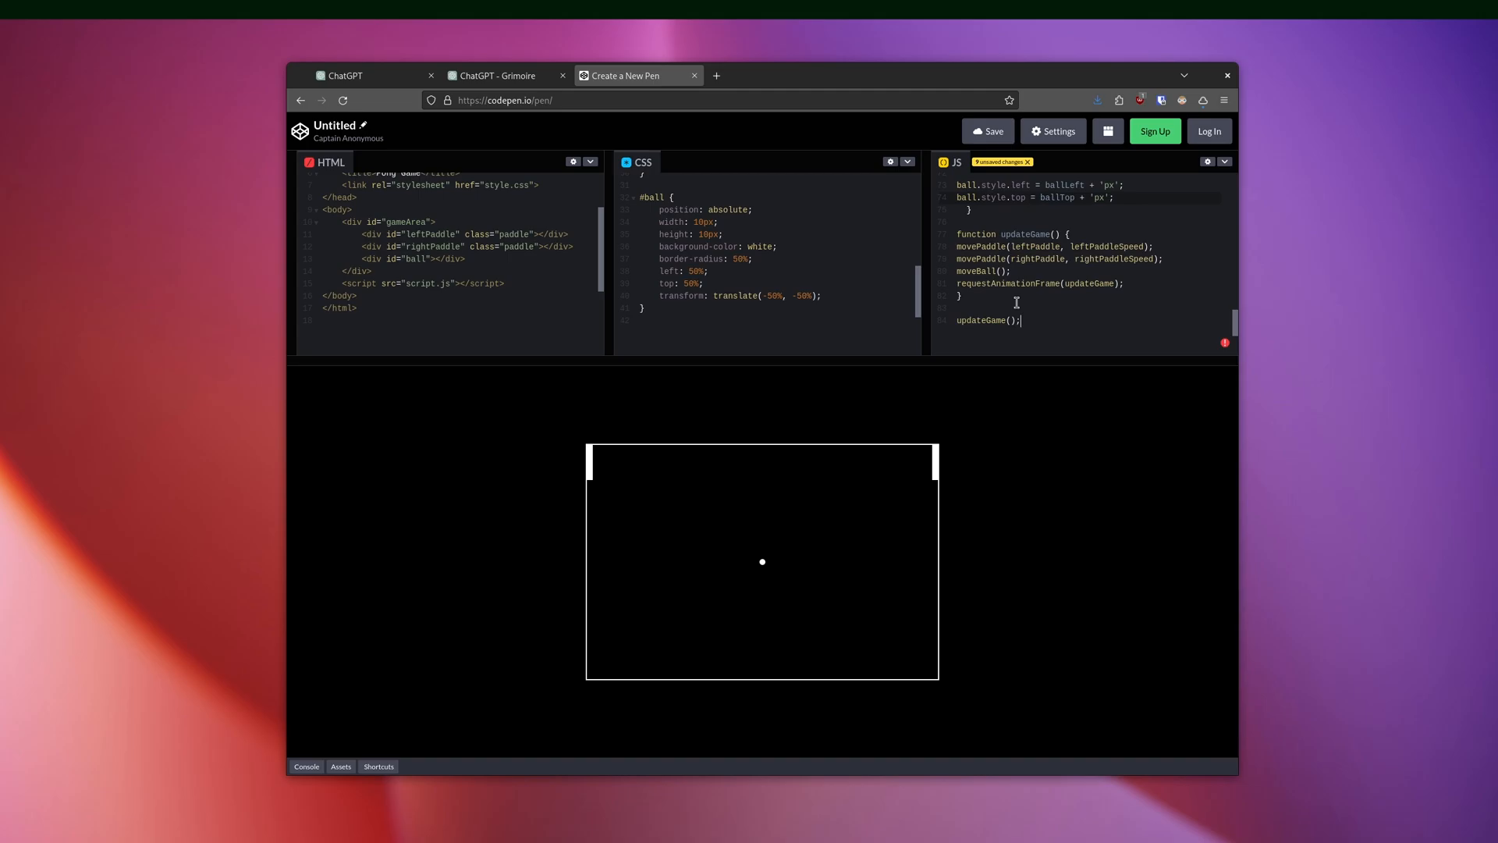
click(497, 76)
text(Hello)
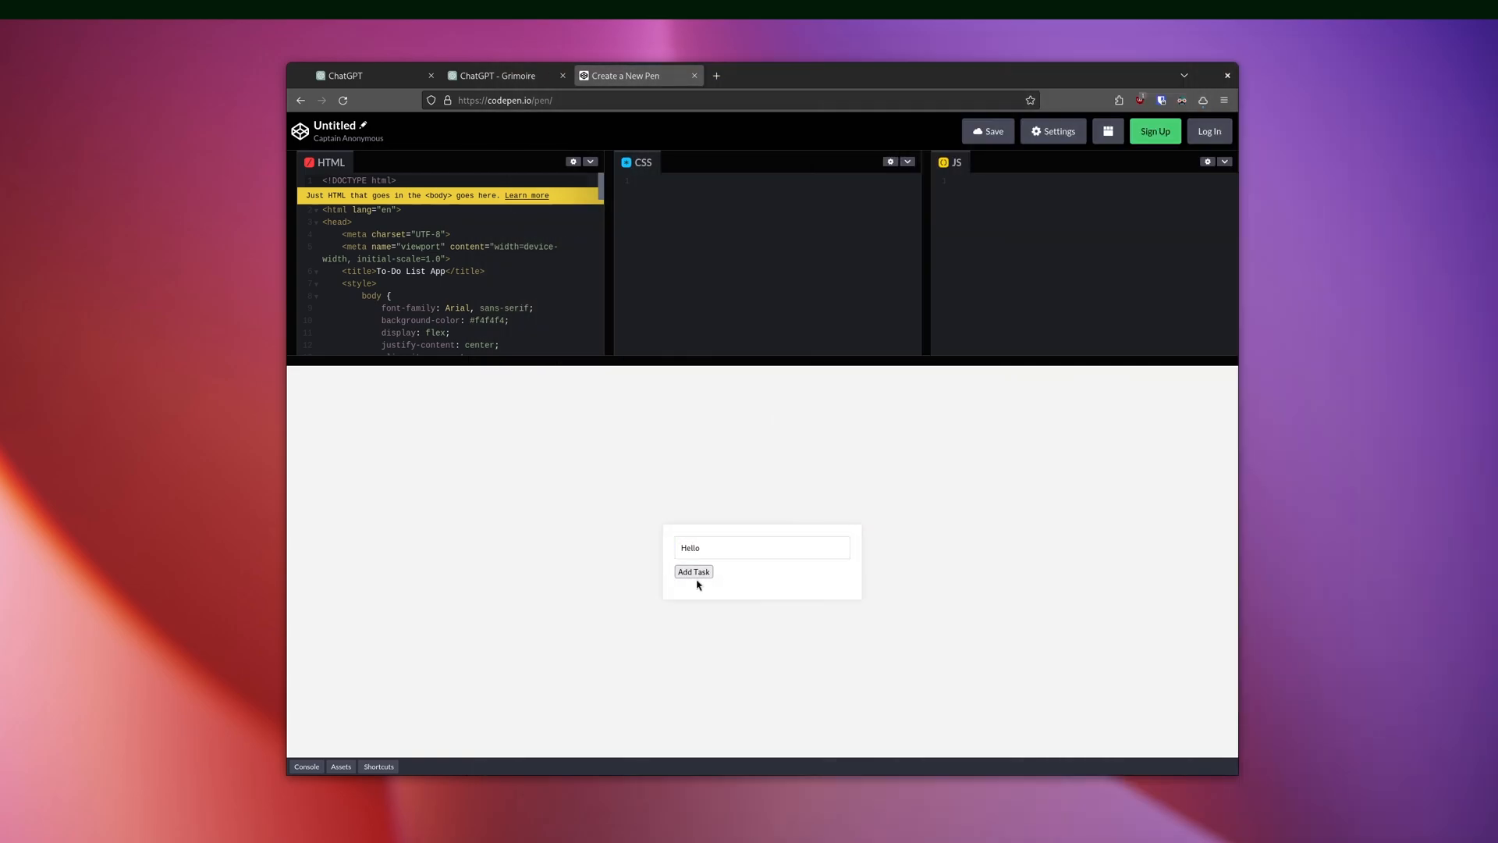
Add 'Hello' and 'It is working' tasks, delete 'Hello', then review Grimoire's to-do code.
click(693, 571)
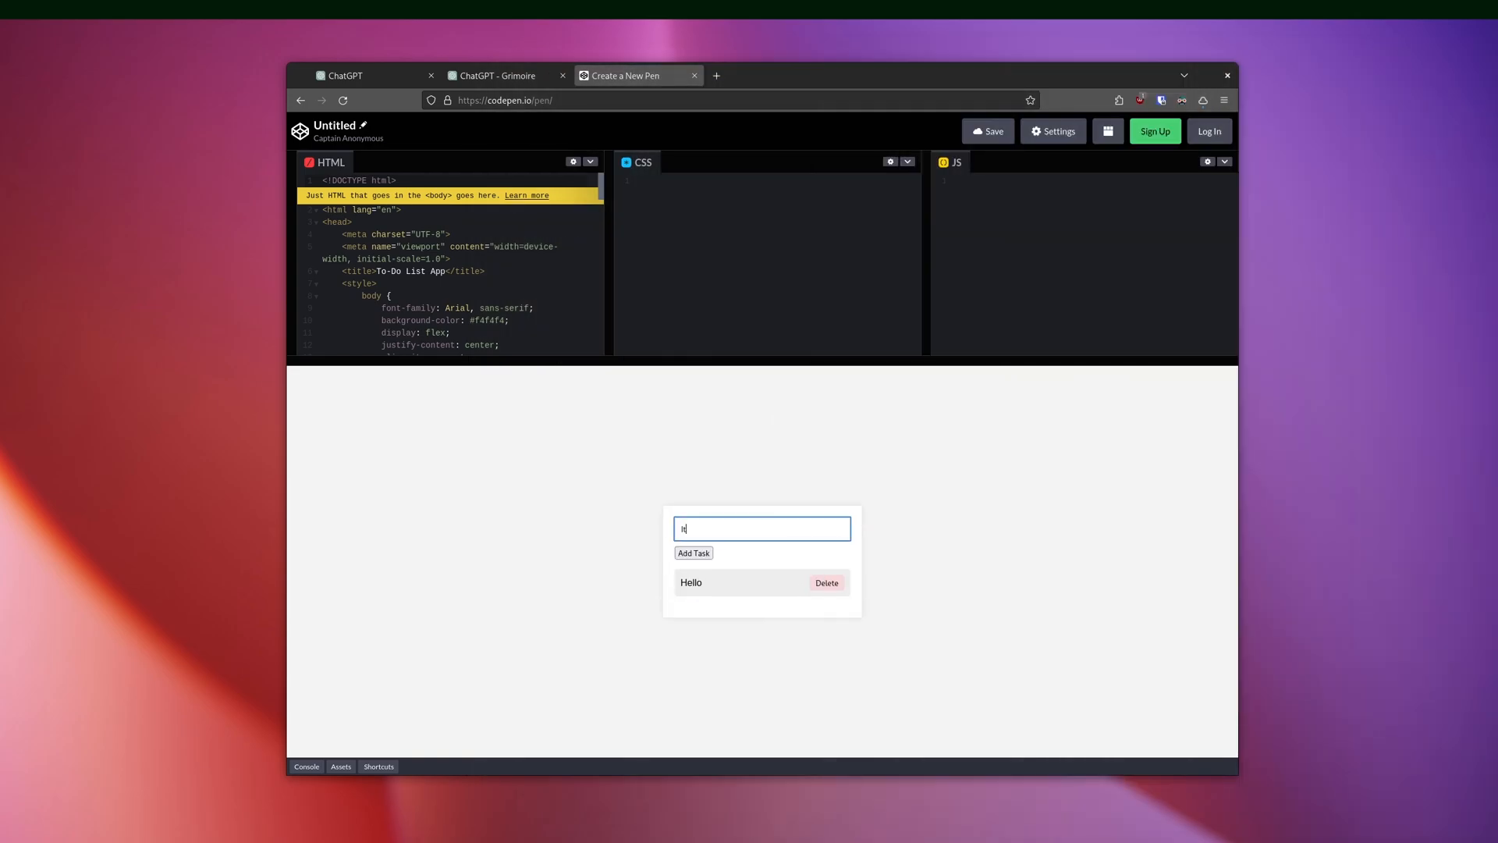
click(693, 553)
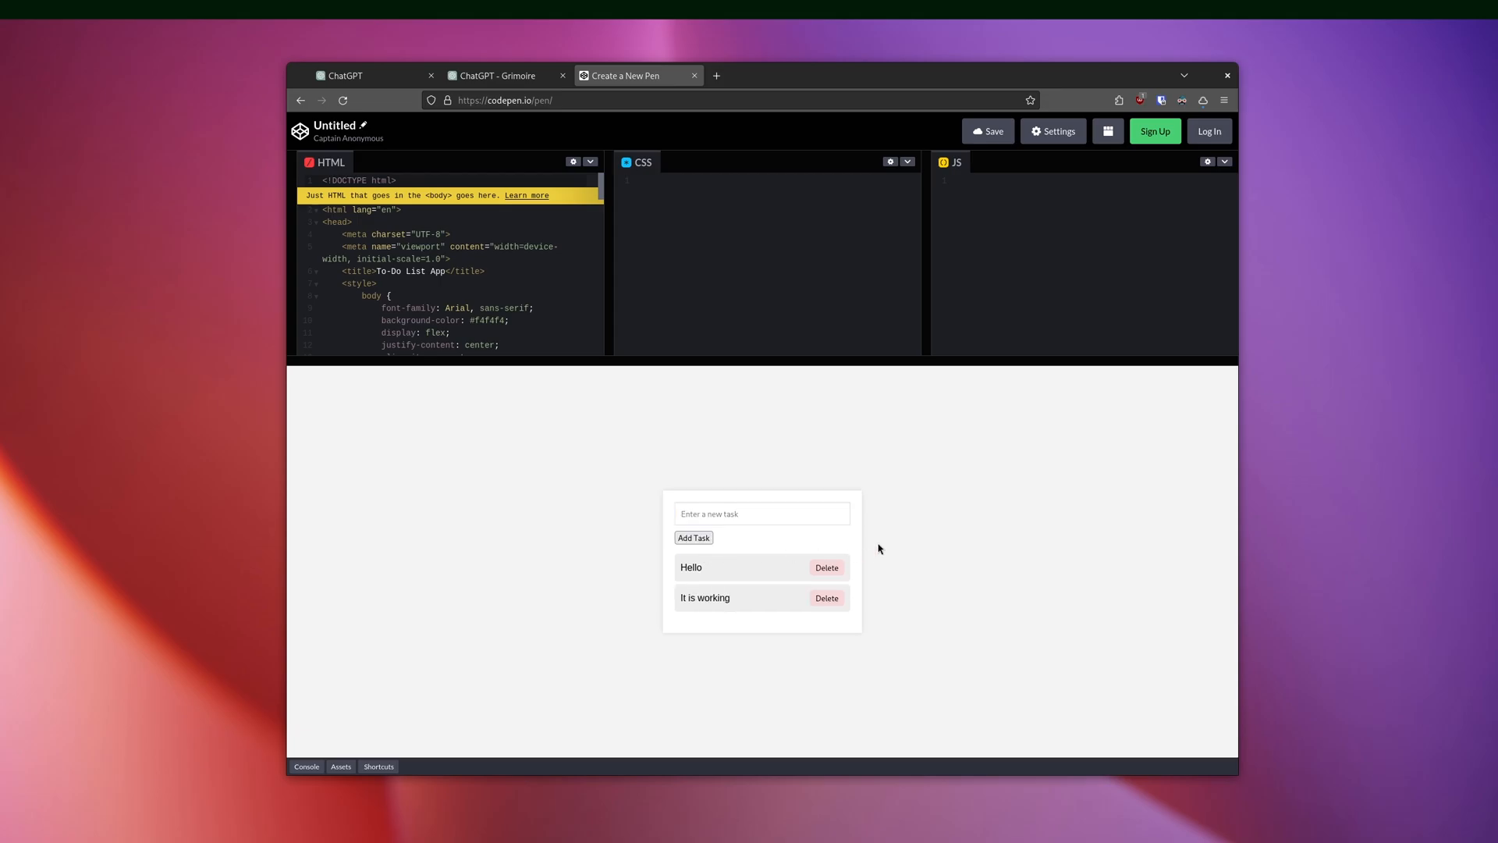
click(826, 567)
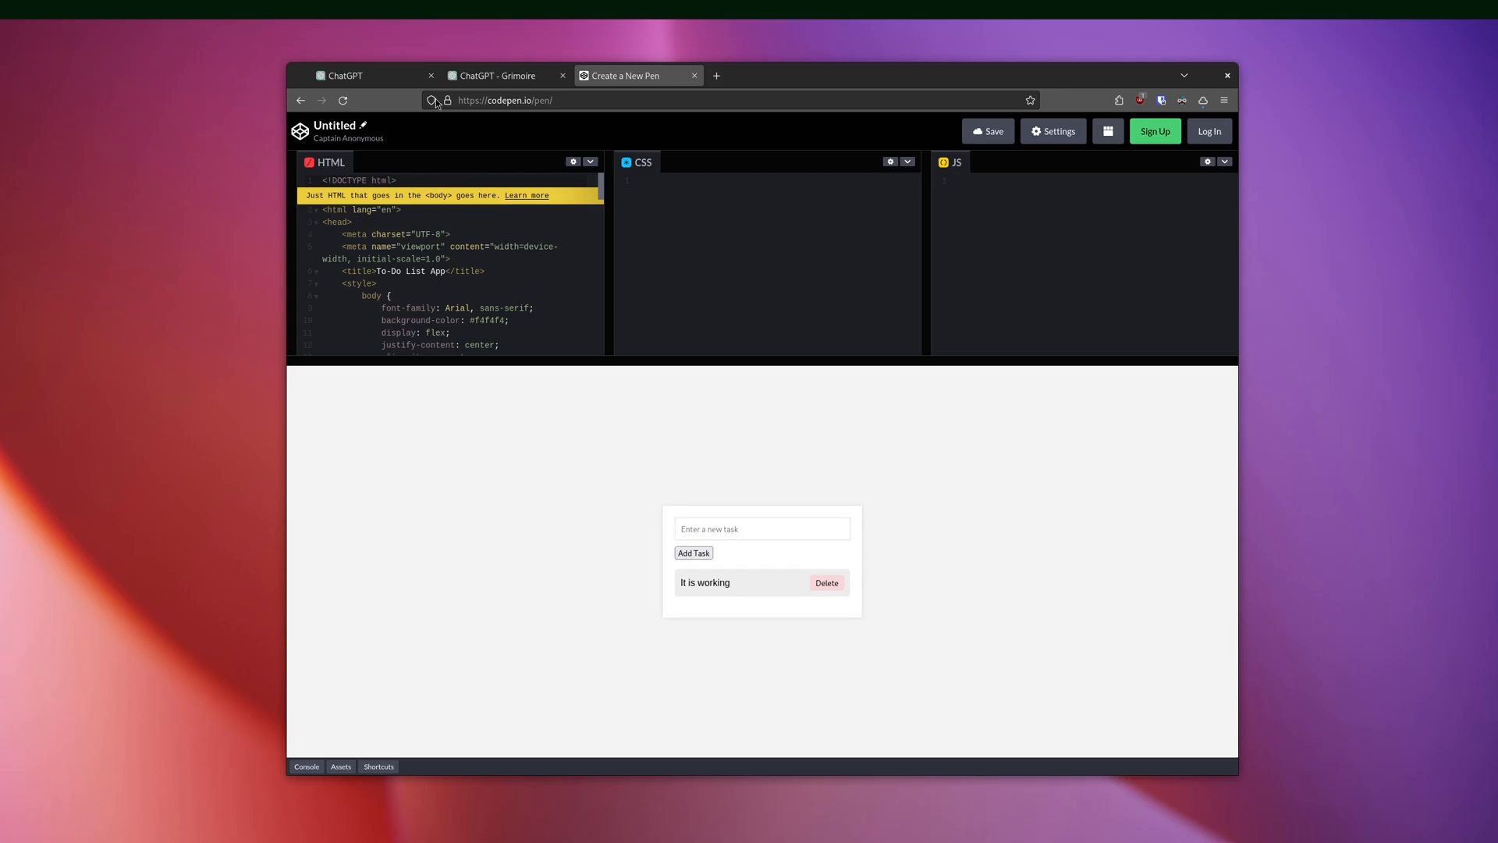
click(497, 75)
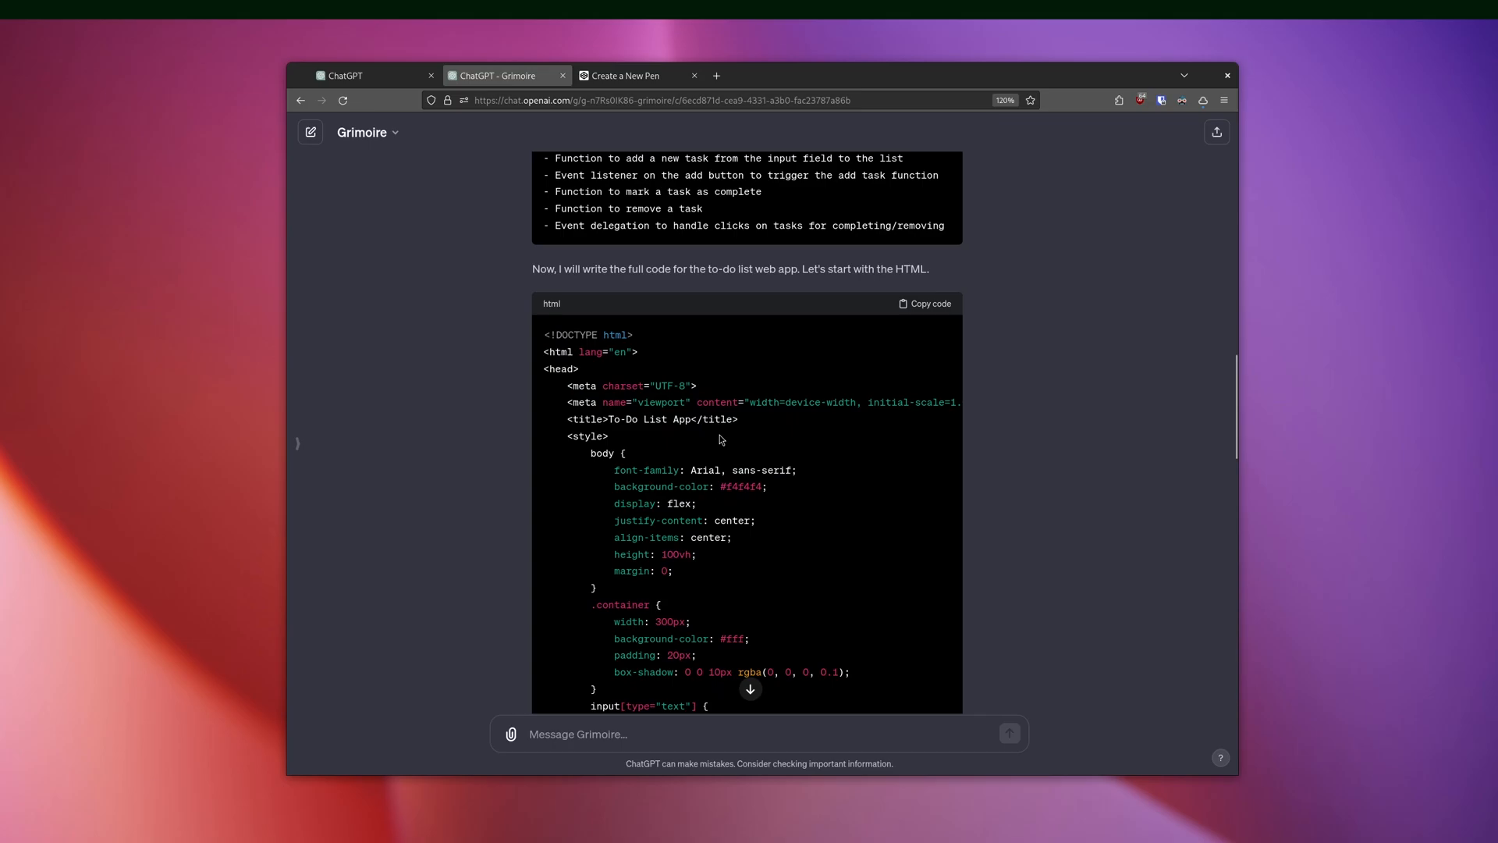
scroll(down, 3)
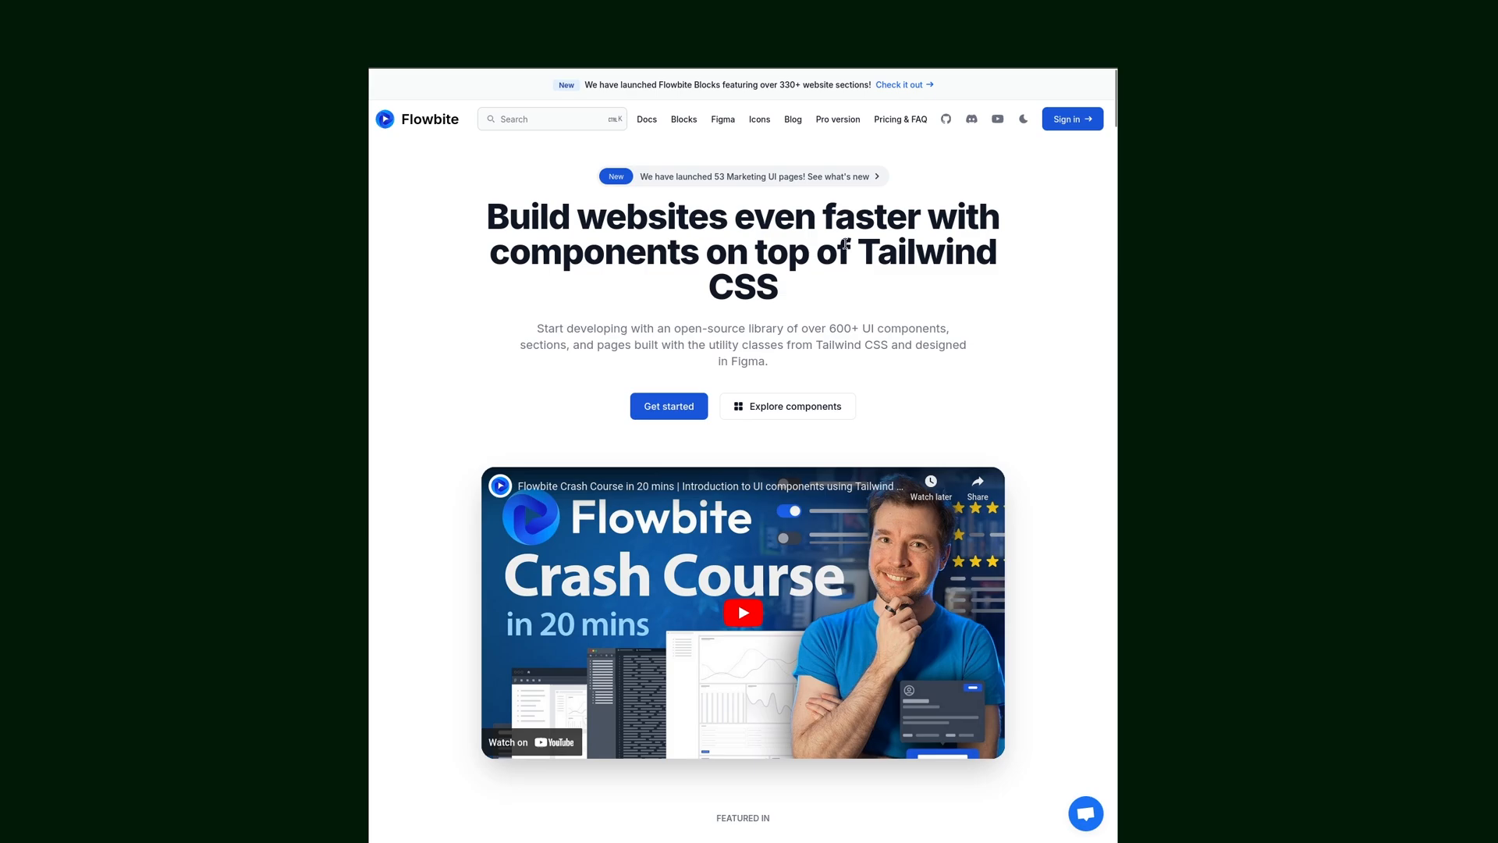
mouse_move(859, 310)
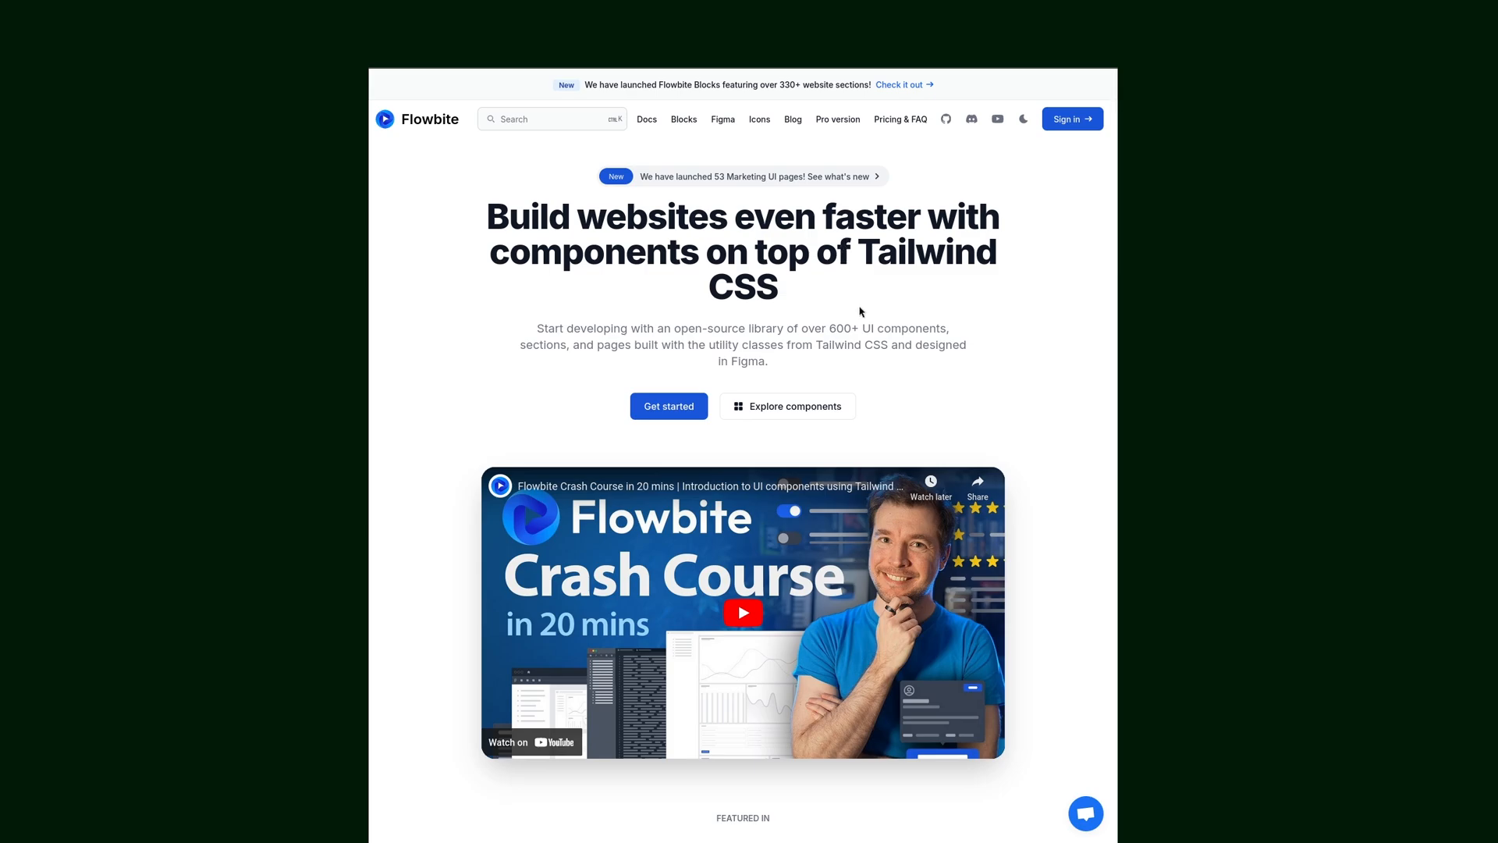
click(788, 405)
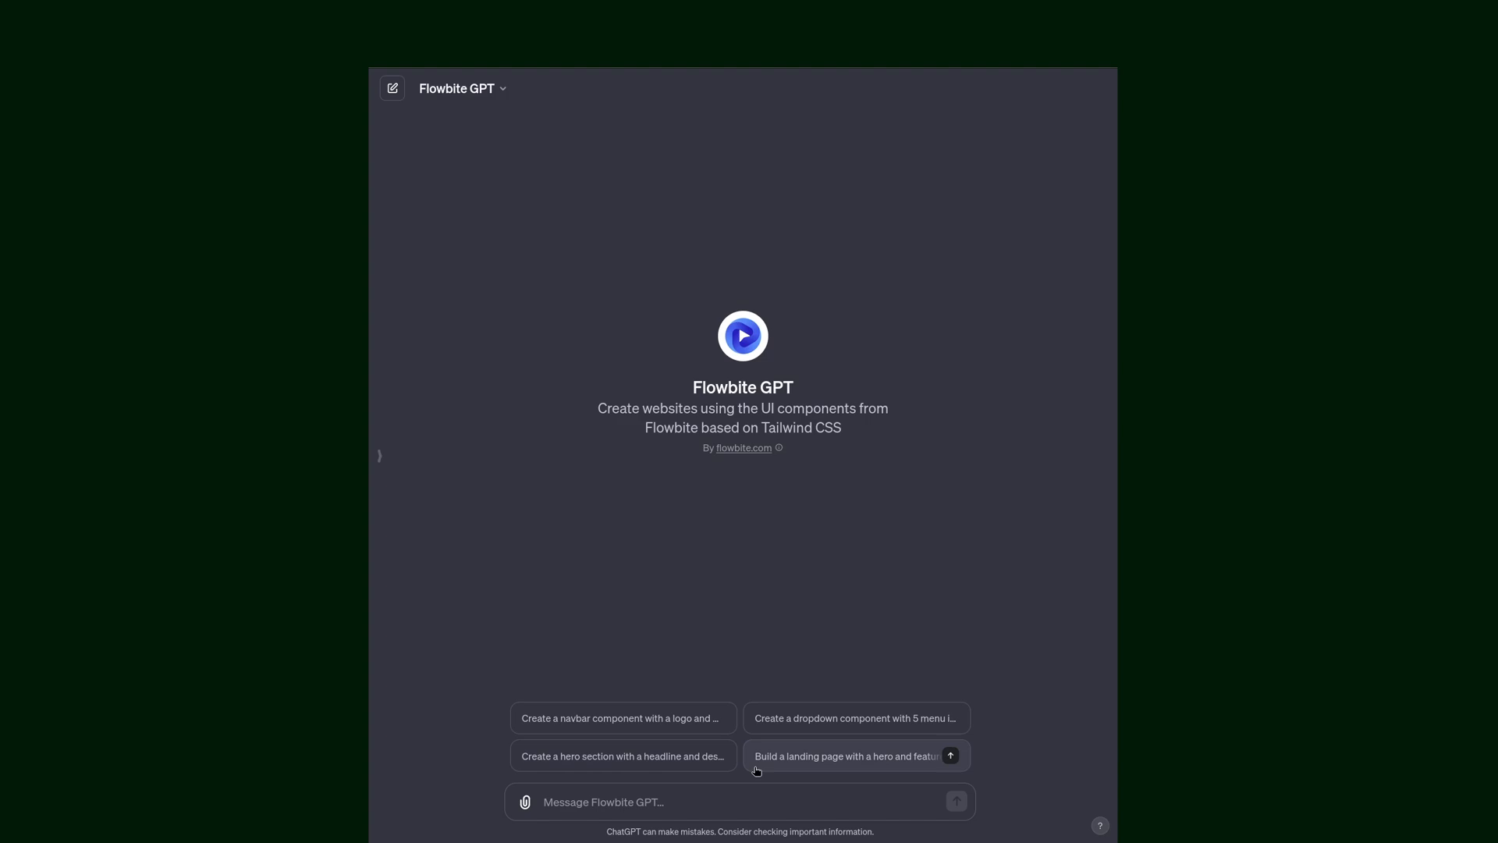
mouse_move(884, 771)
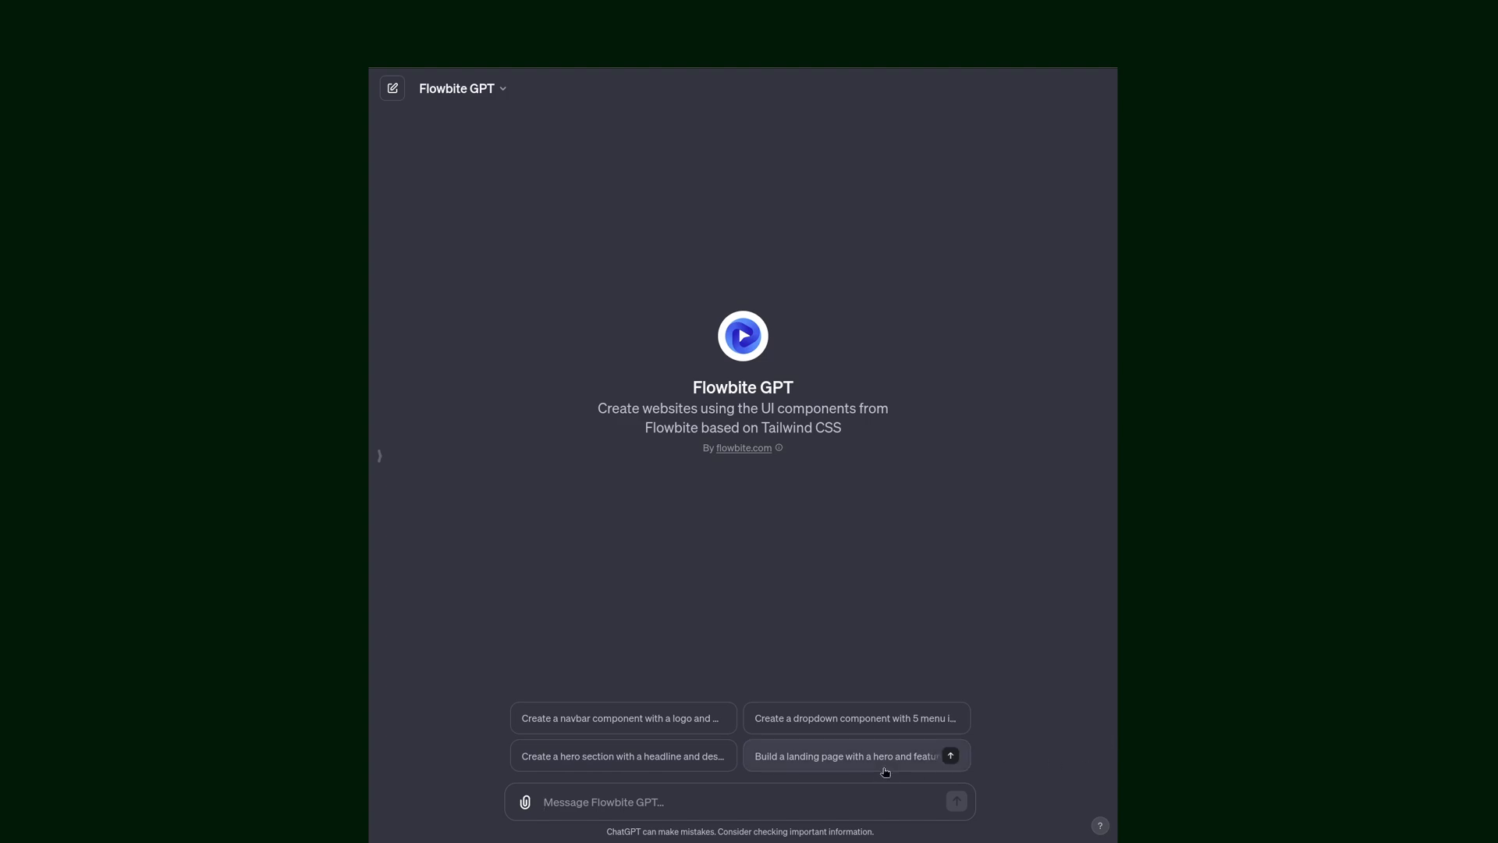
Pick the 'Build a landing page with a hero and features' conversation starter.
click(851, 757)
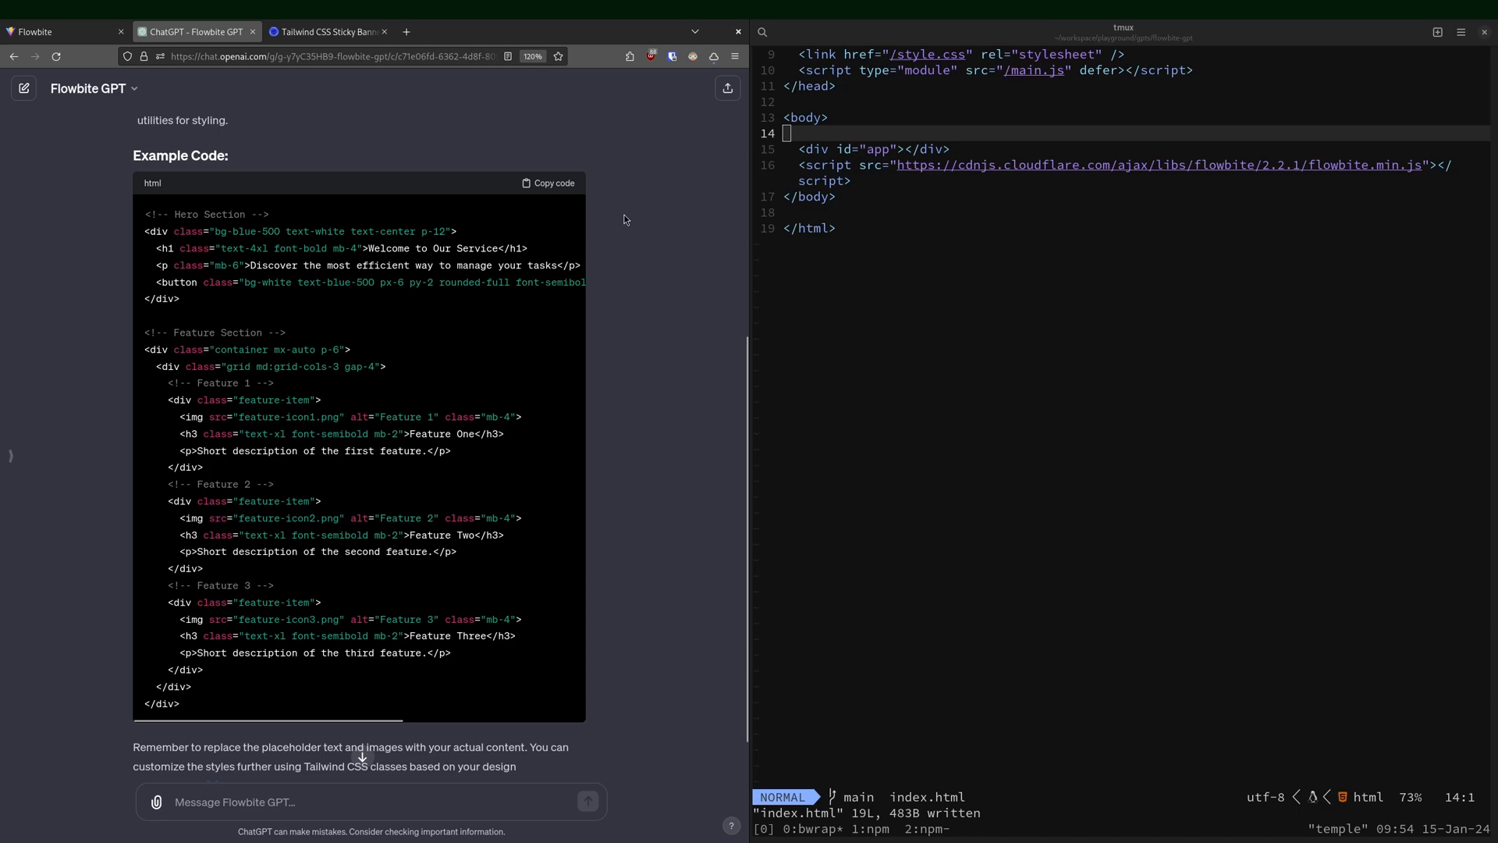
Paste the landing page code into index.html in Neovim and view it on localhost.
click(548, 183)
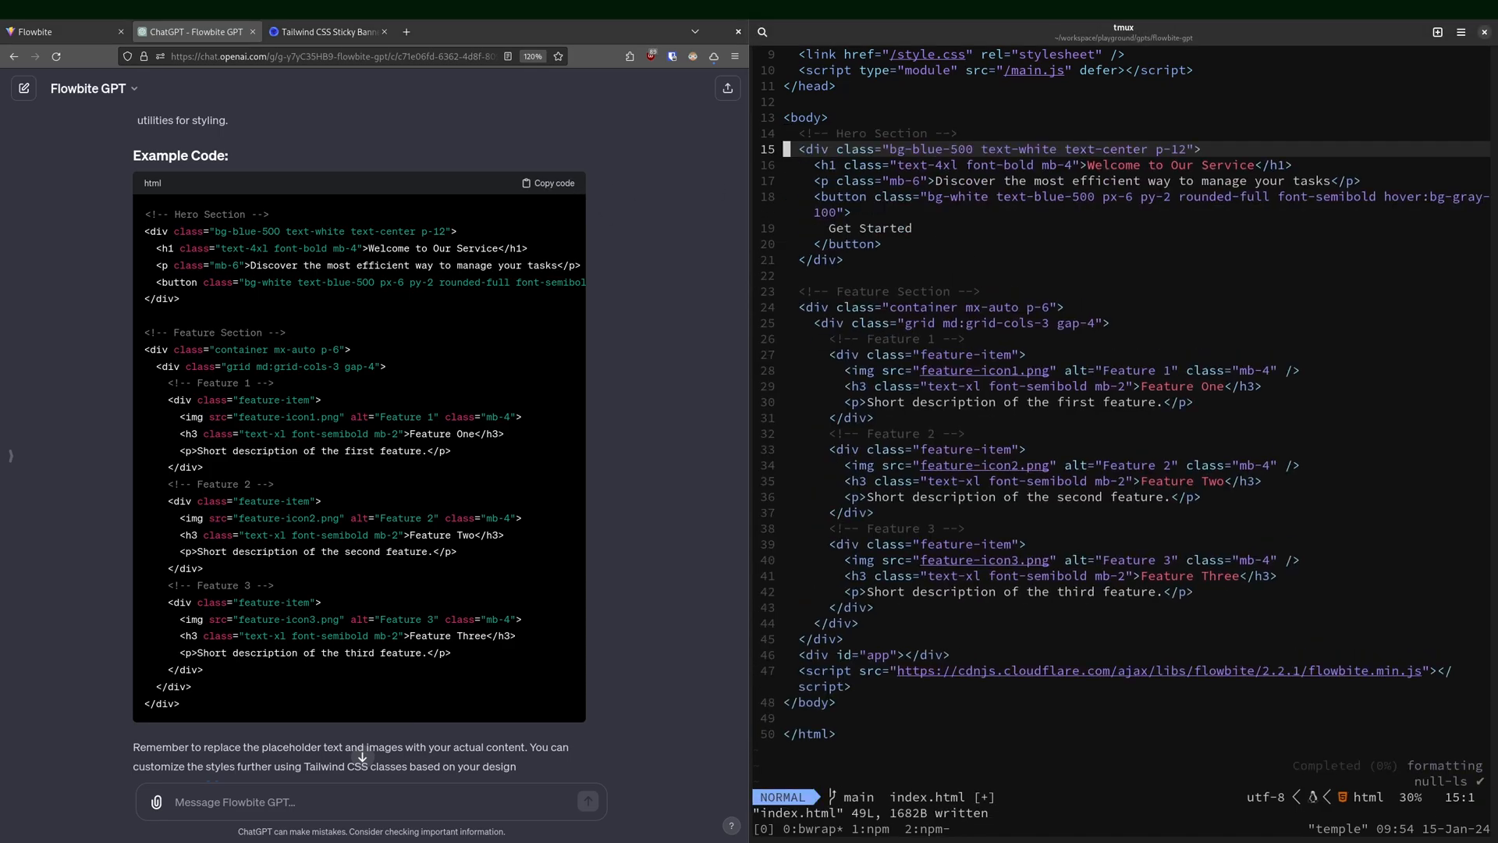
click(57, 31)
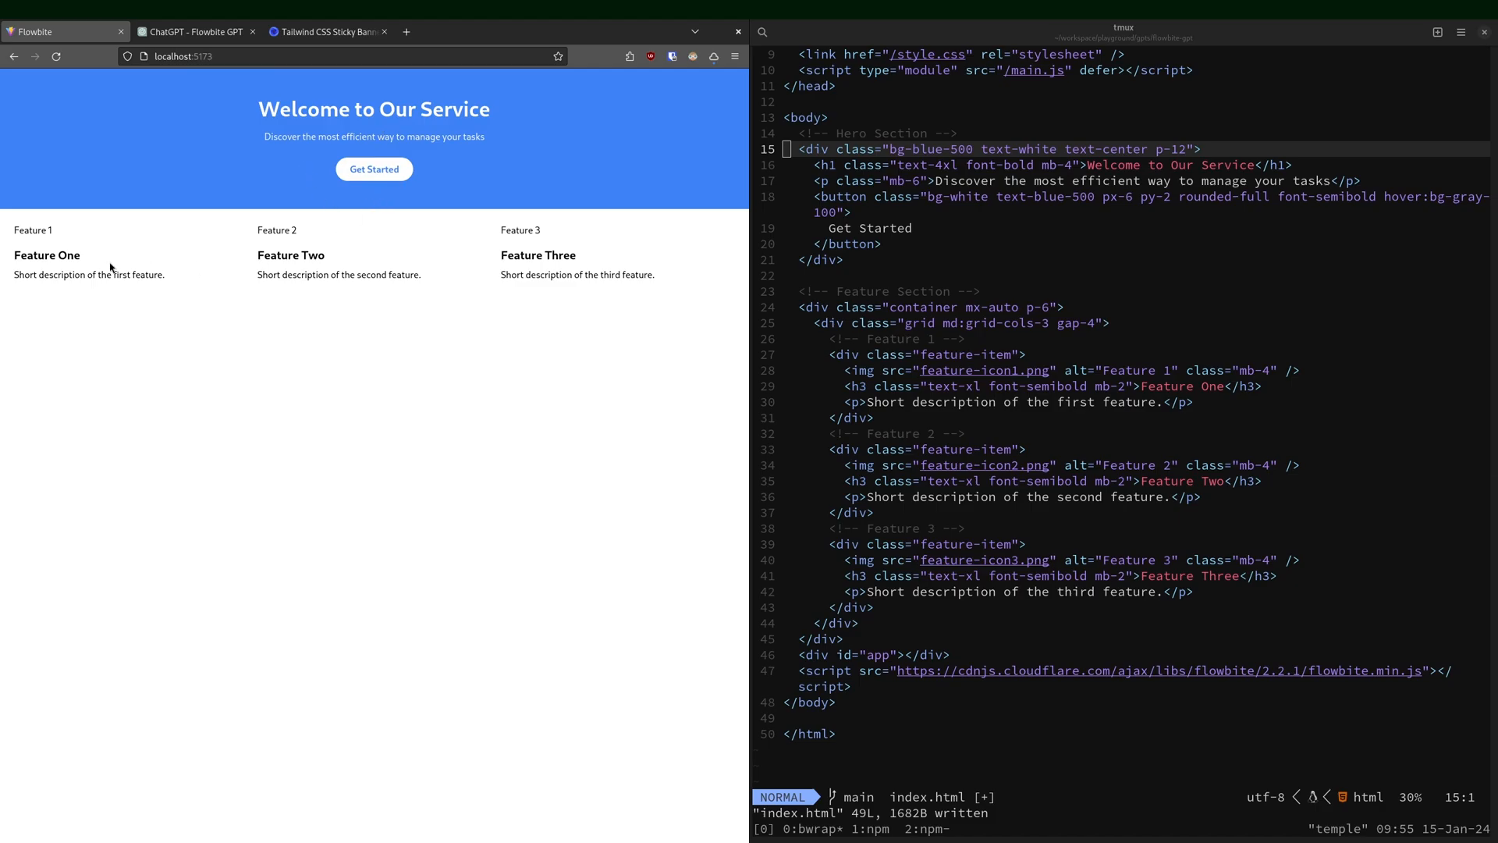
mouse_move(536, 440)
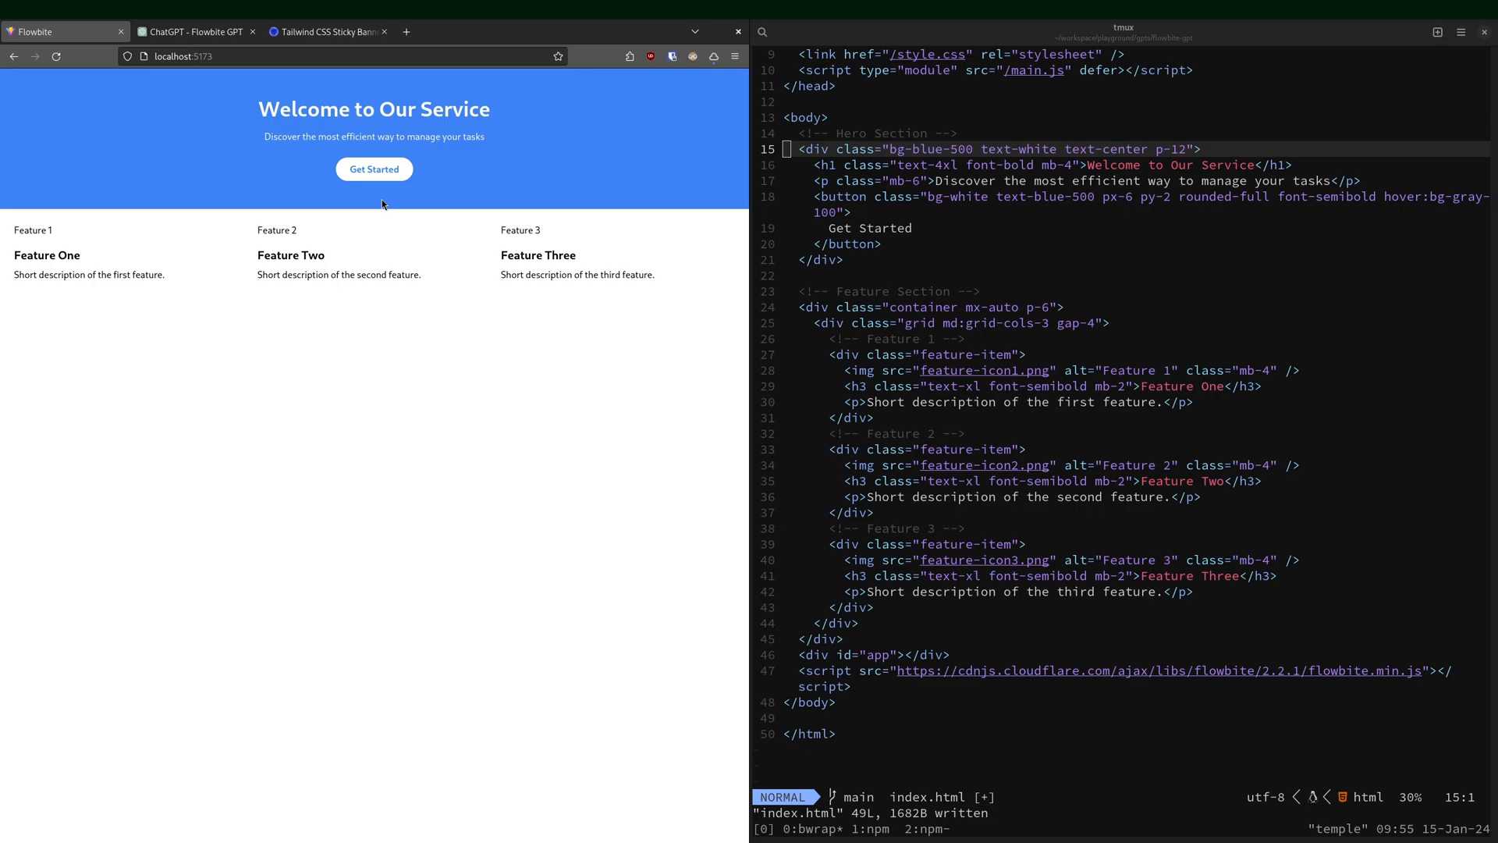
mouse_move(601, 557)
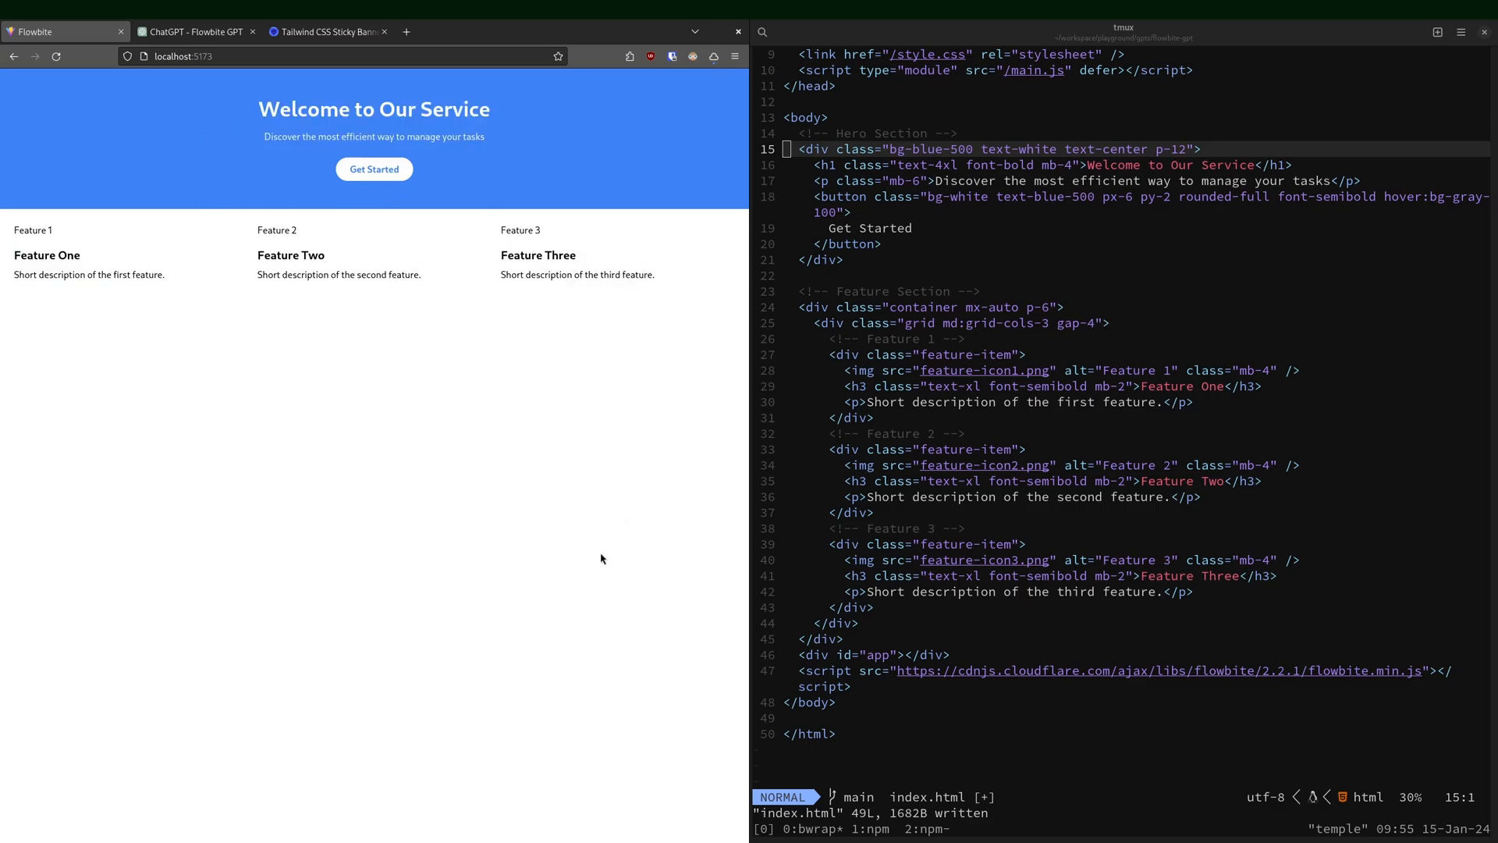
mouse_move(507, 536)
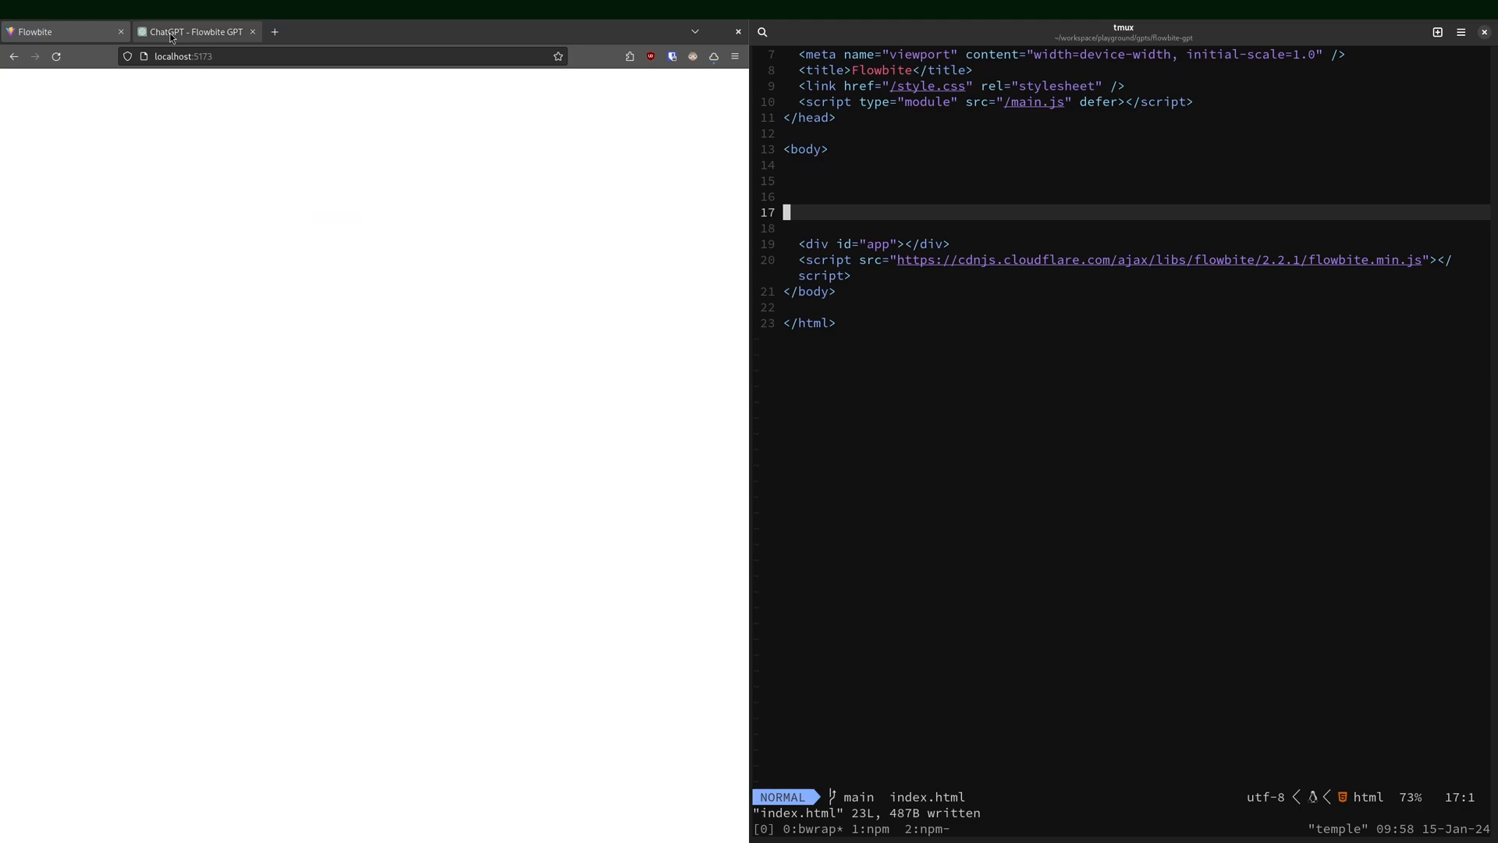
Send Flowbite GPT the futuristic AI website builder landing page prompt with a call to action.
click(194, 31)
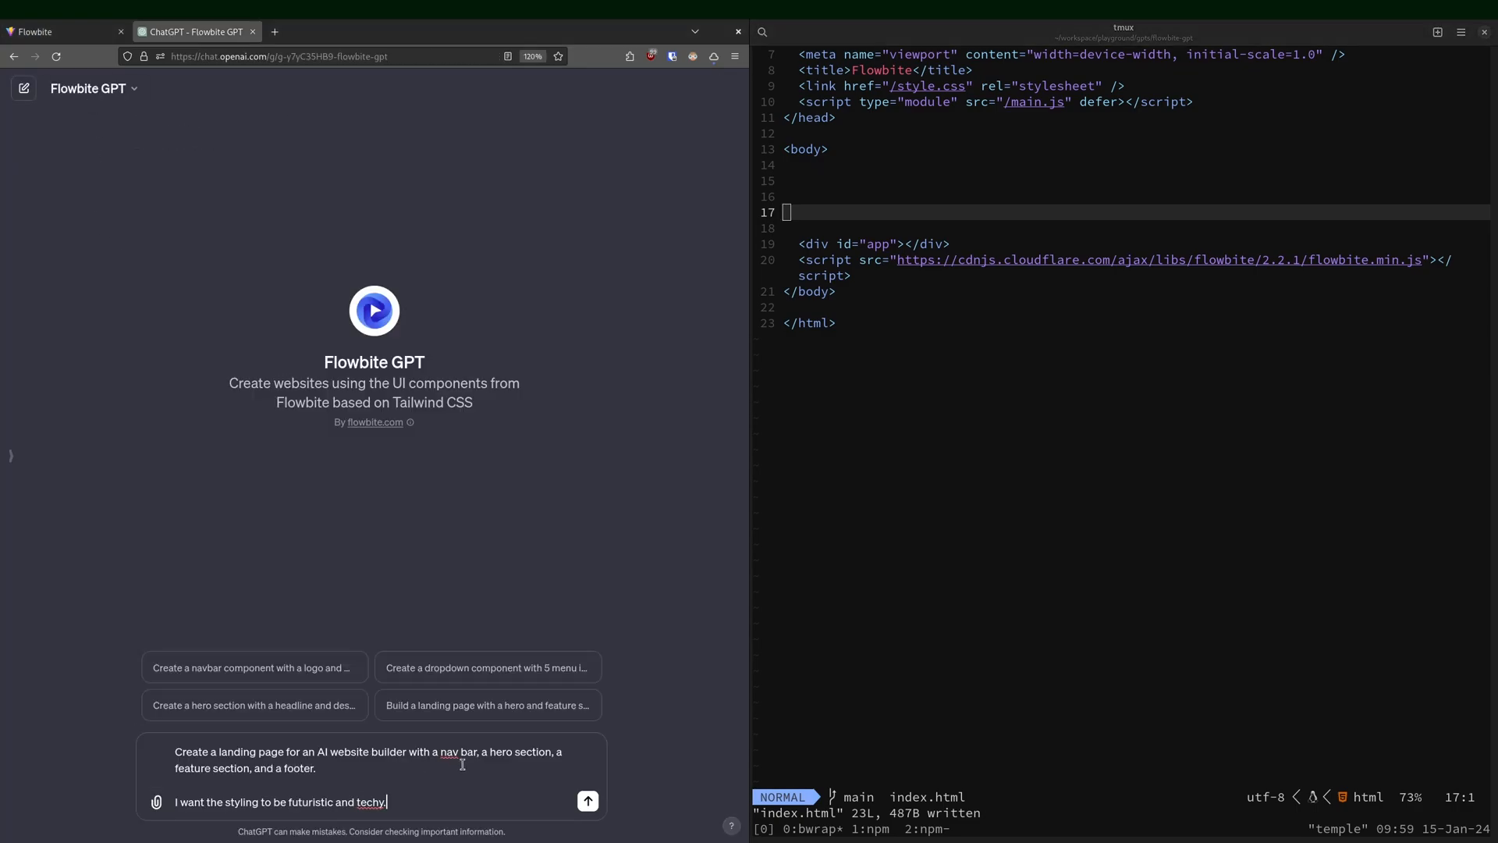
mouse_move(508, 765)
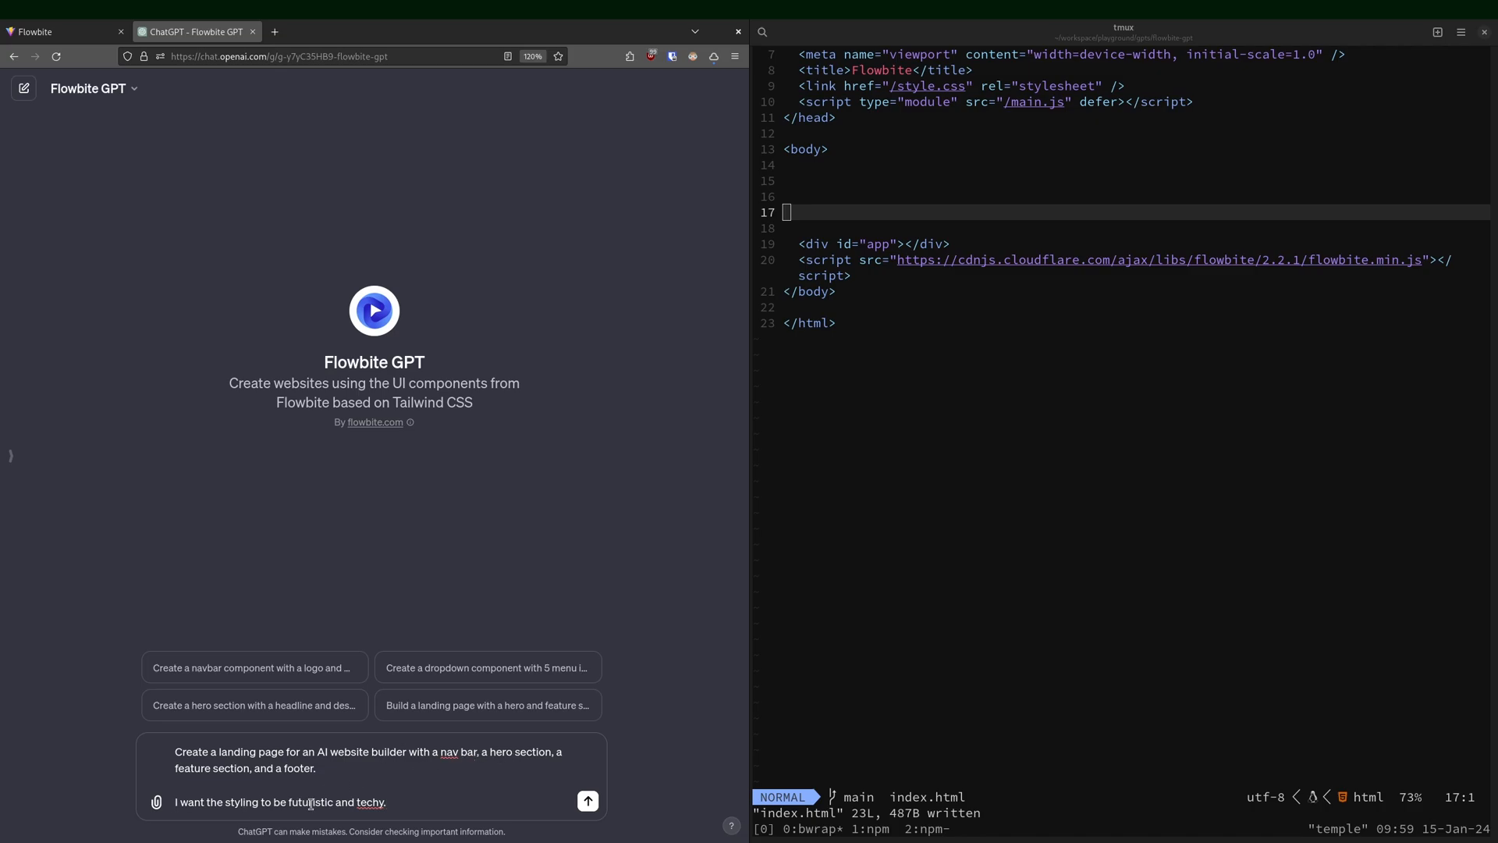
mouse_move(412, 799)
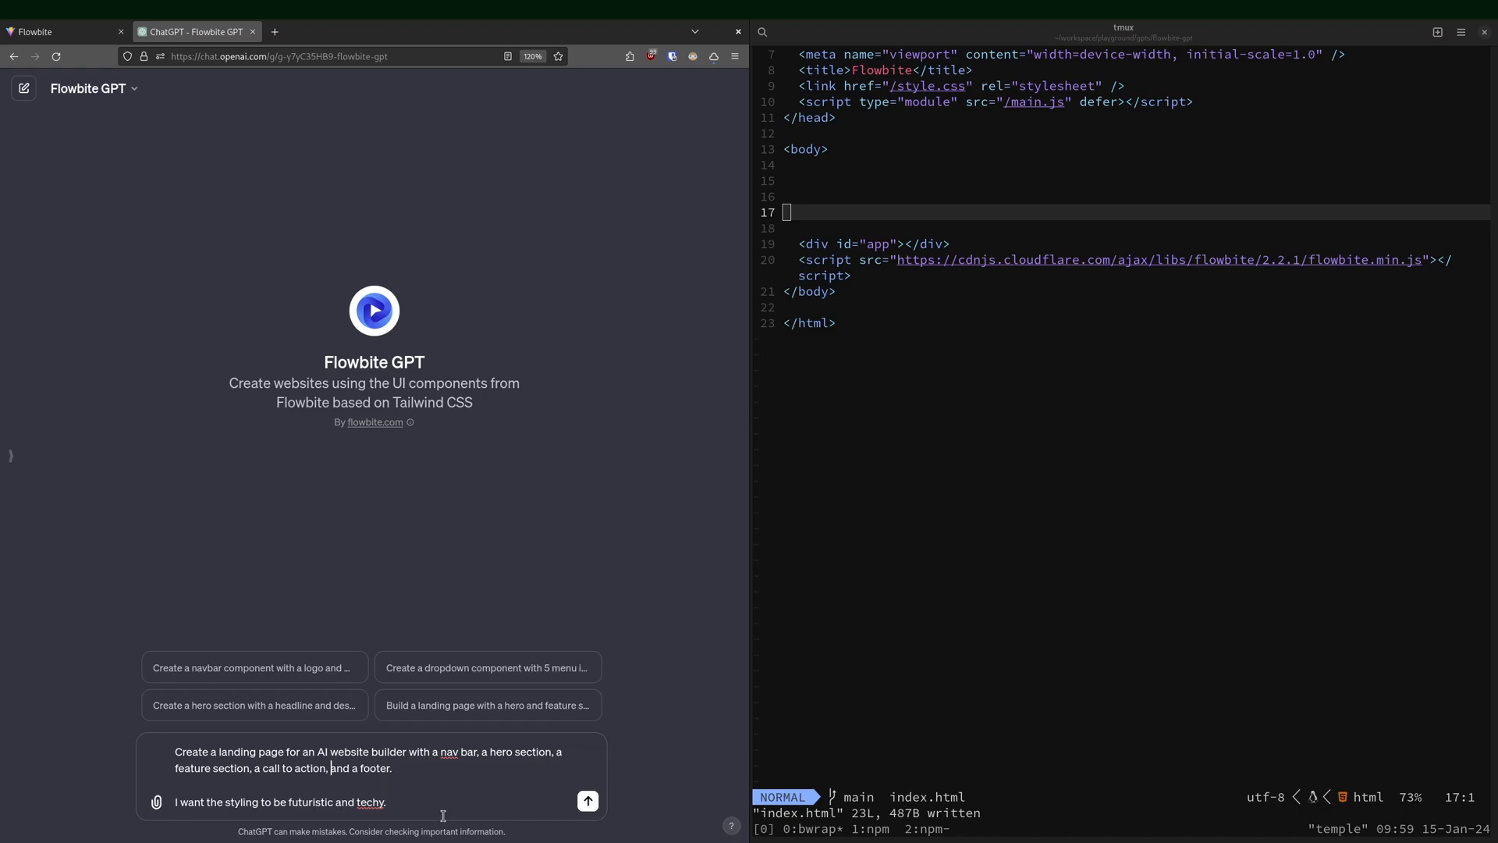
mouse_move(587, 800)
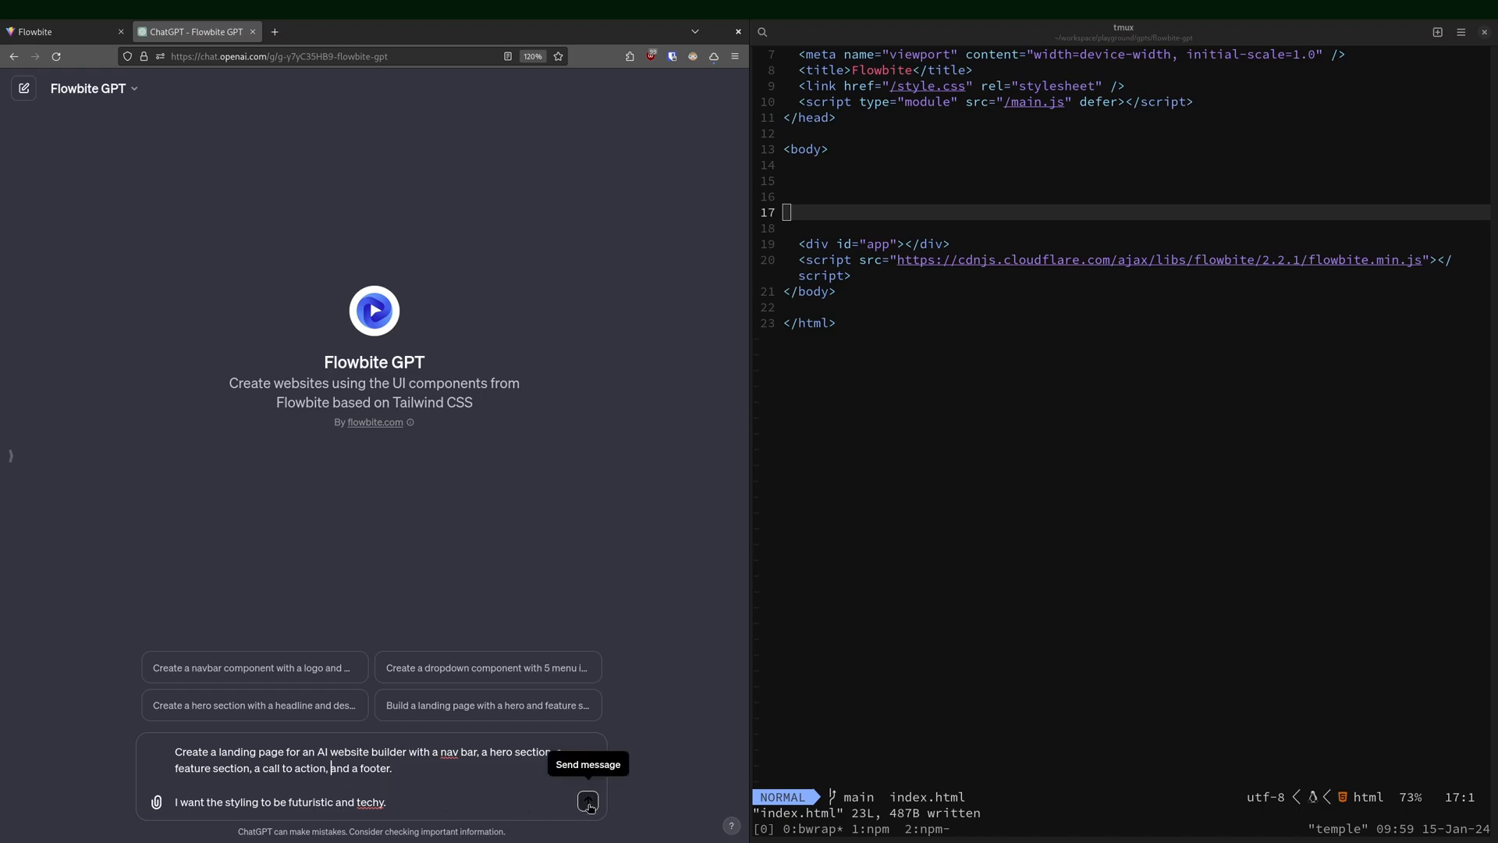
click(588, 800)
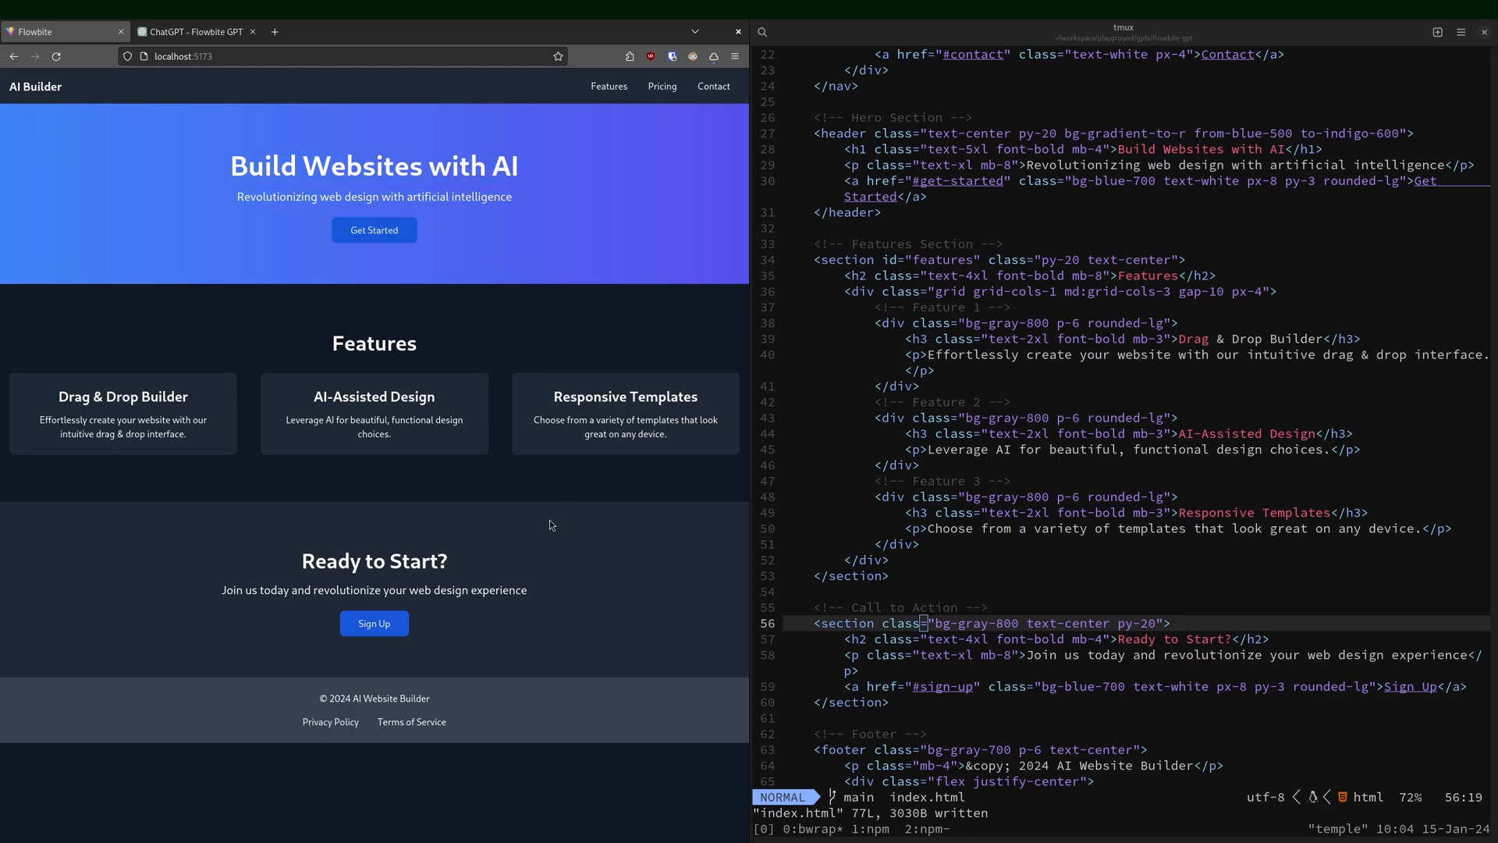
Open a new Firefox tab for flowbite.com.
click(608, 86)
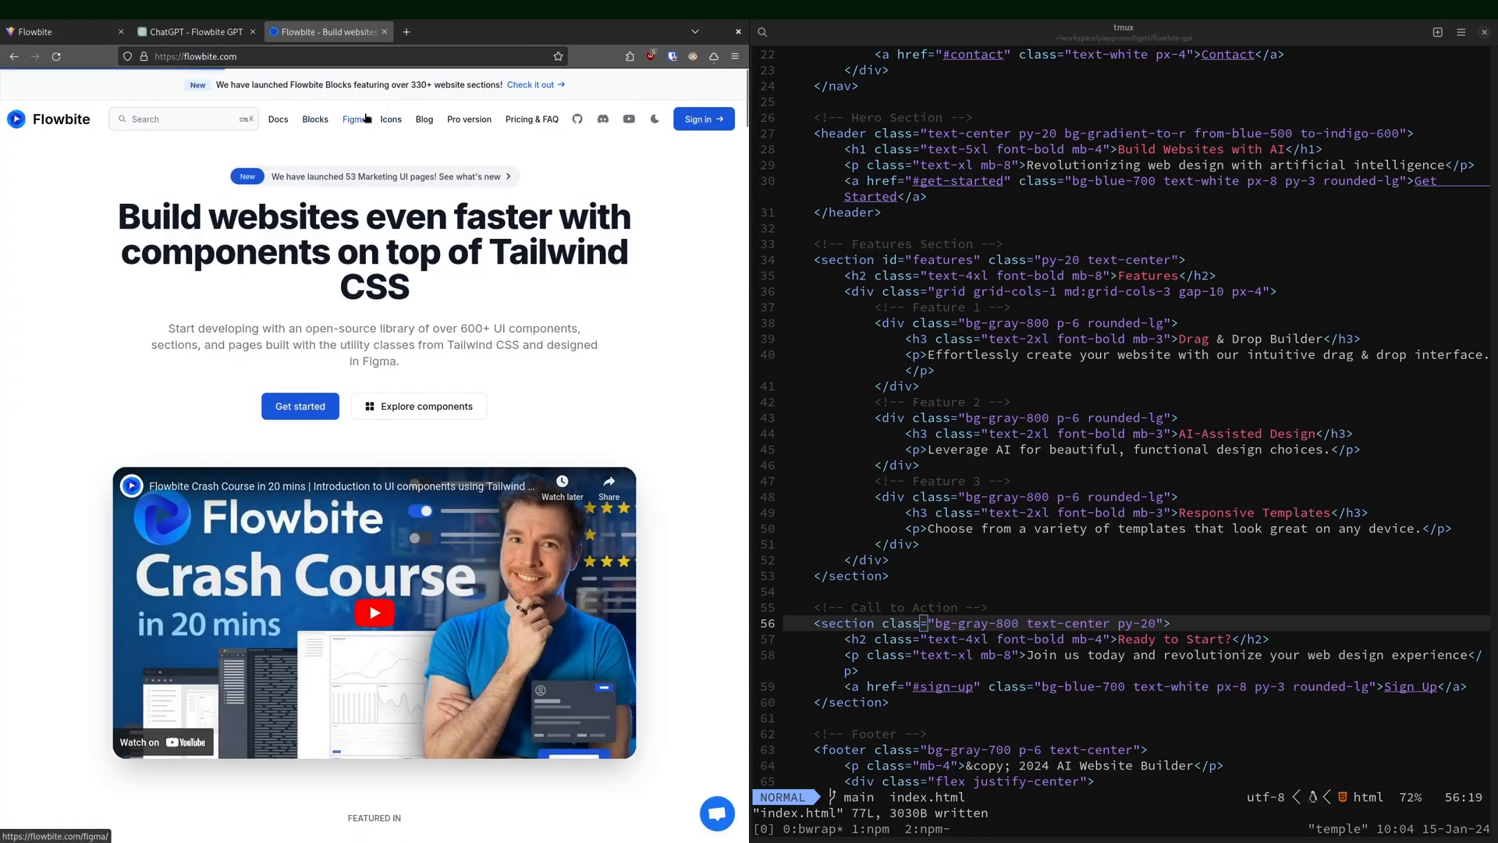
Browse Flowbite's marketing hero section blocks, then return to the localhost:5173 tab.
click(313, 119)
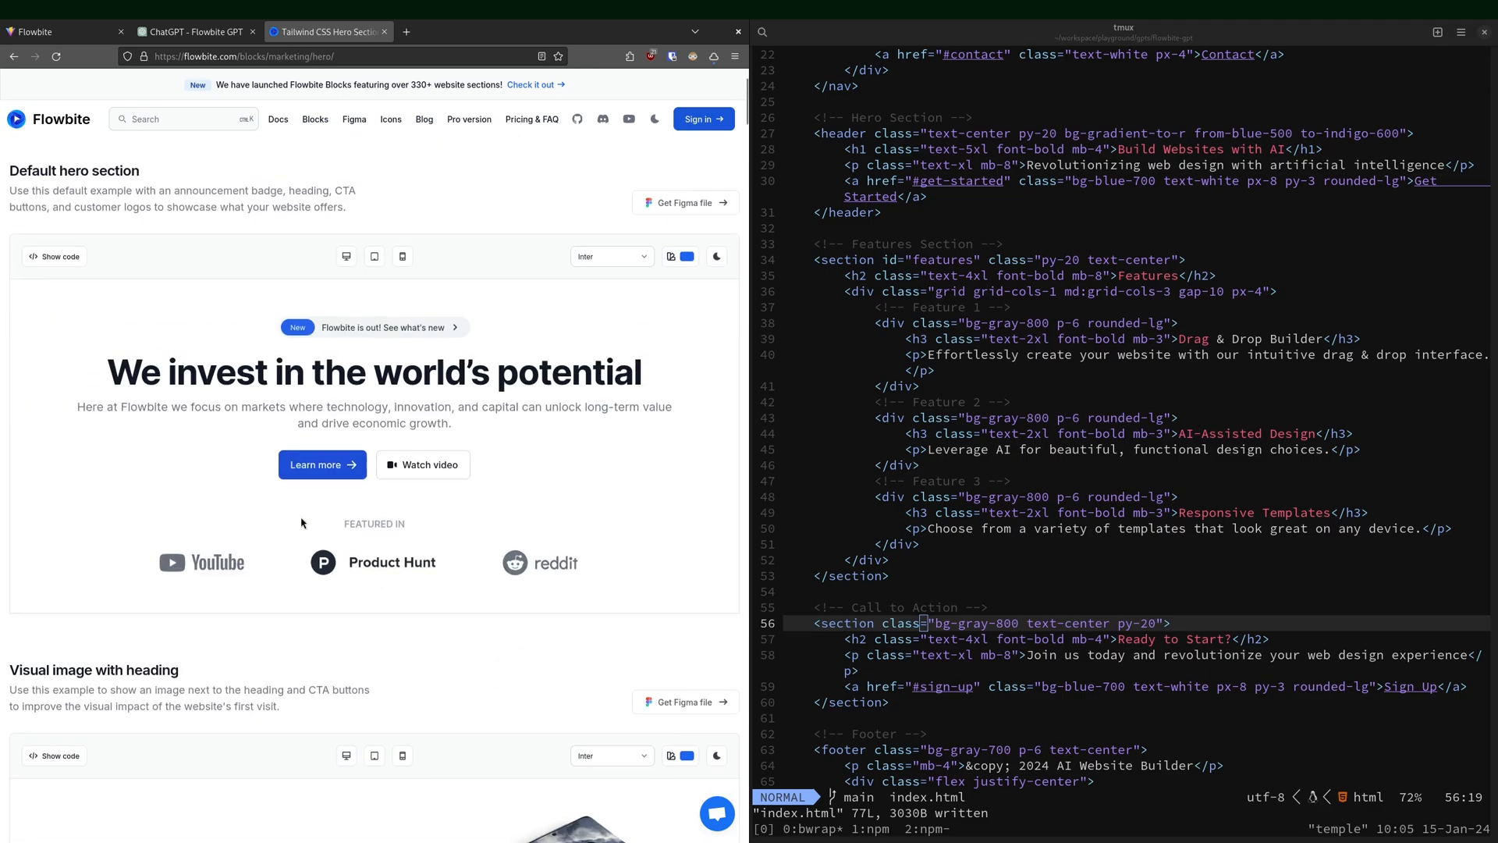
scroll(down, 3)
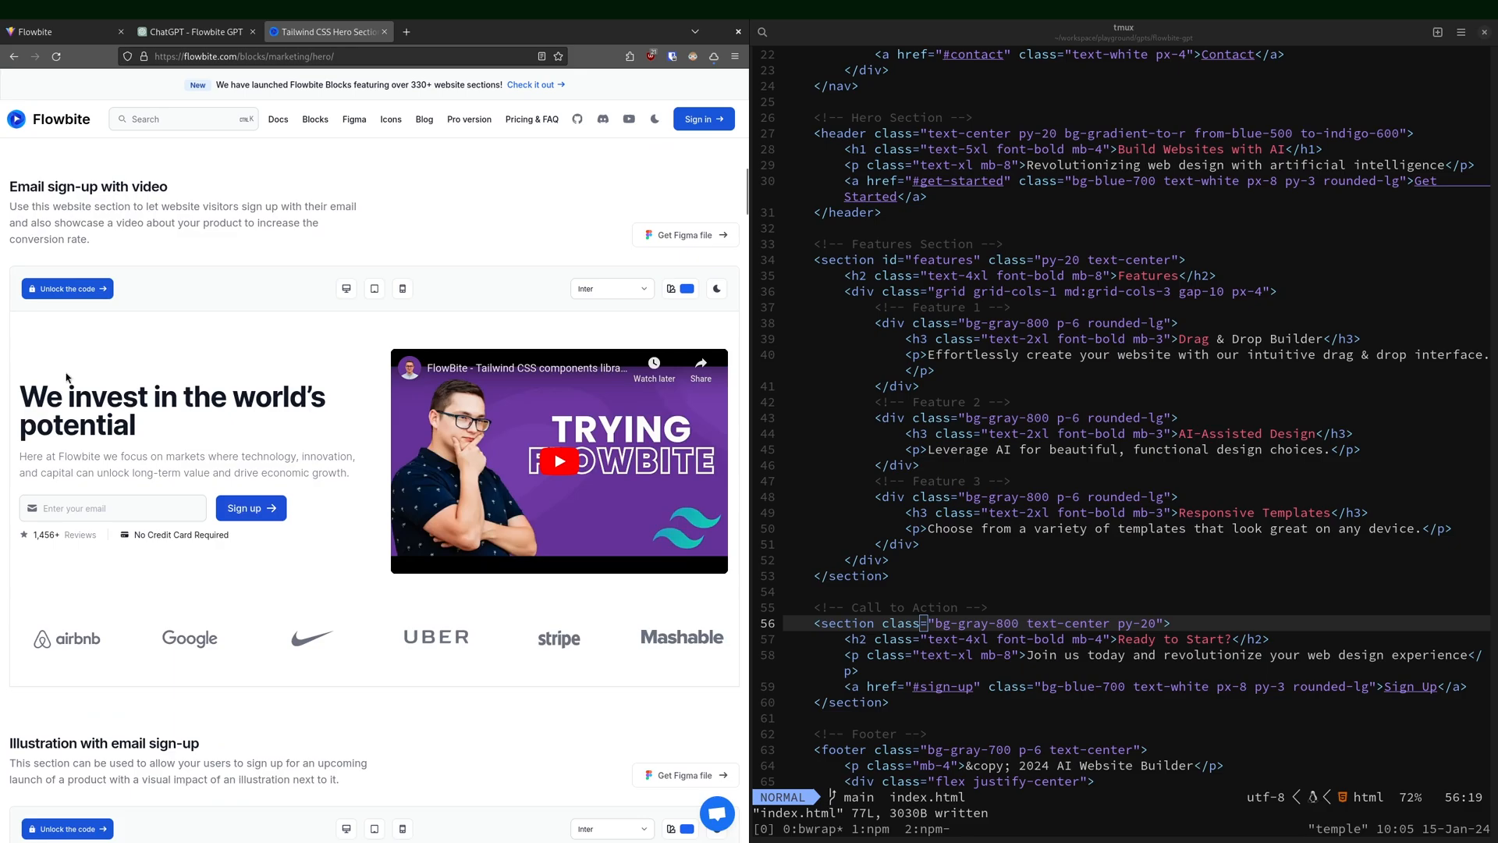
scroll(down, 3)
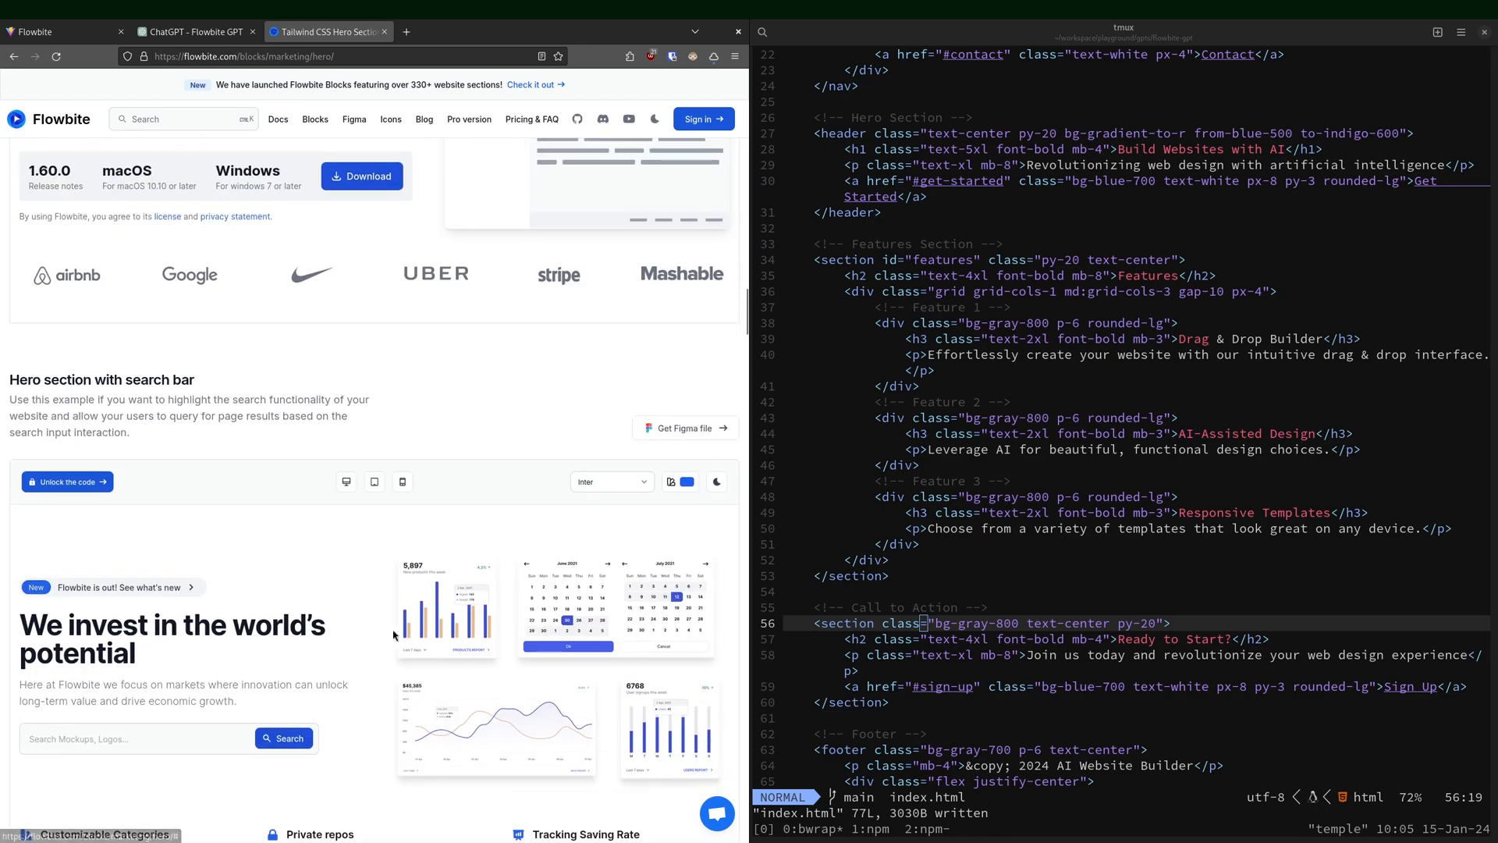
scroll(down, 3)
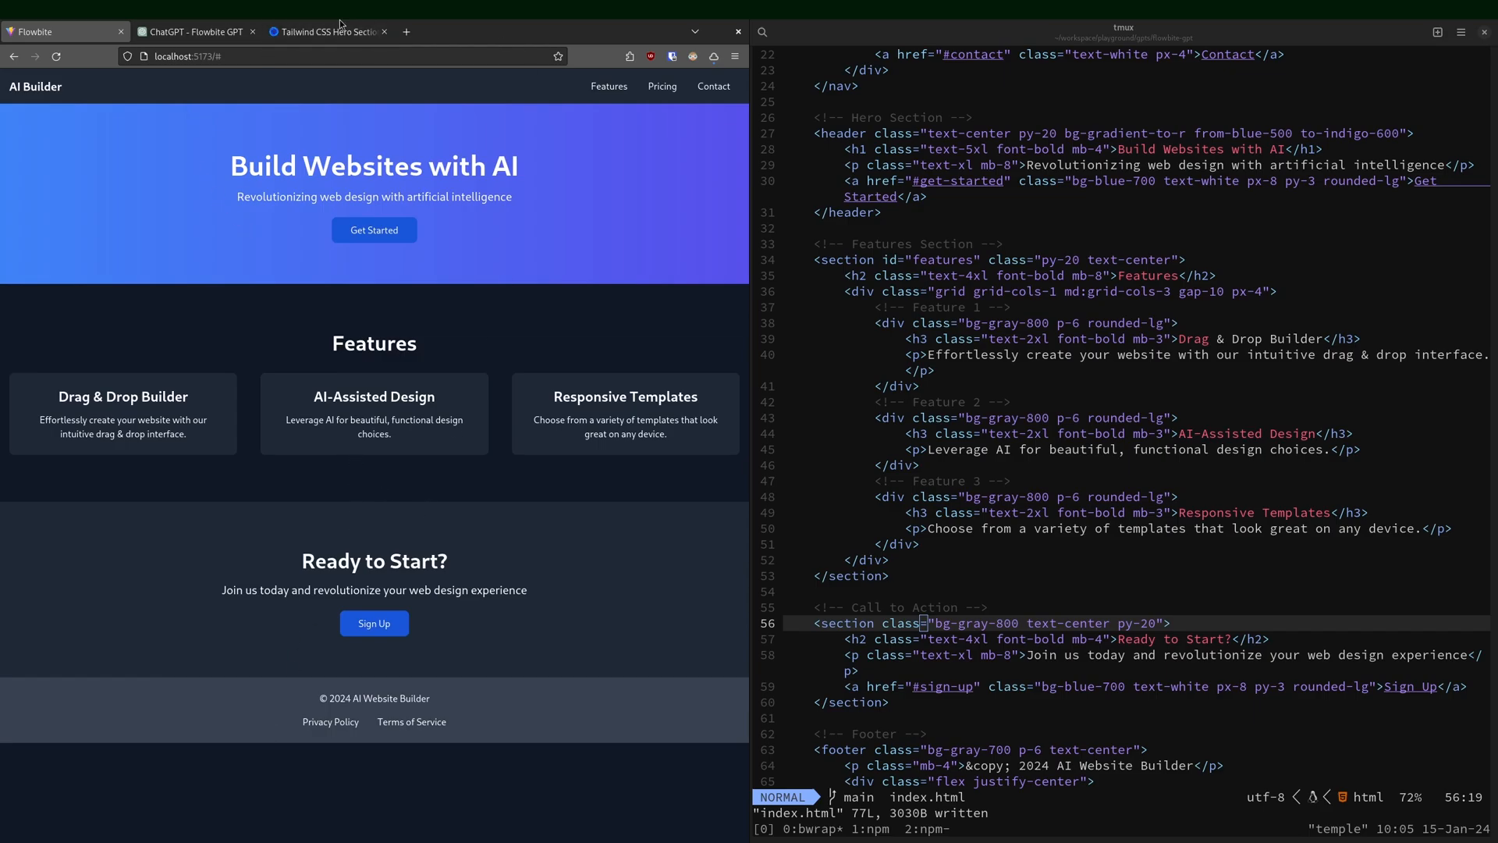
click(328, 31)
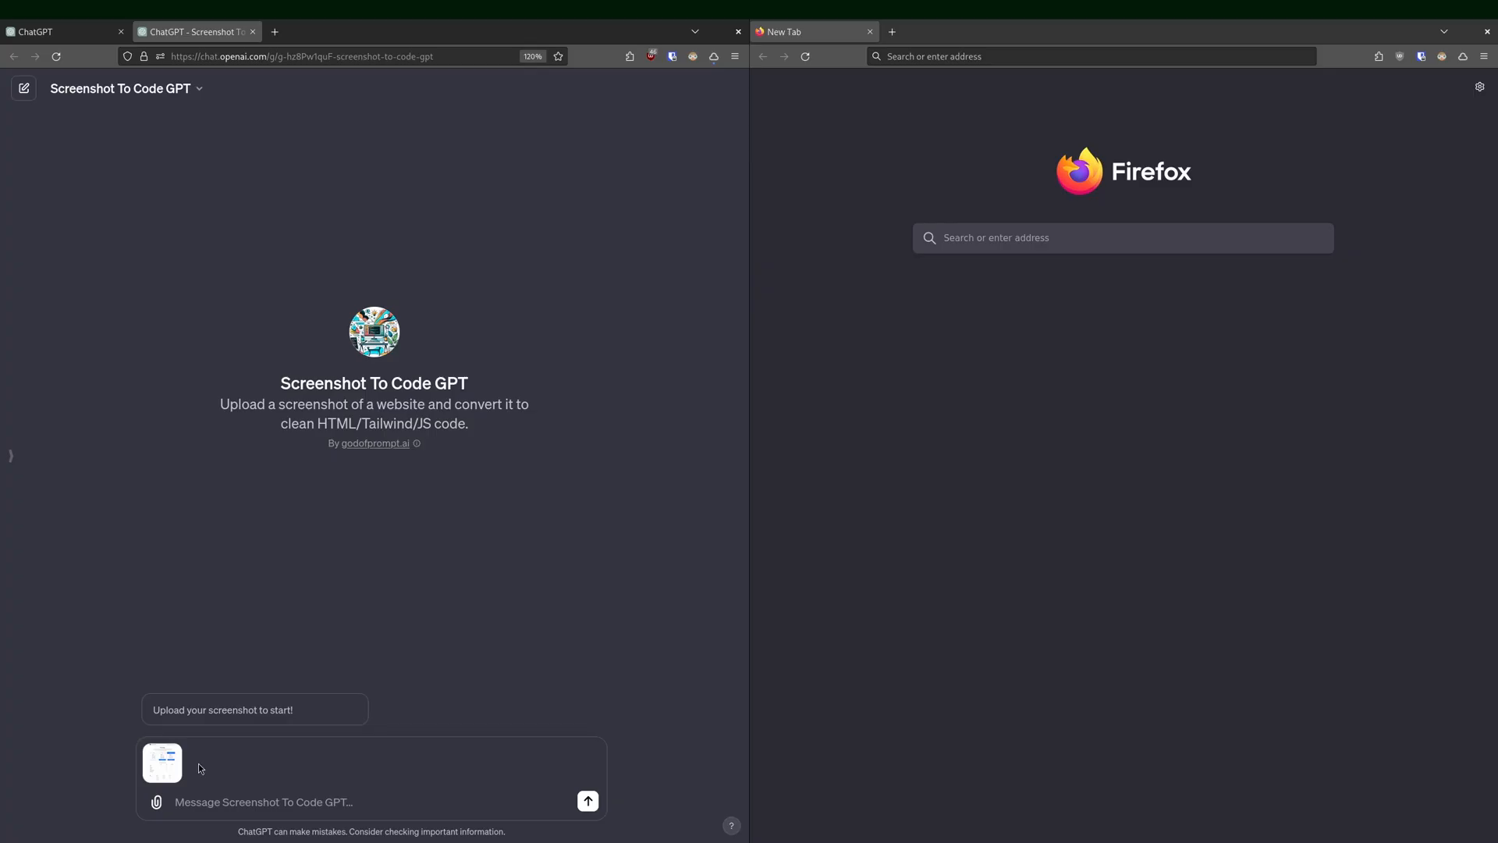
Enlarge the attached pricing page screenshot, then close the preview.
click(162, 762)
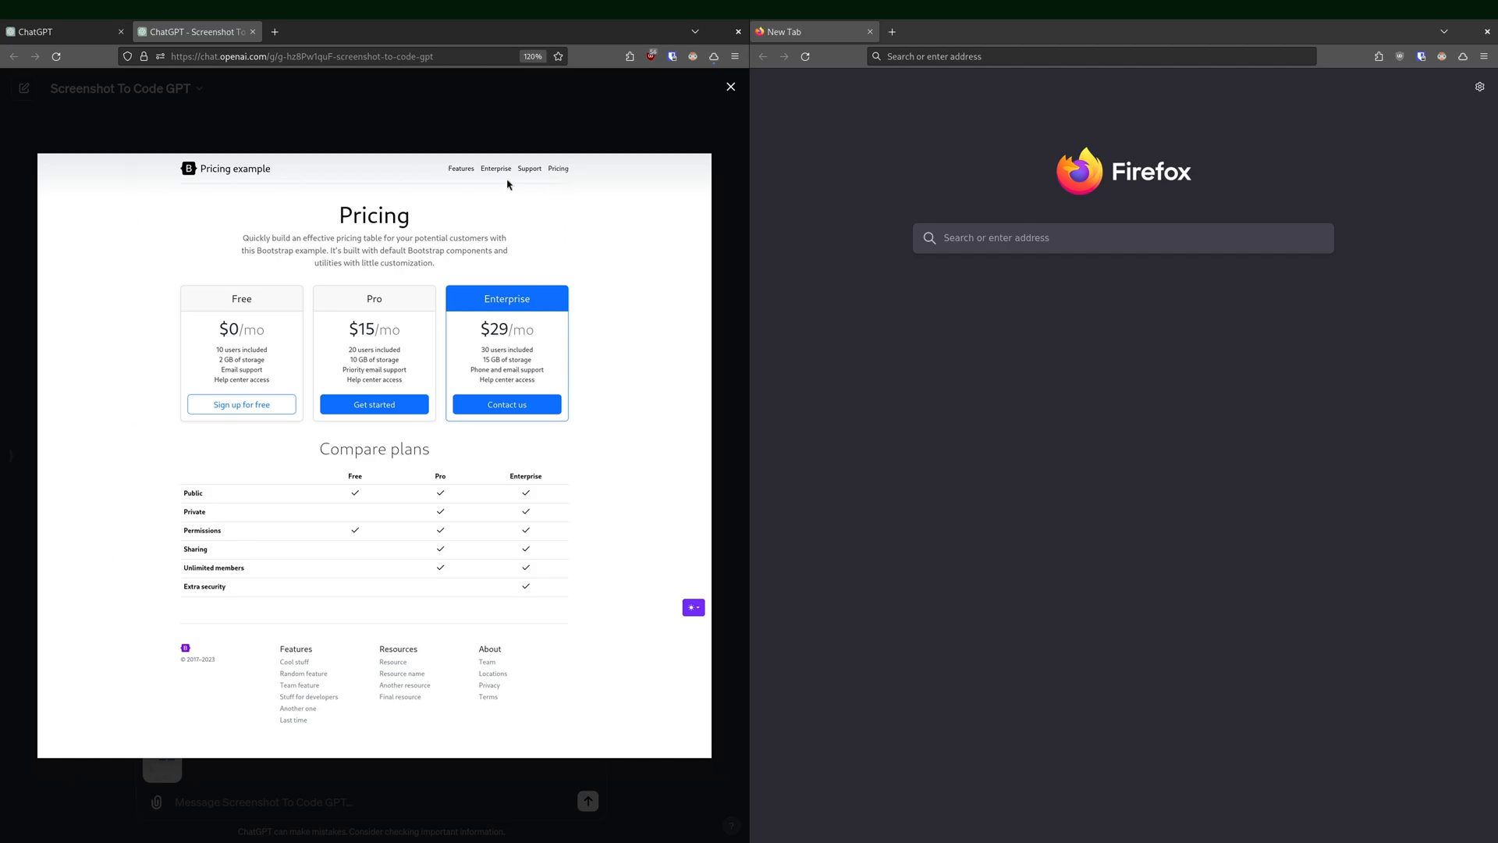
mouse_move(162, 149)
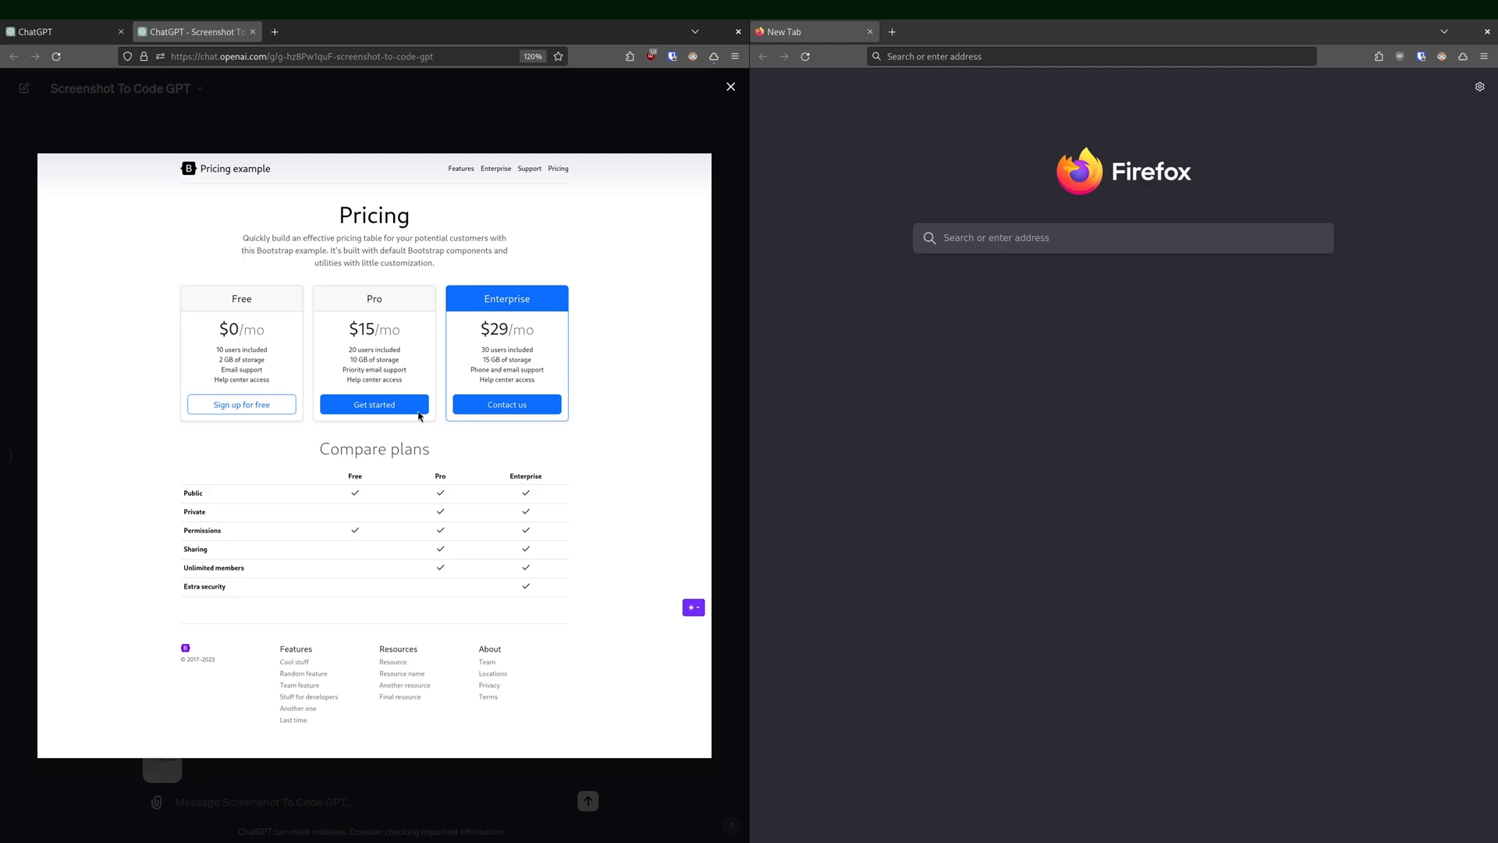
mouse_move(495, 198)
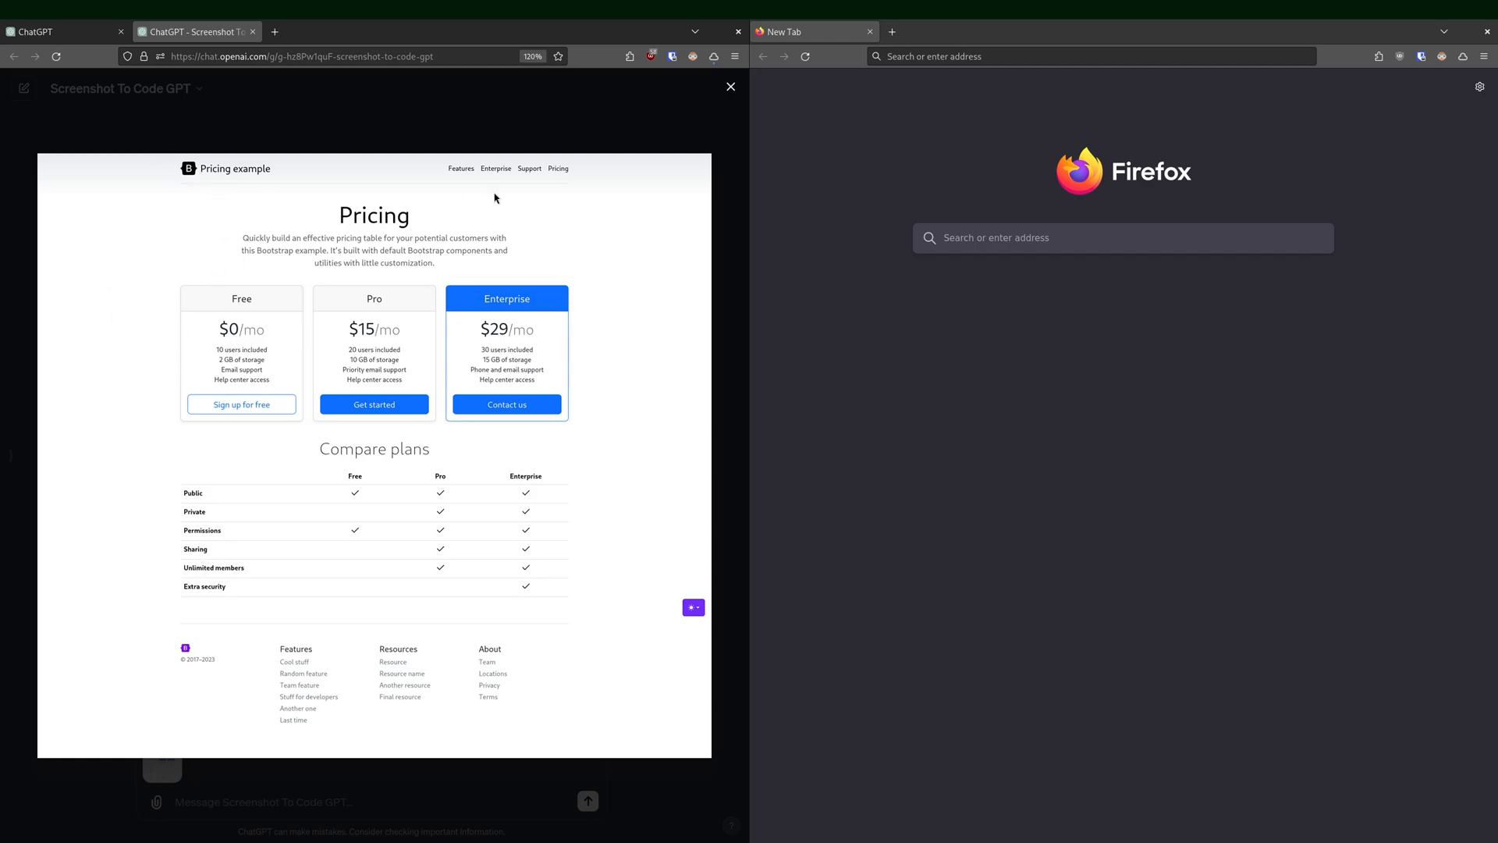
mouse_move(111, 768)
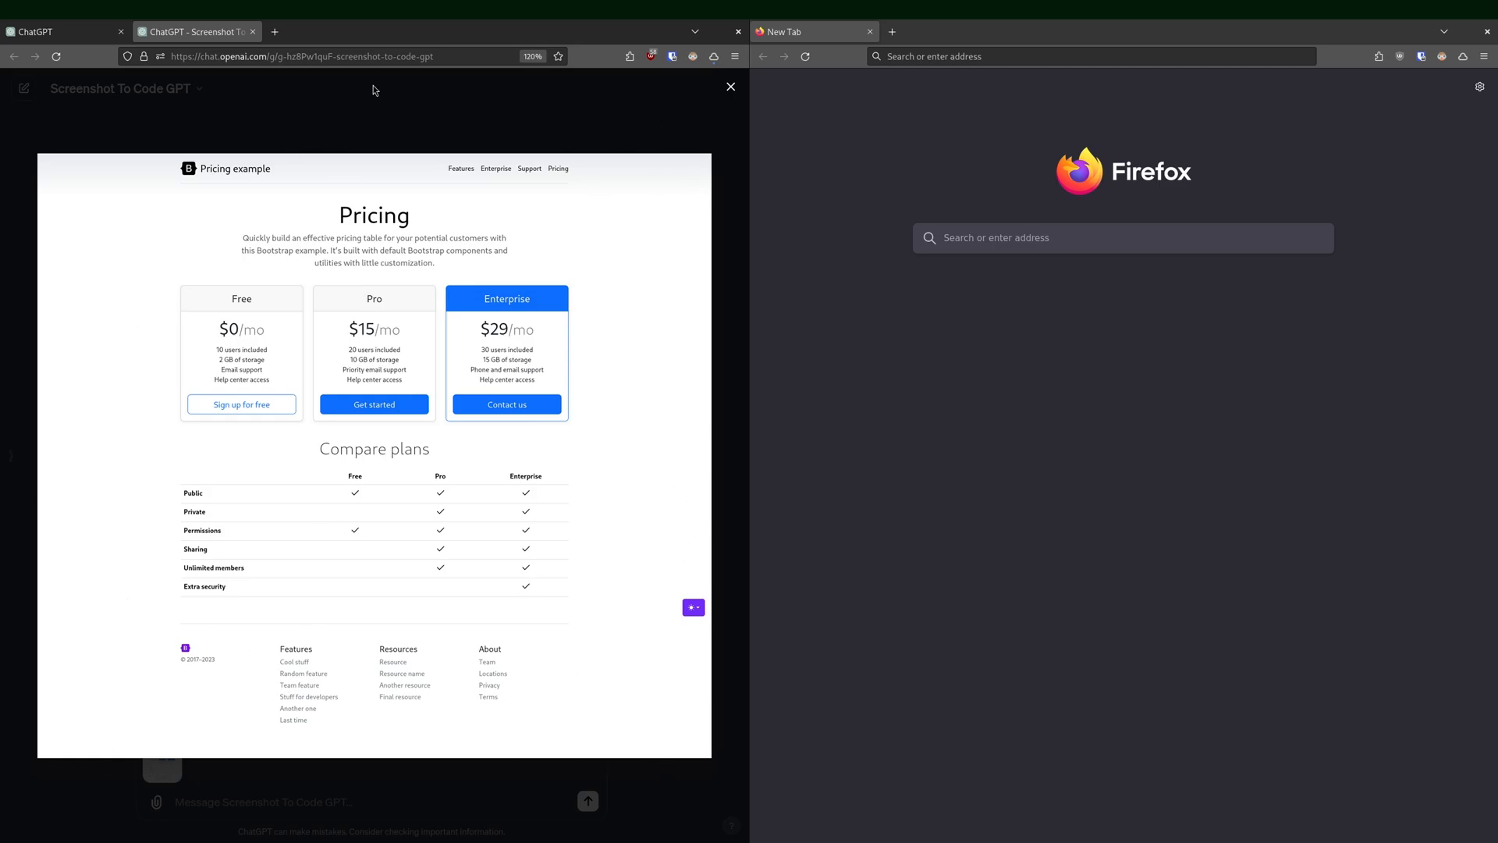
mouse_move(458, 113)
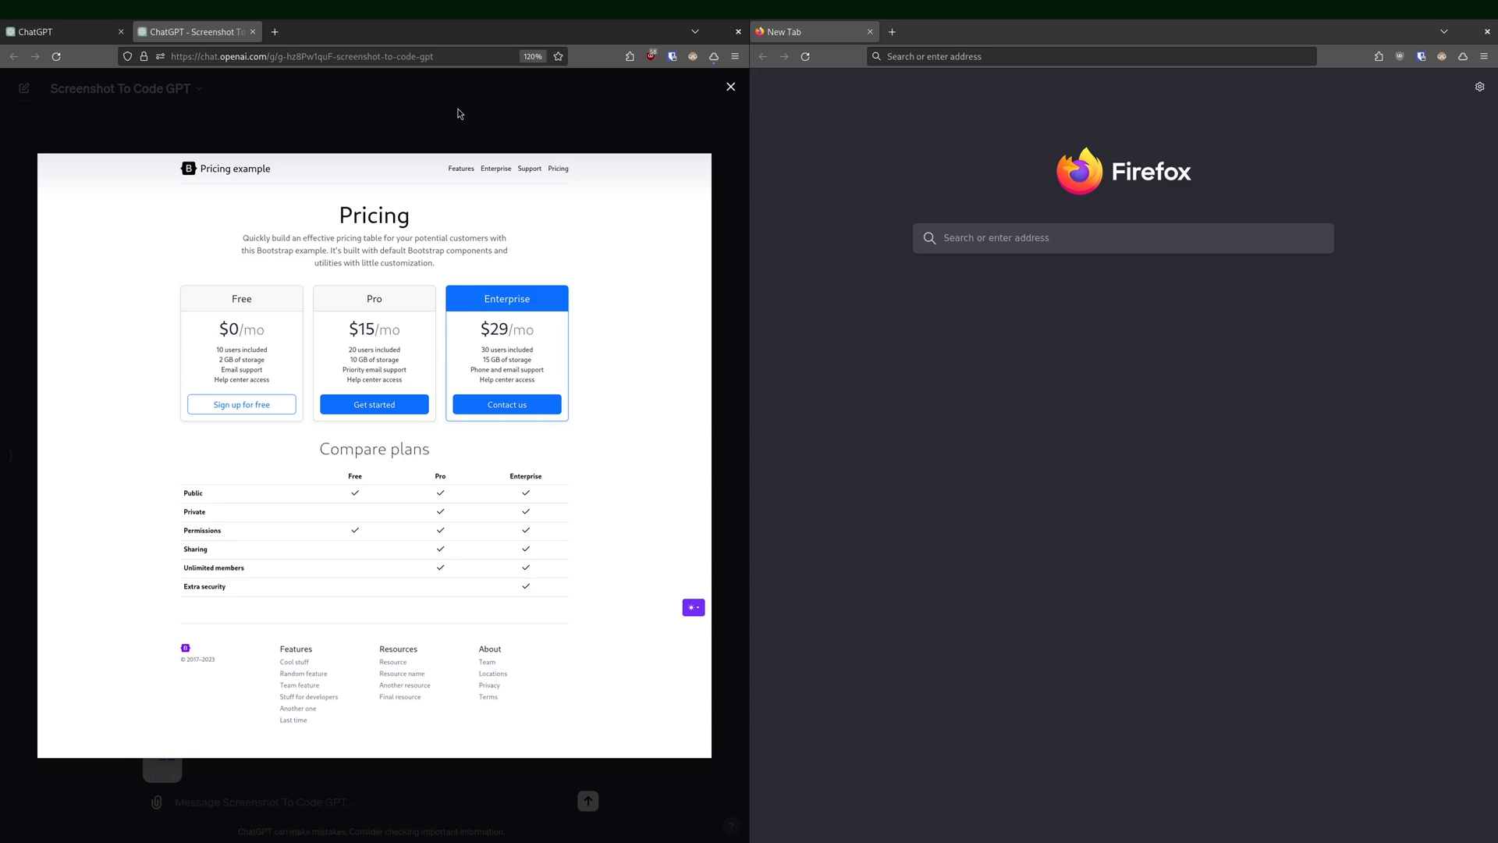
click(730, 86)
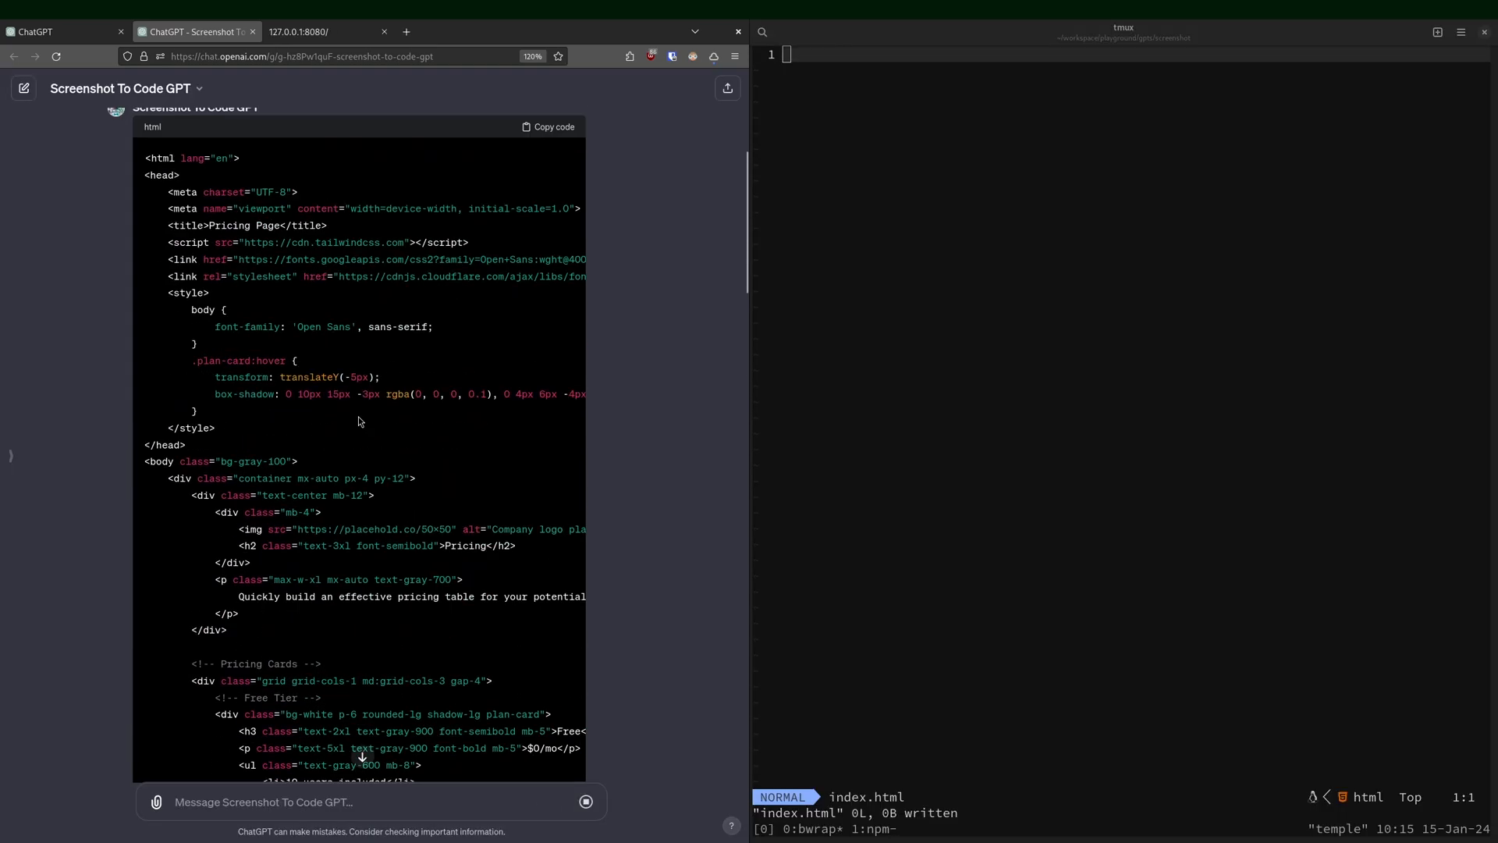
Bring up the locally served pricing page beside the original screenshot for comparison.
click(547, 127)
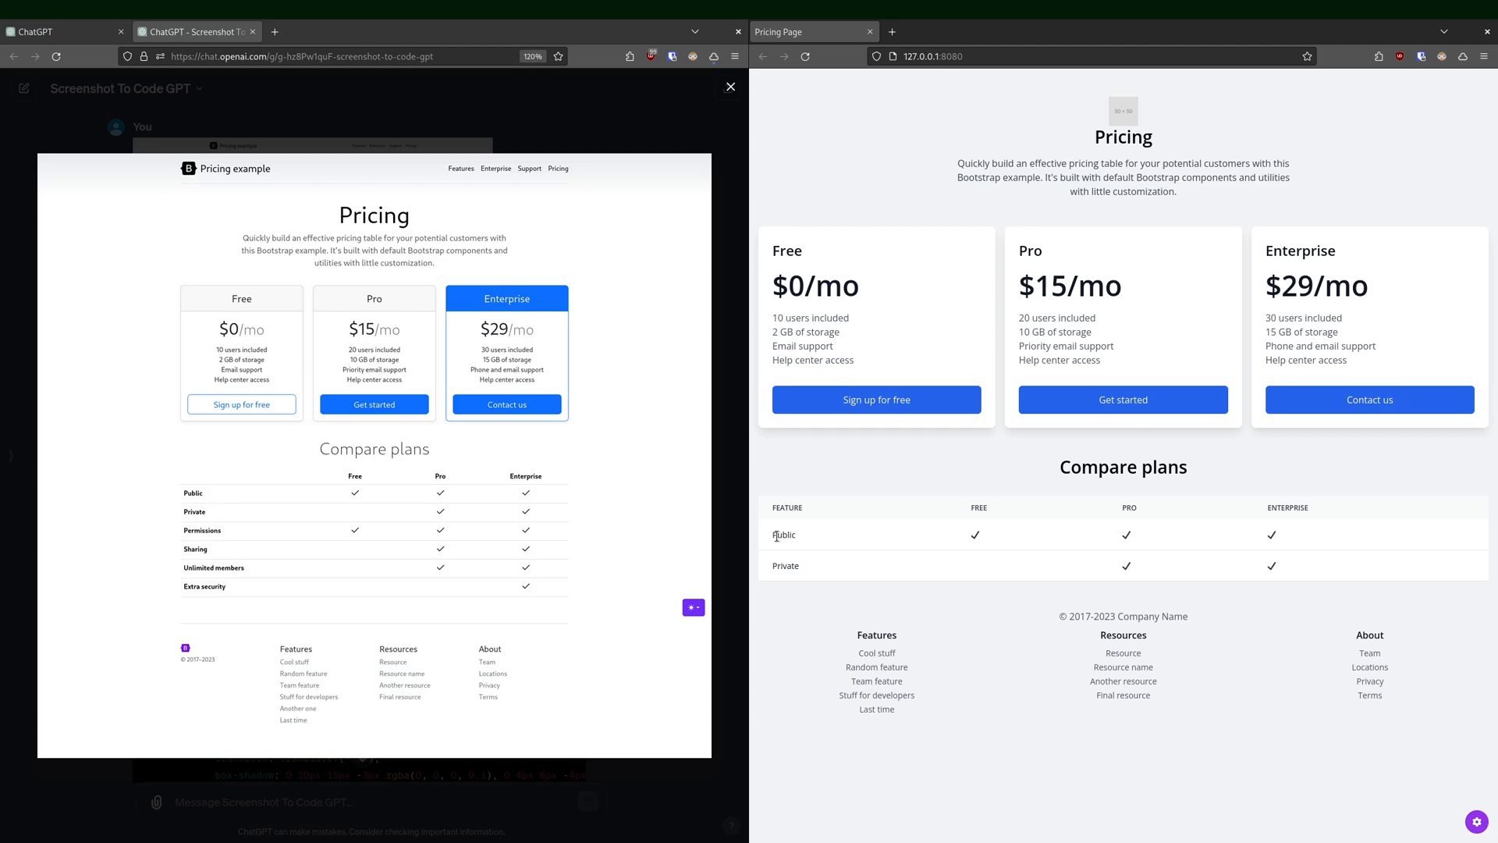
mouse_move(933, 638)
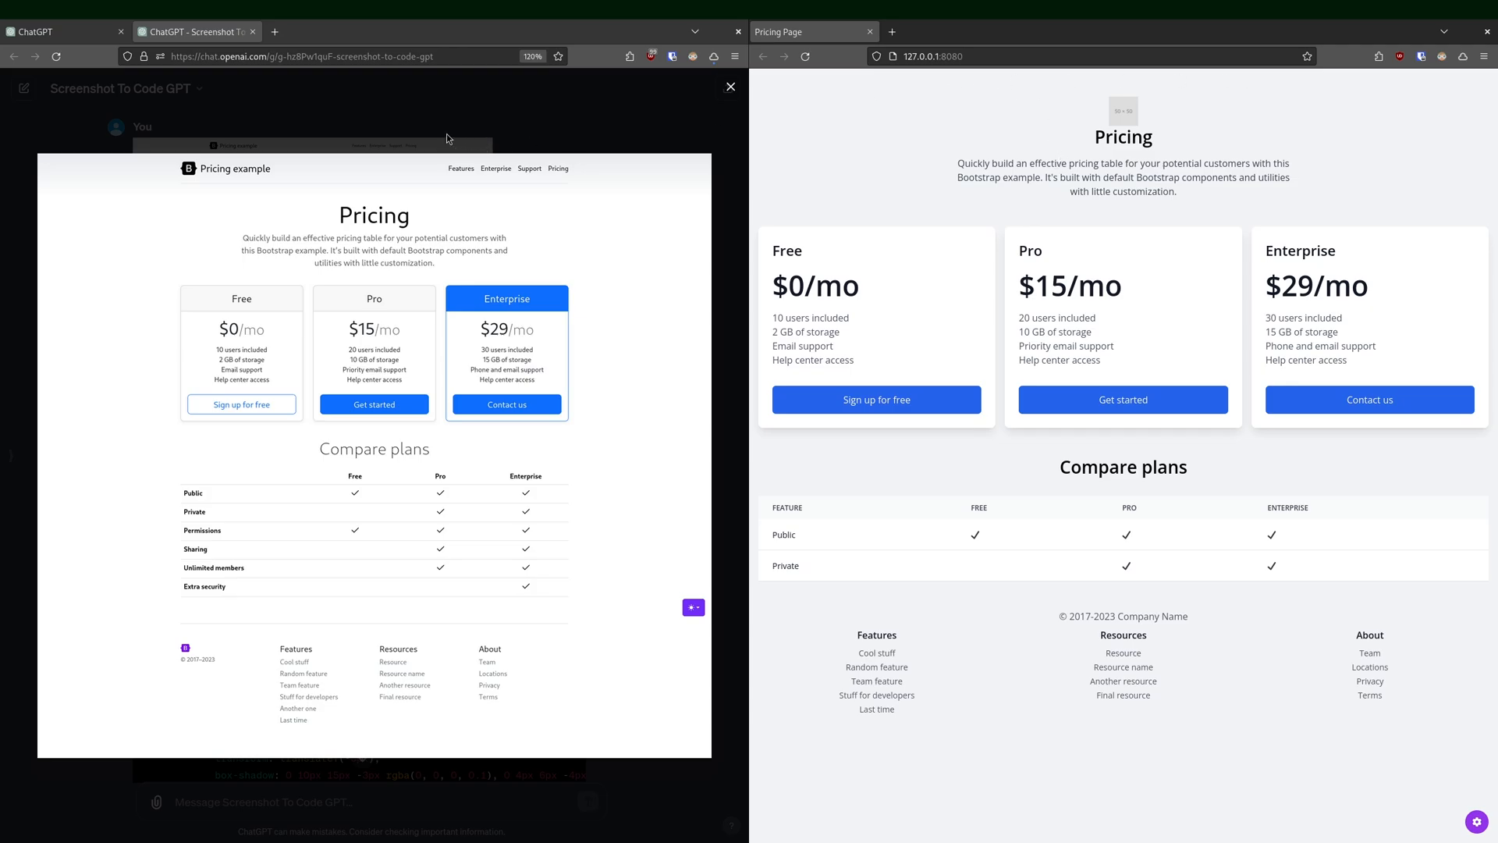
mouse_move(1383, 790)
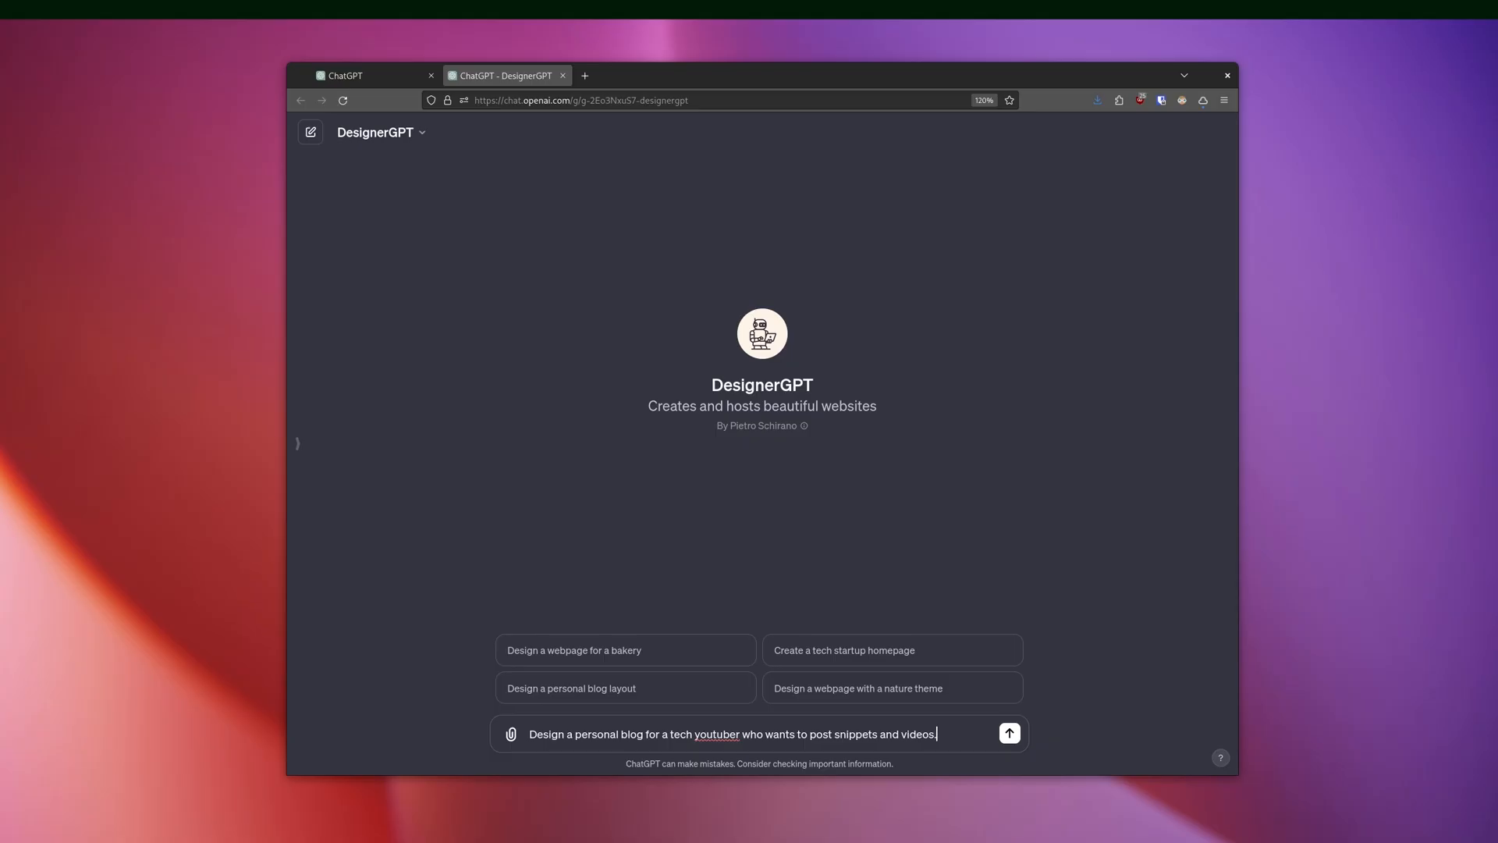
mouse_move(820, 544)
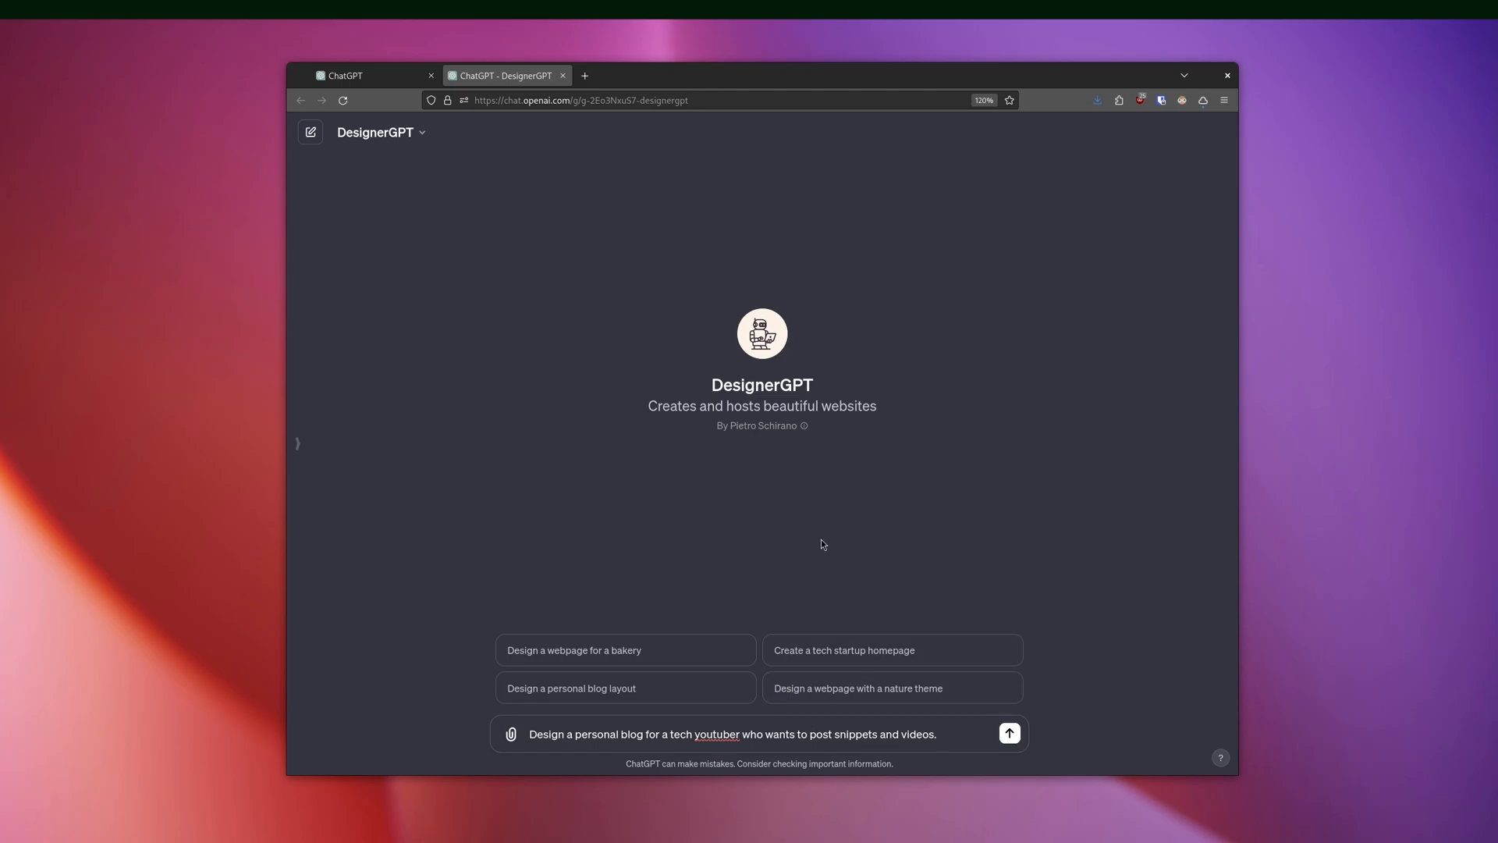
Send the tech YouTuber blog prompt to DesignerGPT and review the hosted site reply.
click(1008, 733)
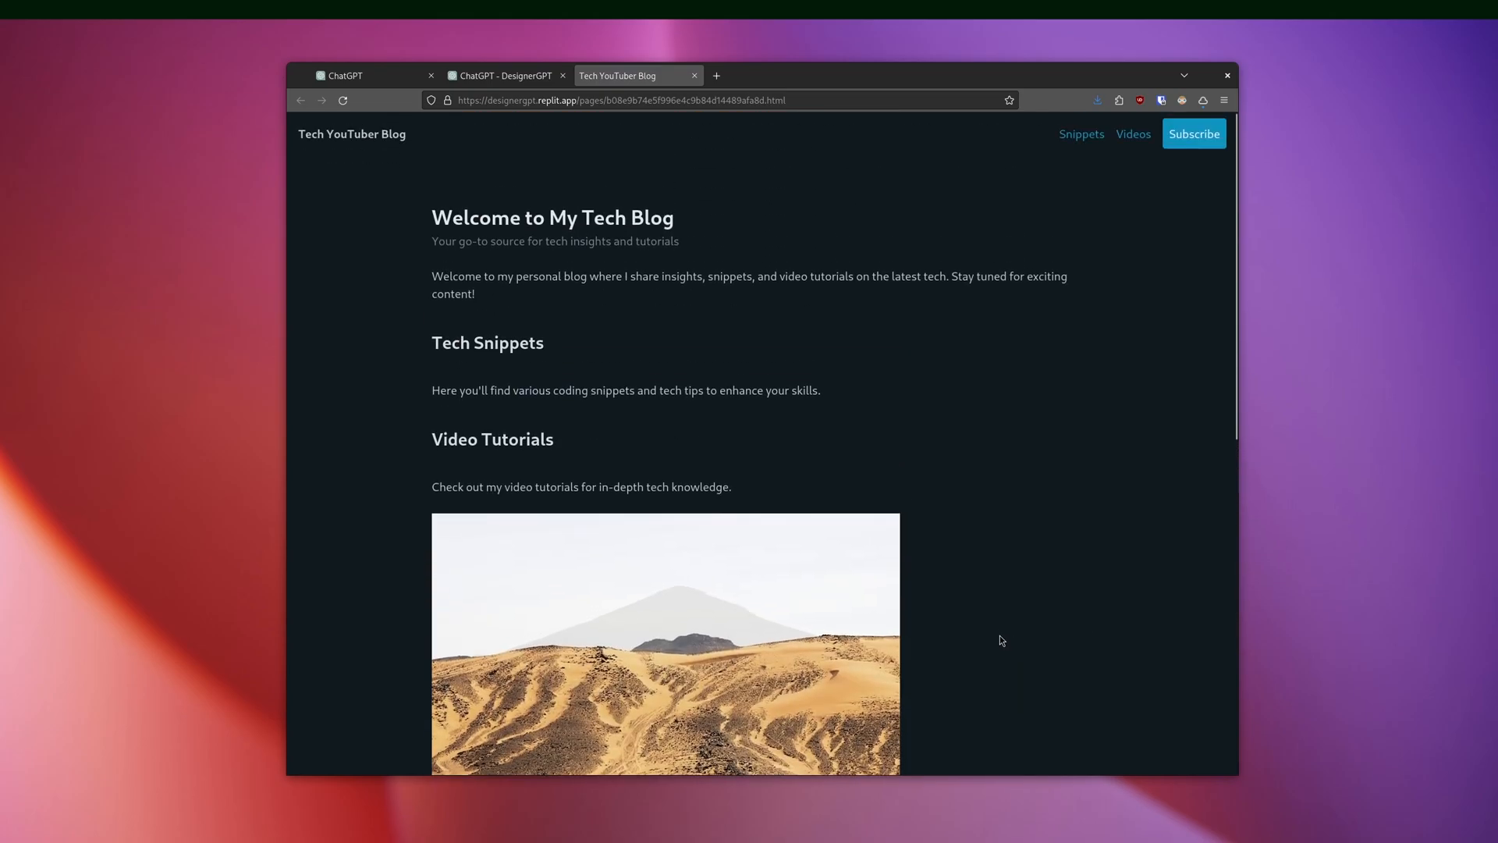
mouse_move(556, 236)
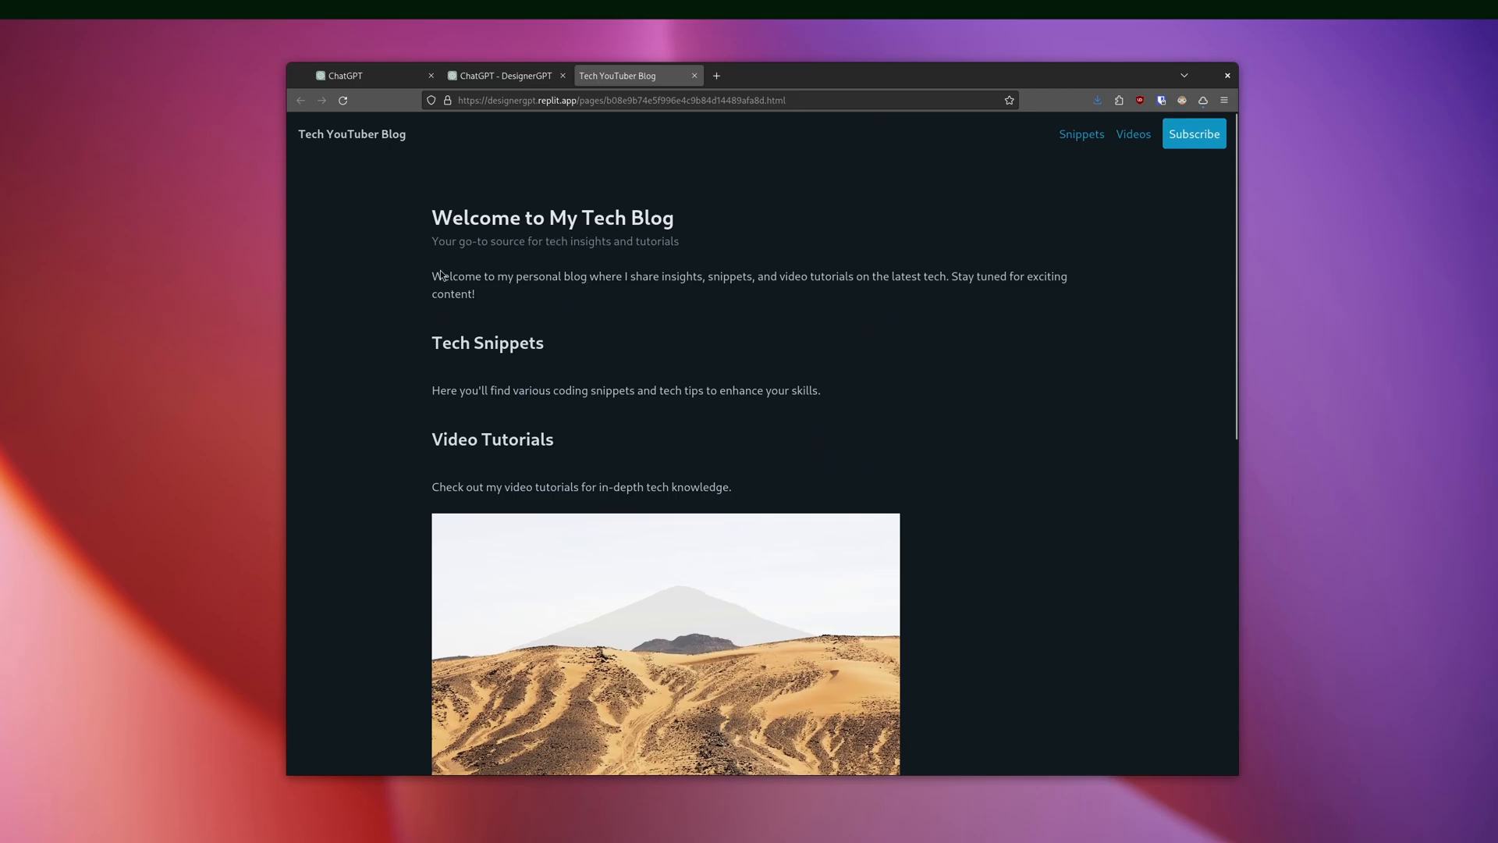
scroll(down, 3)
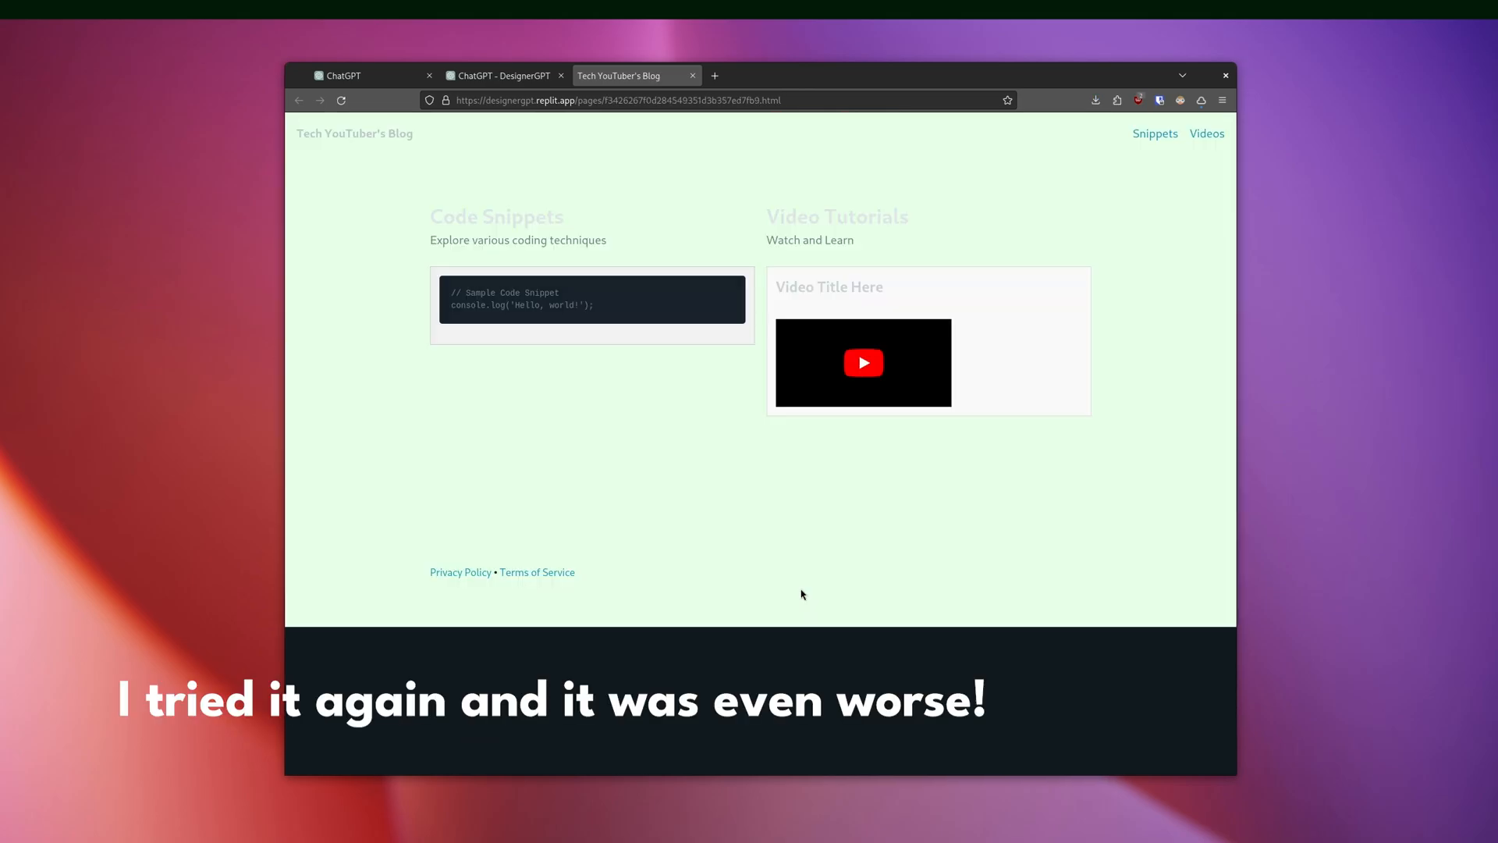
click(503, 76)
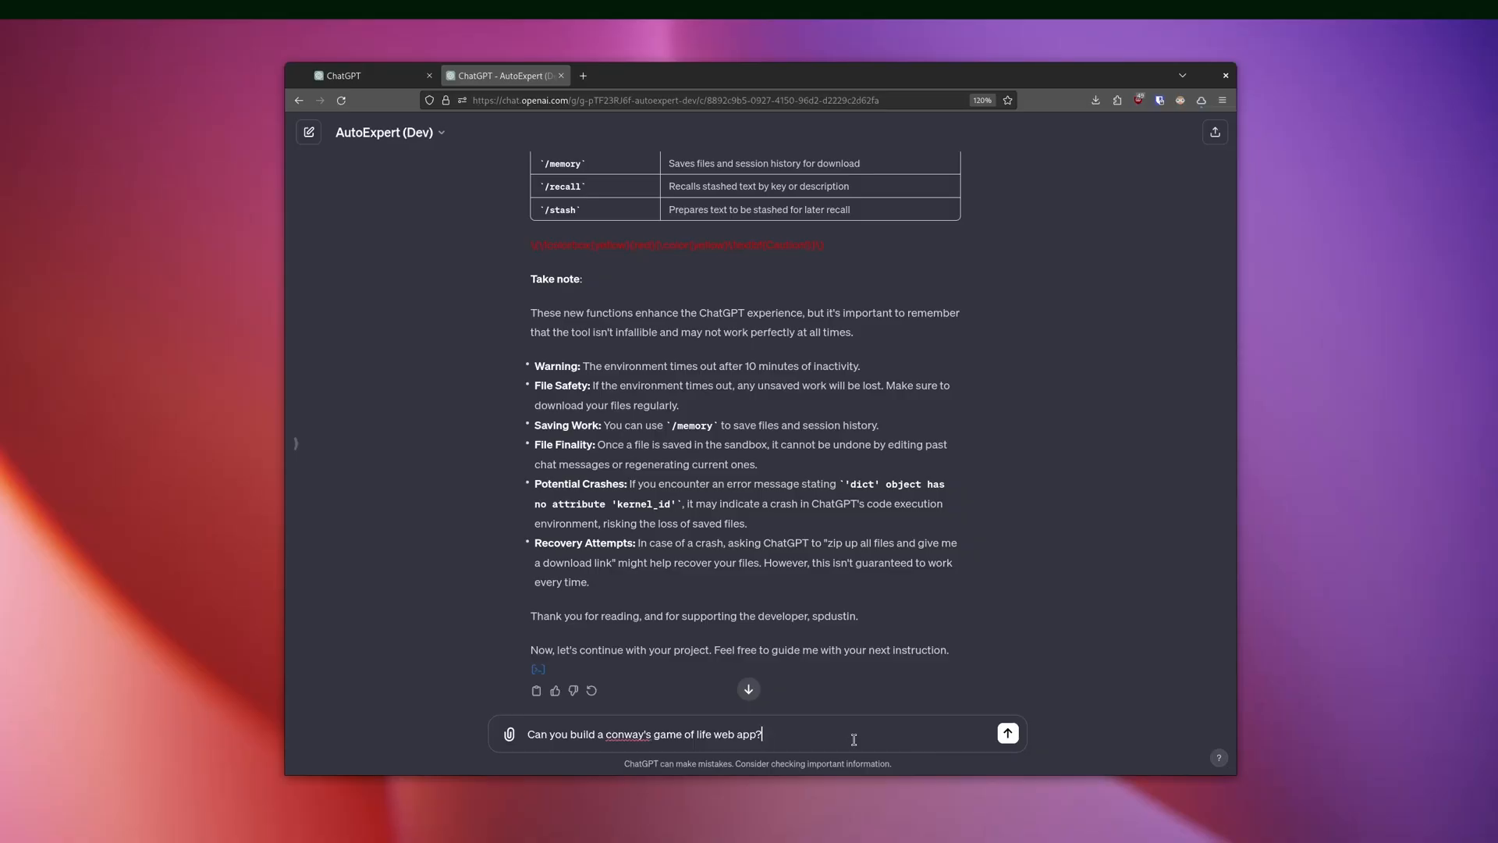
Submit the Game of Life request and scroll through AutoExpert's plan and Django code.
click(1007, 733)
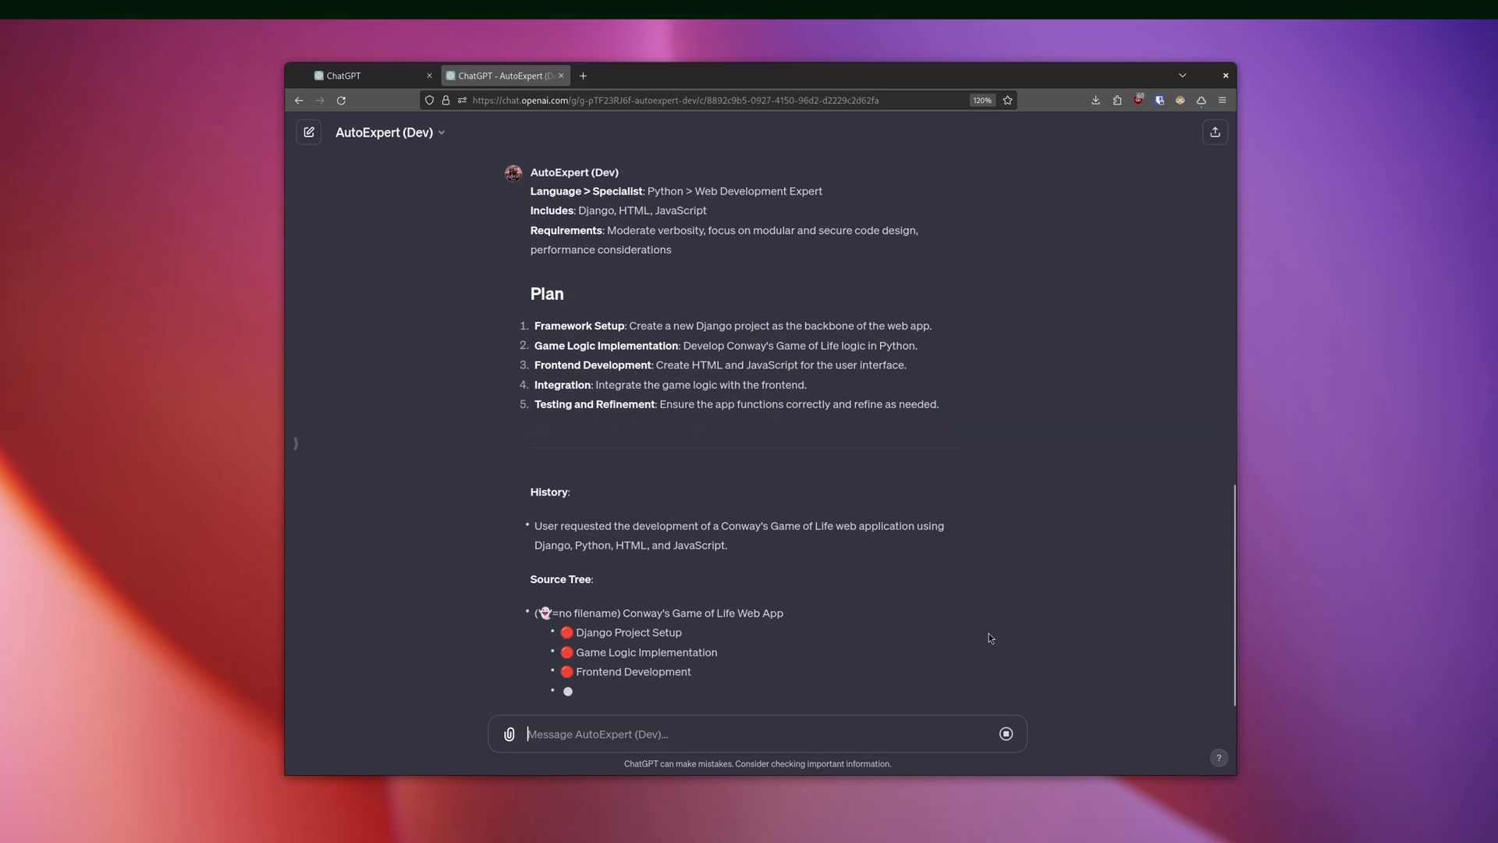
scroll(down, 3)
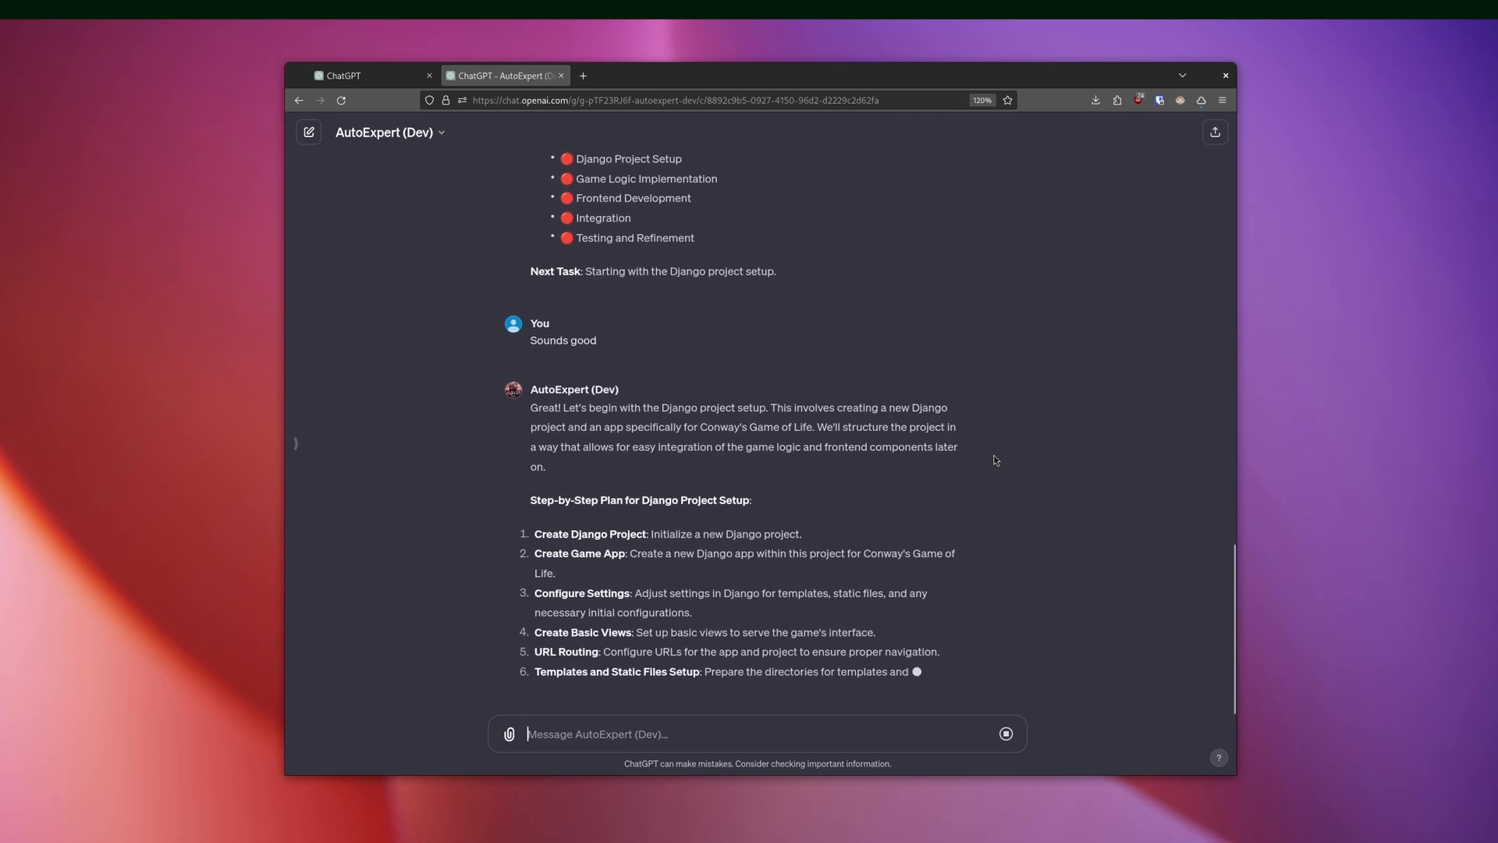
scroll(down, 3)
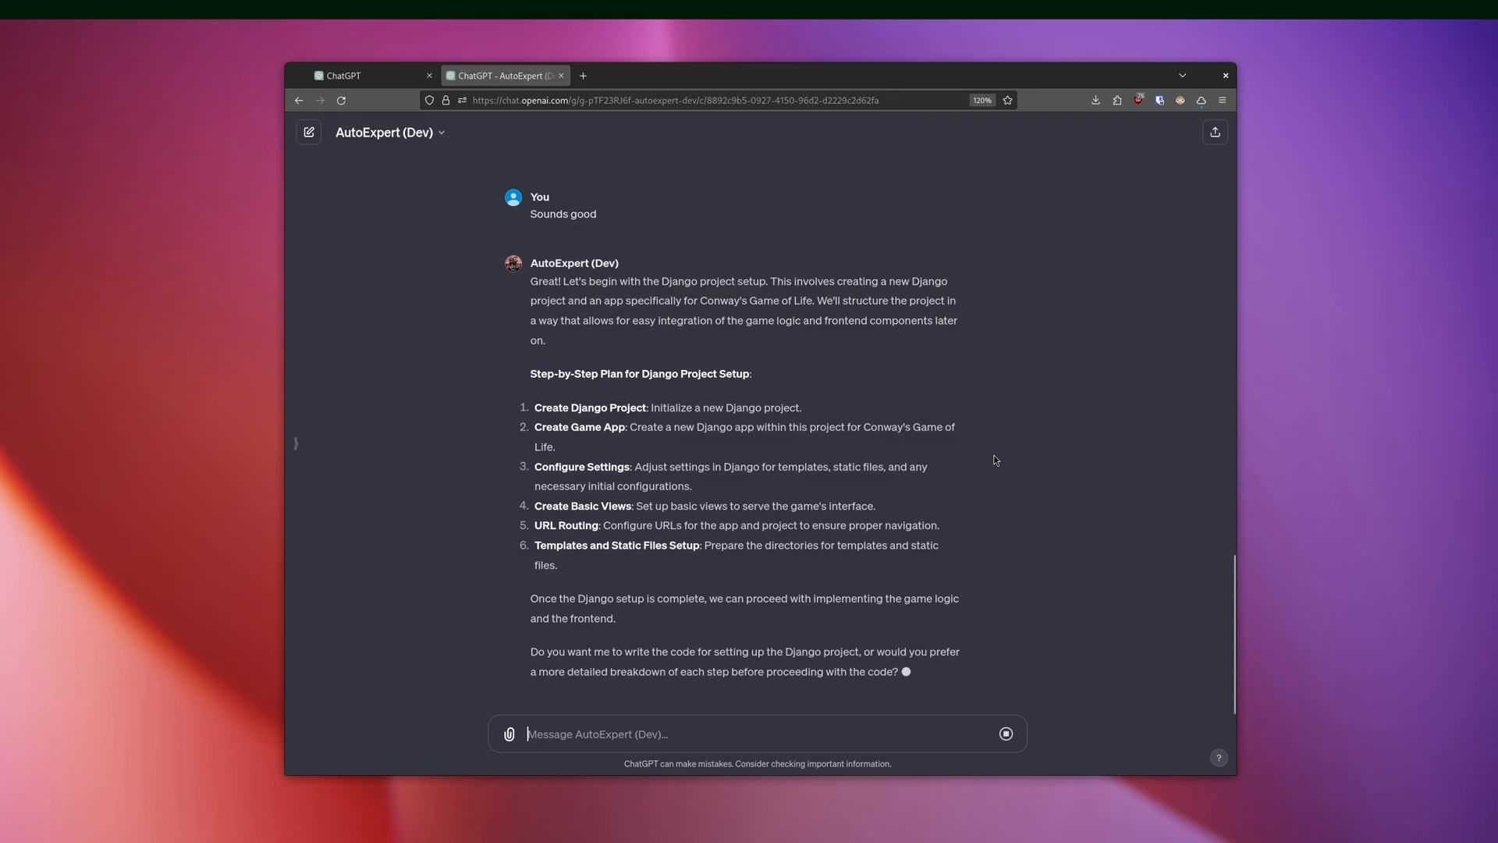
scroll(down, 3)
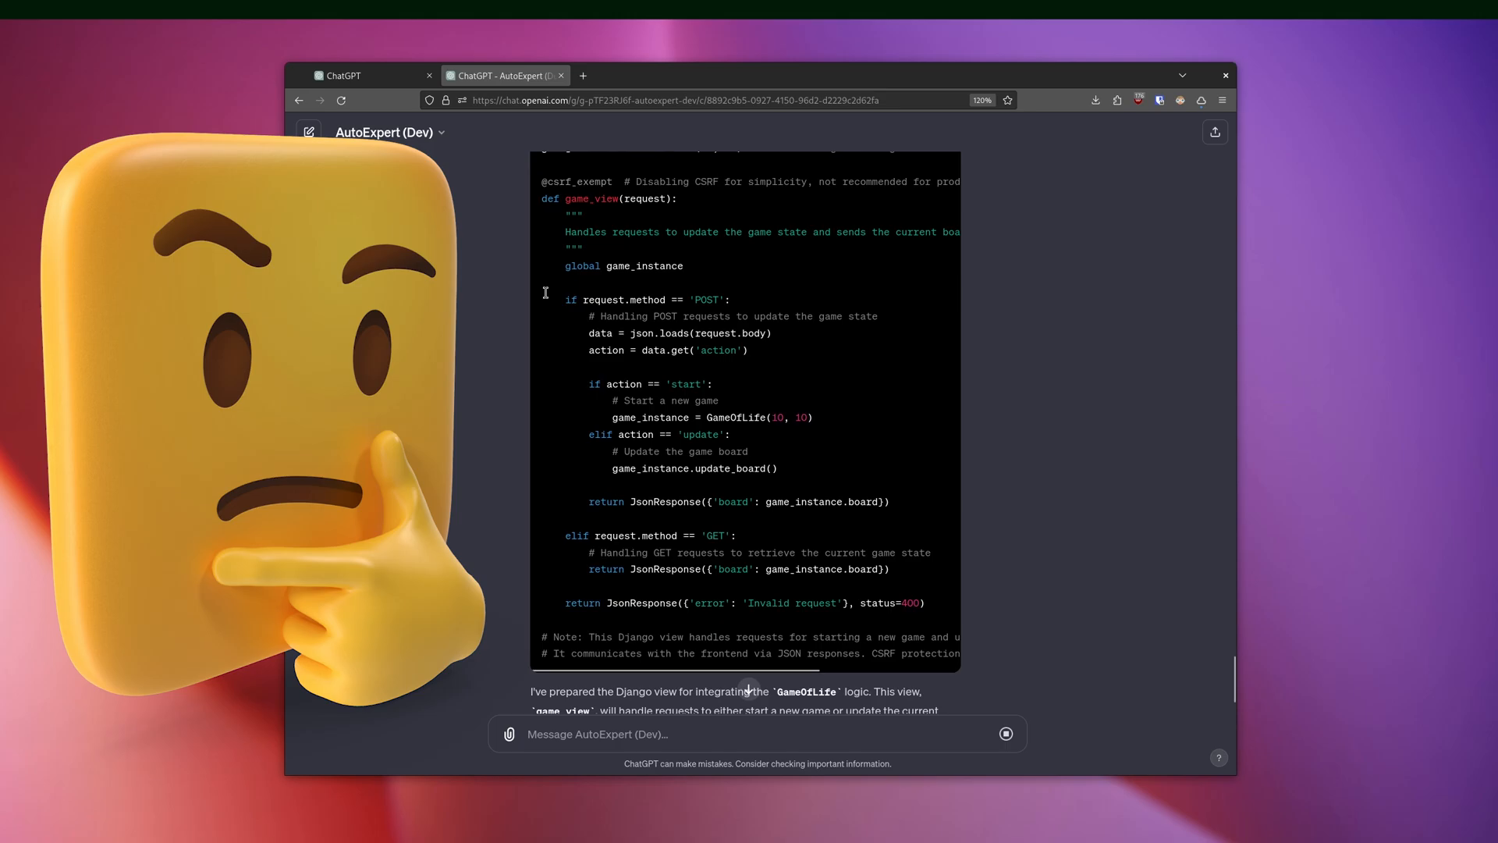
mouse_move(583, 314)
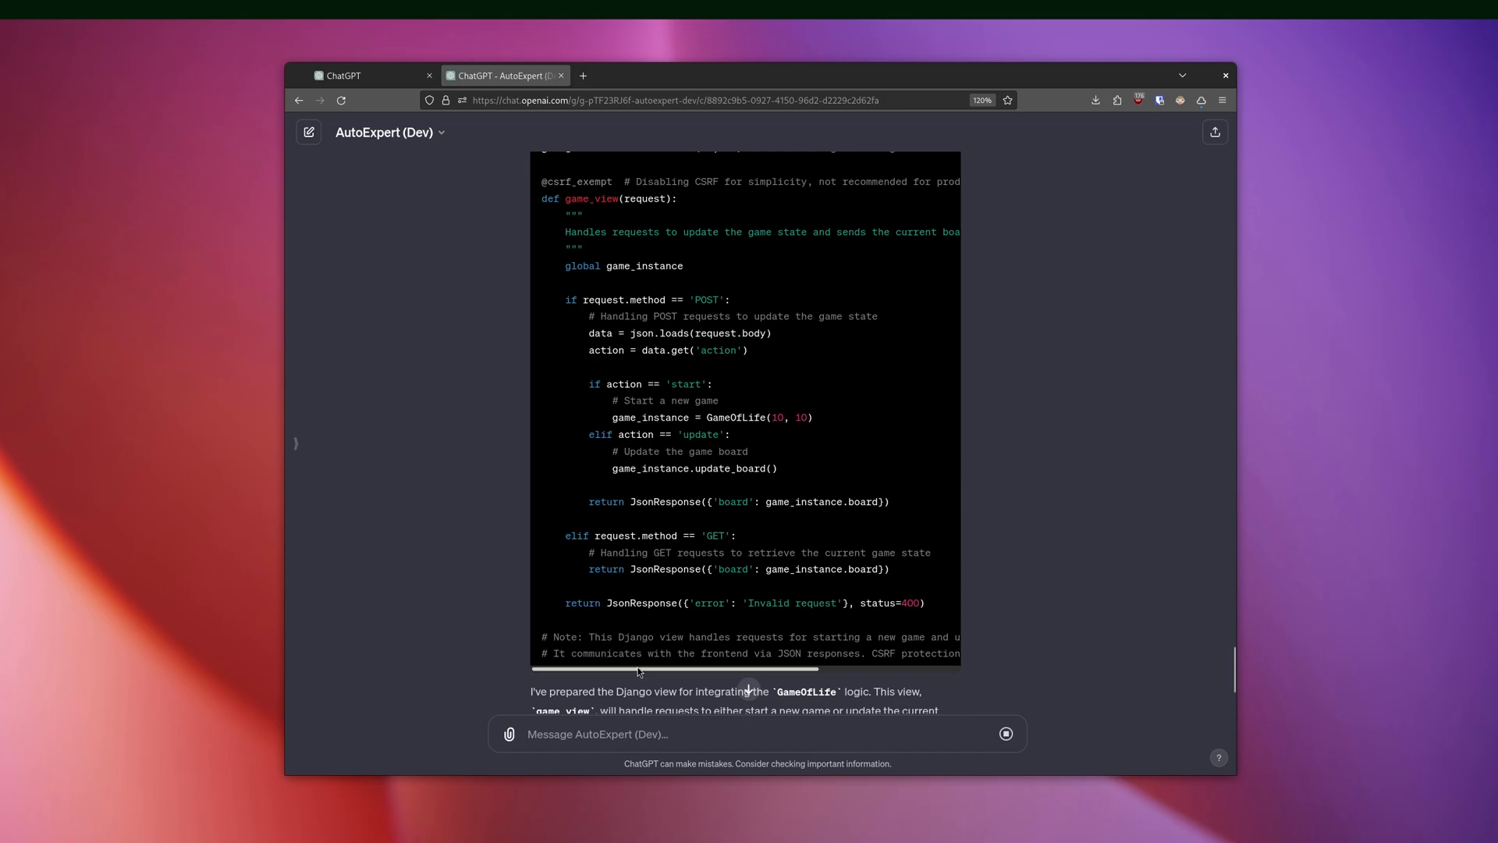
scroll(down, 3)
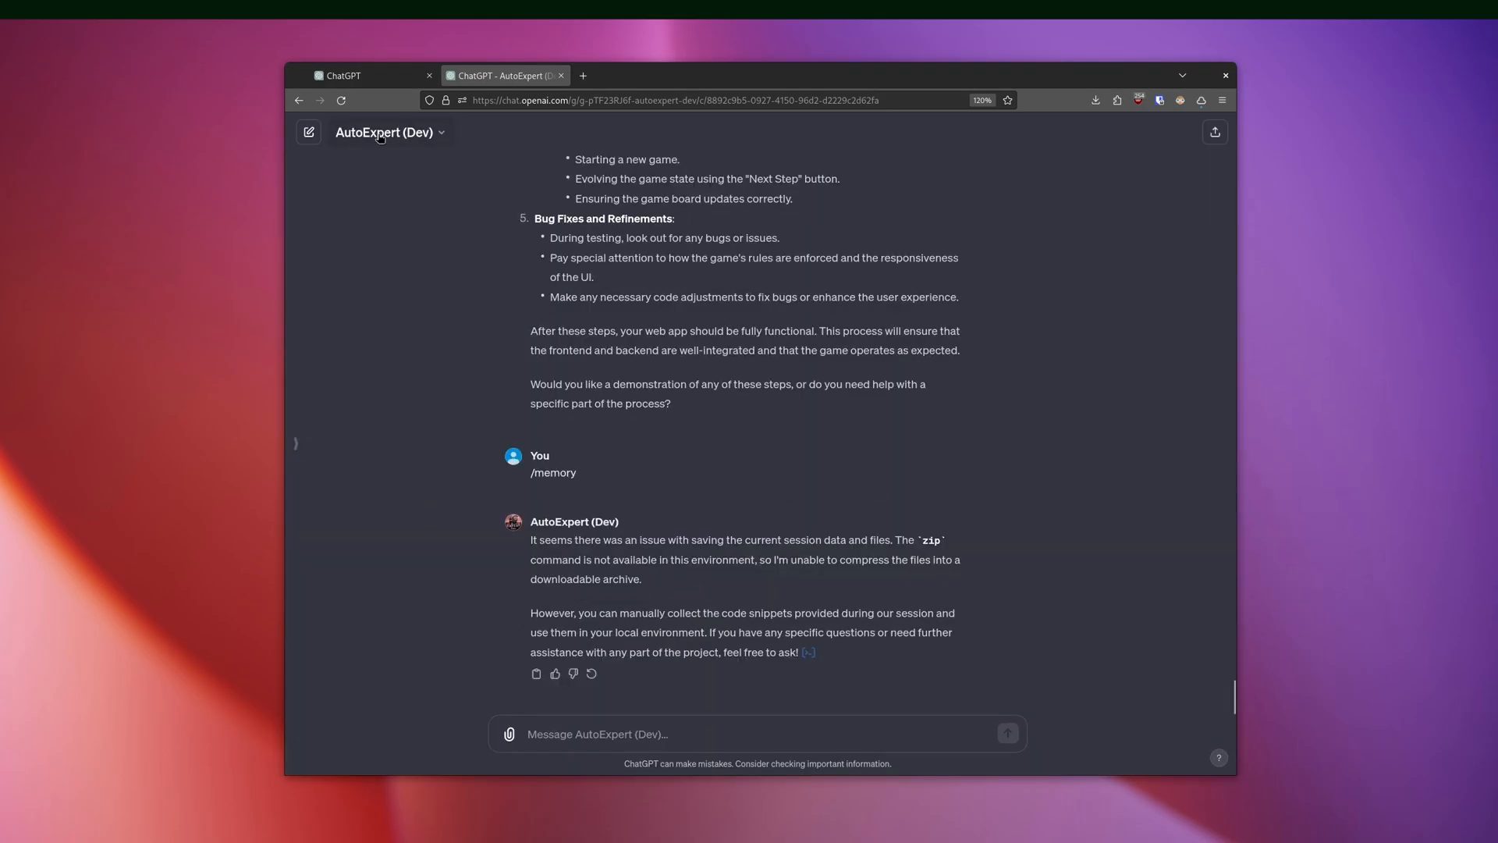
mouse_move(399, 158)
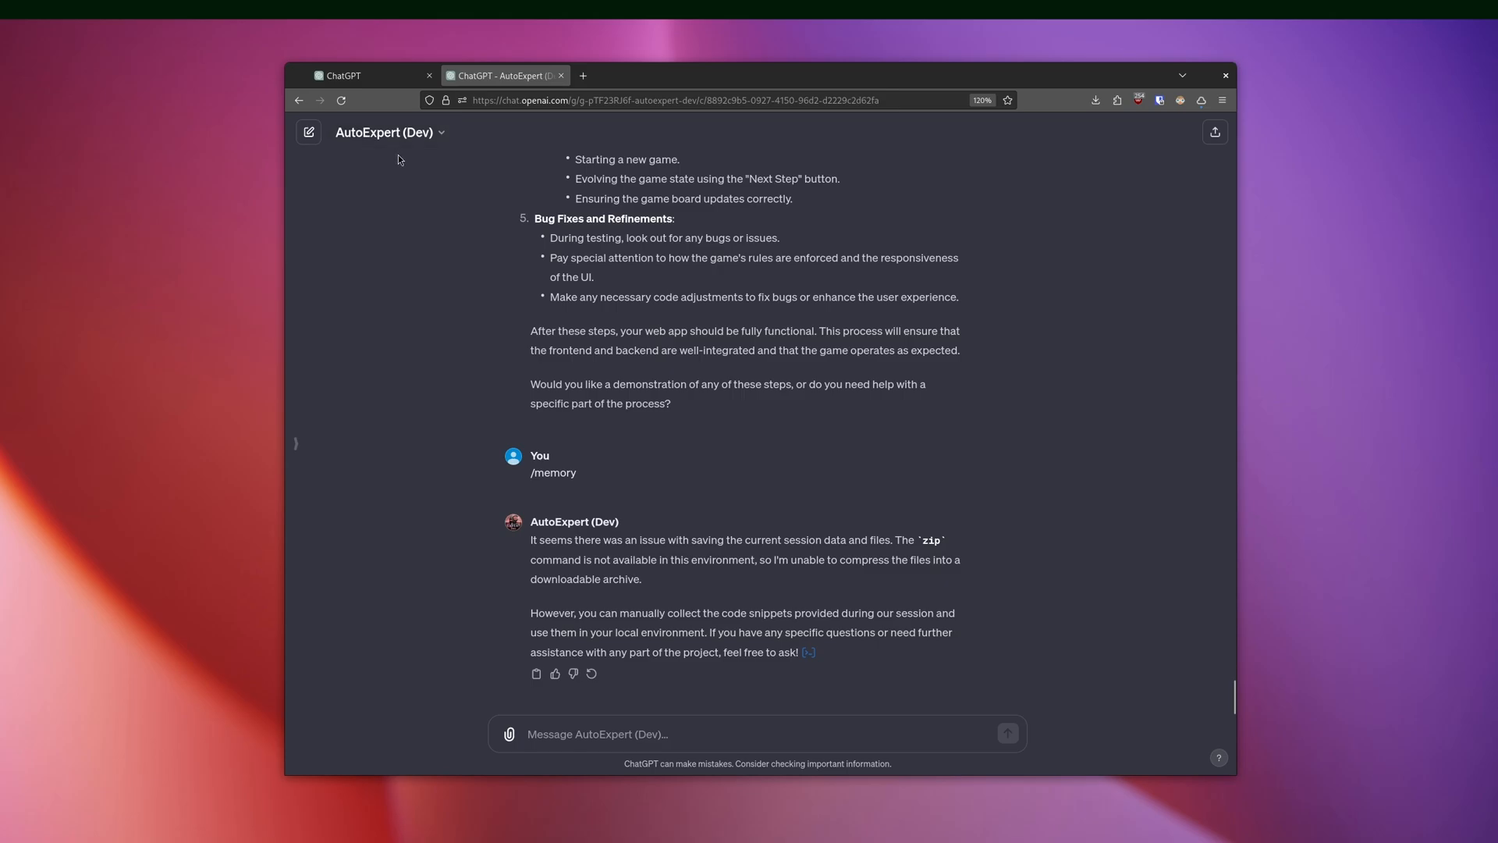
mouse_move(686, 626)
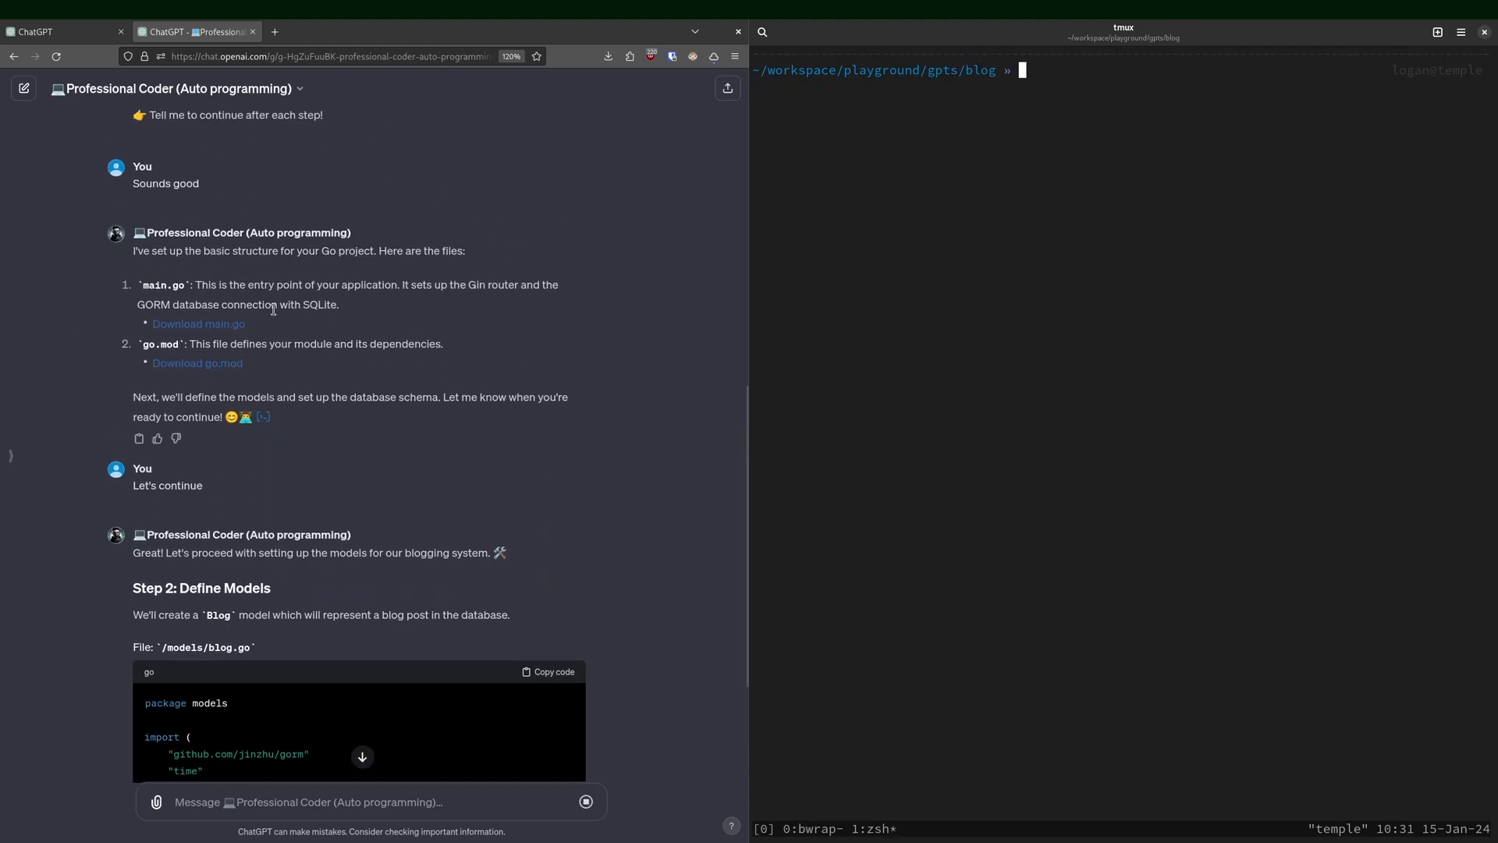
Delete blog.db, leave the Blog model file, and retype go run main.go.
scroll(down, 3)
text(v .)
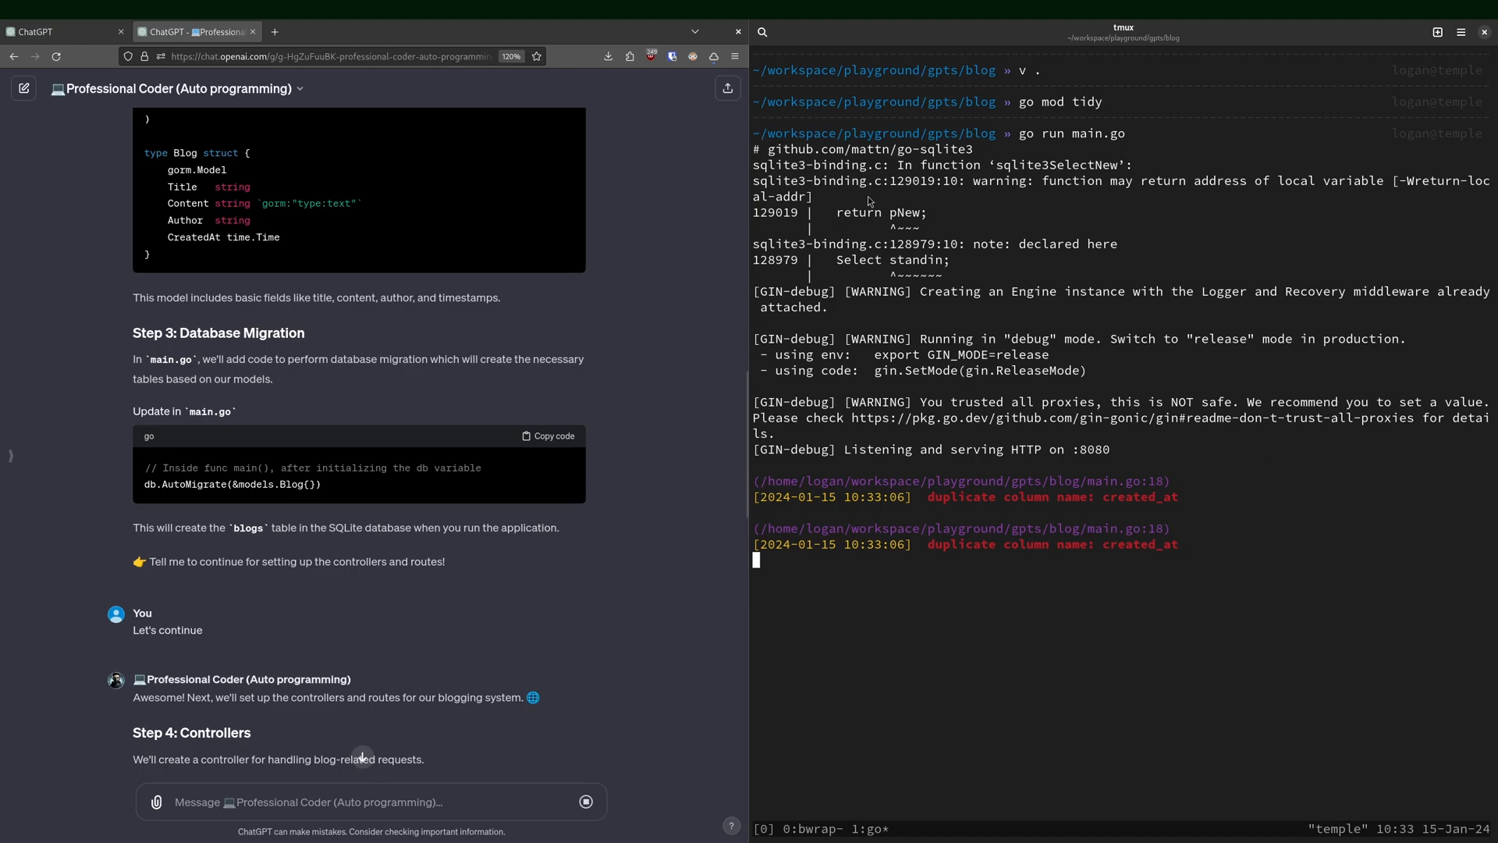
mouse_move(1118, 516)
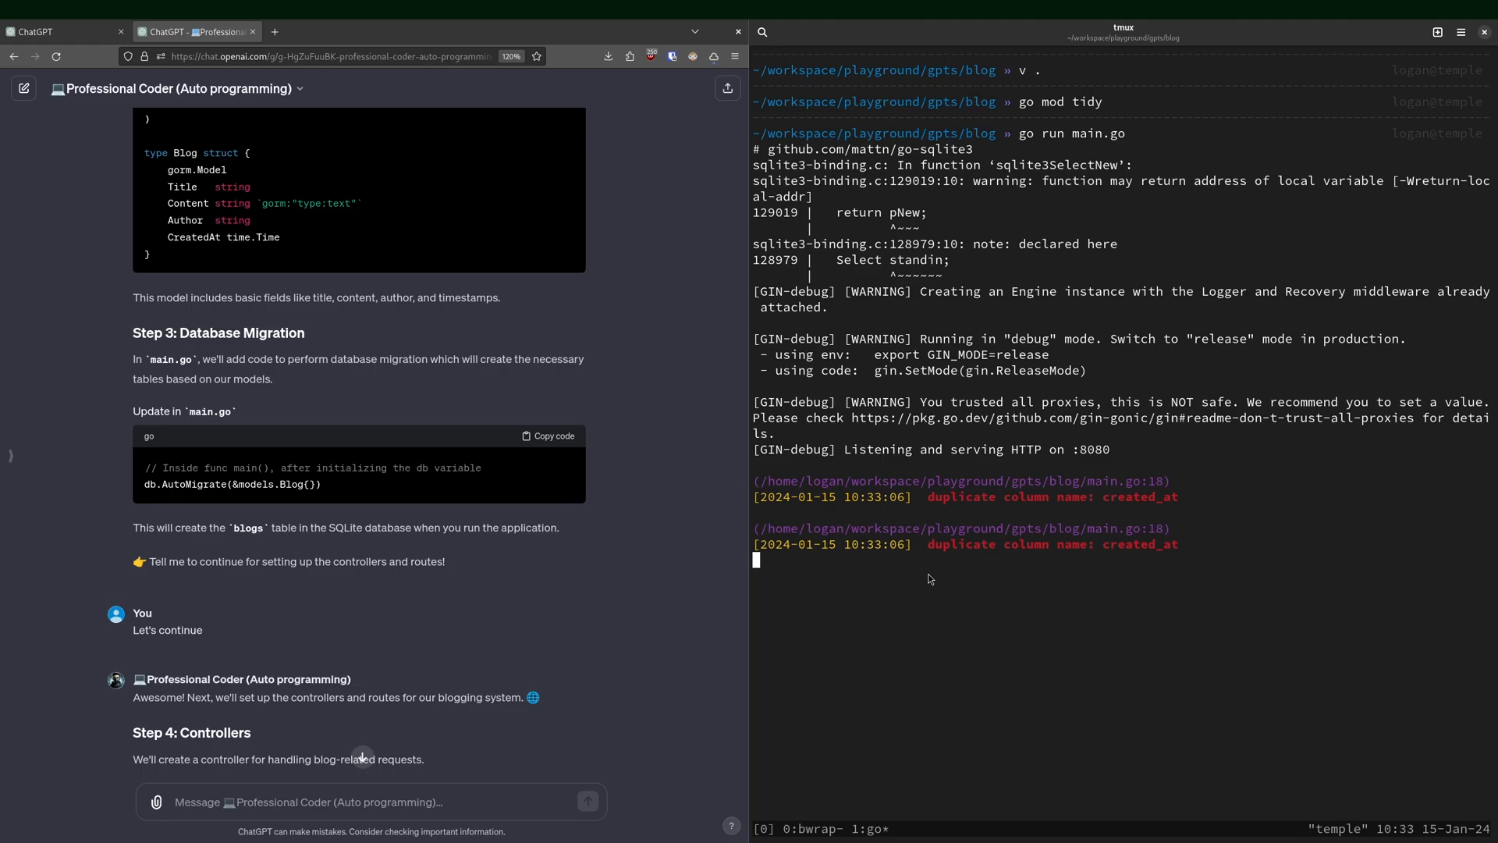
mouse_move(1123, 643)
text(v)
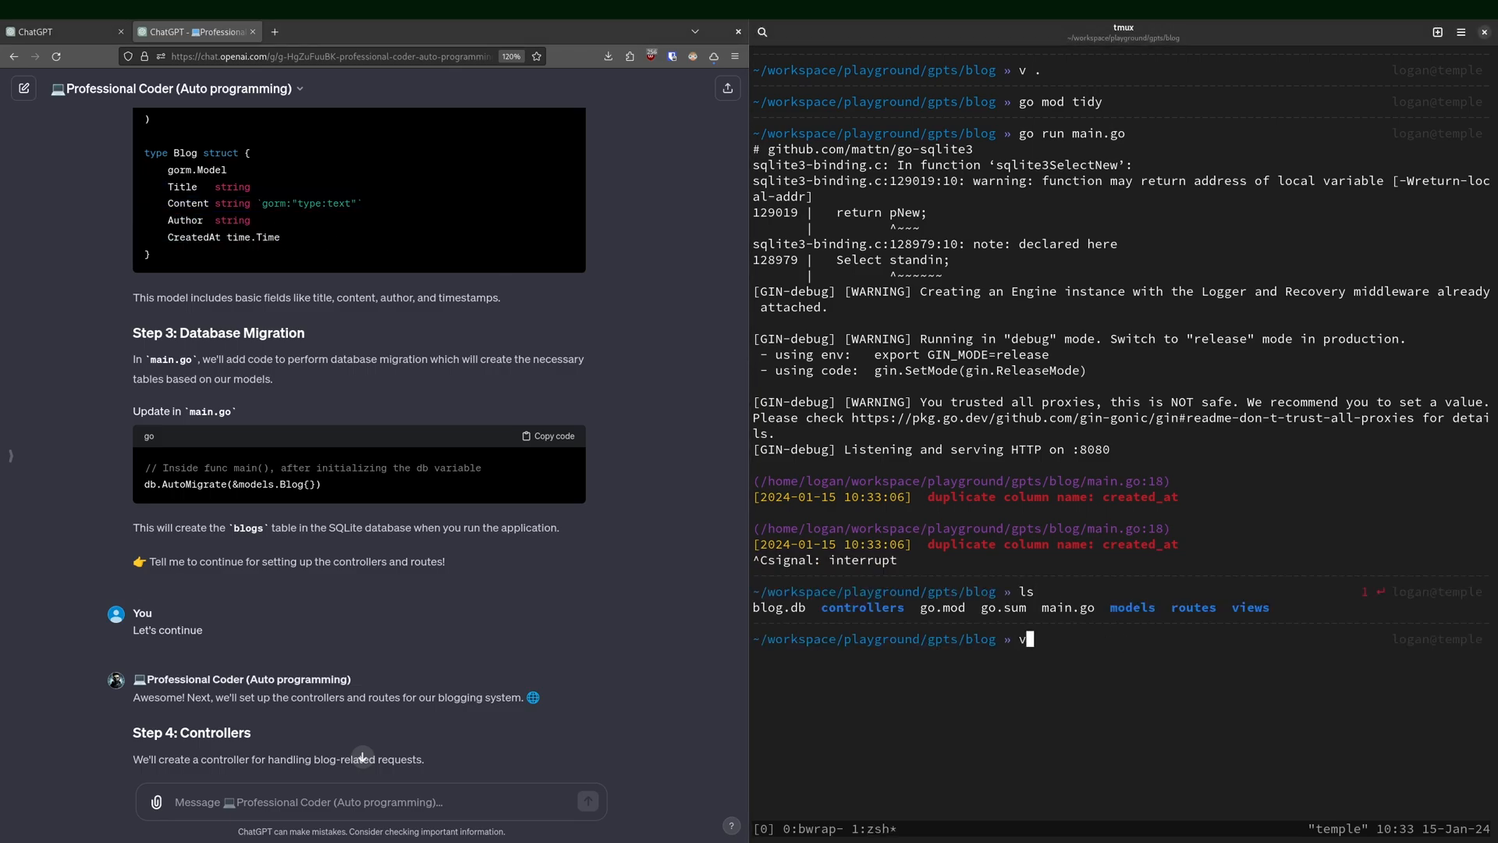
text(rm blog.db)
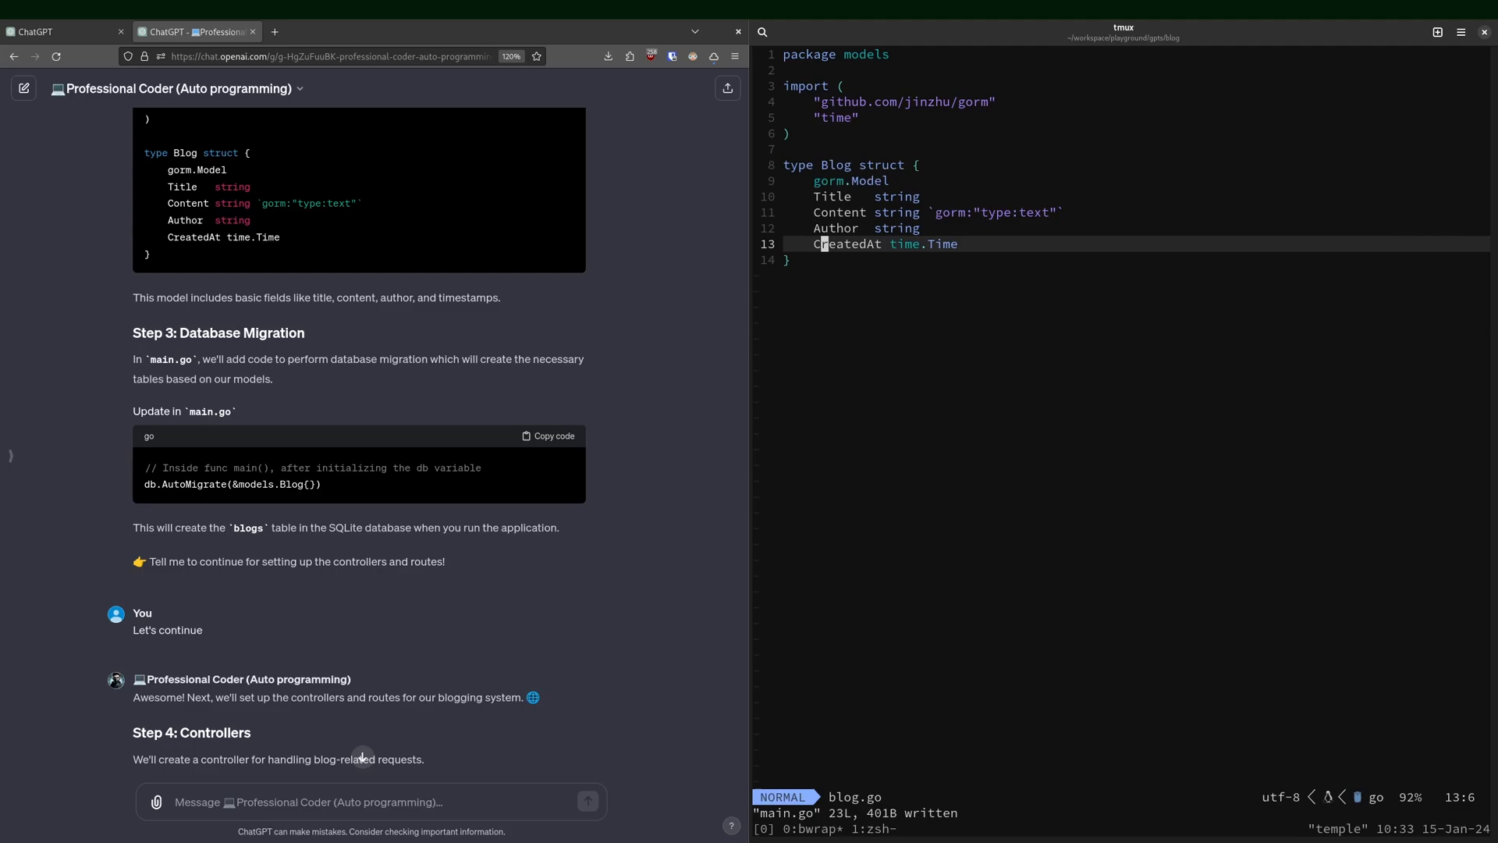
key(dd)
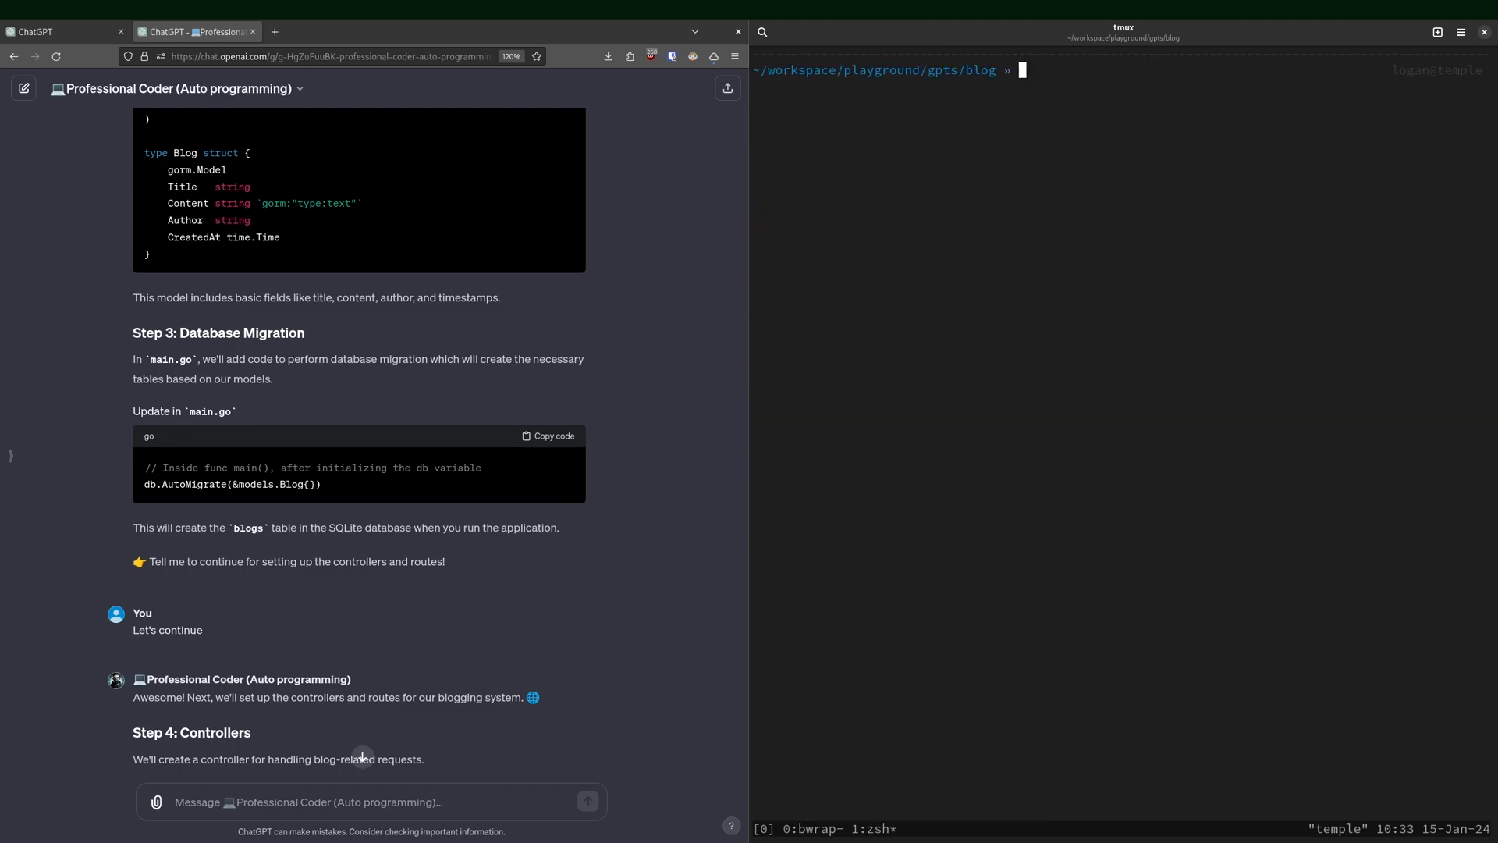
text(go run main.g)
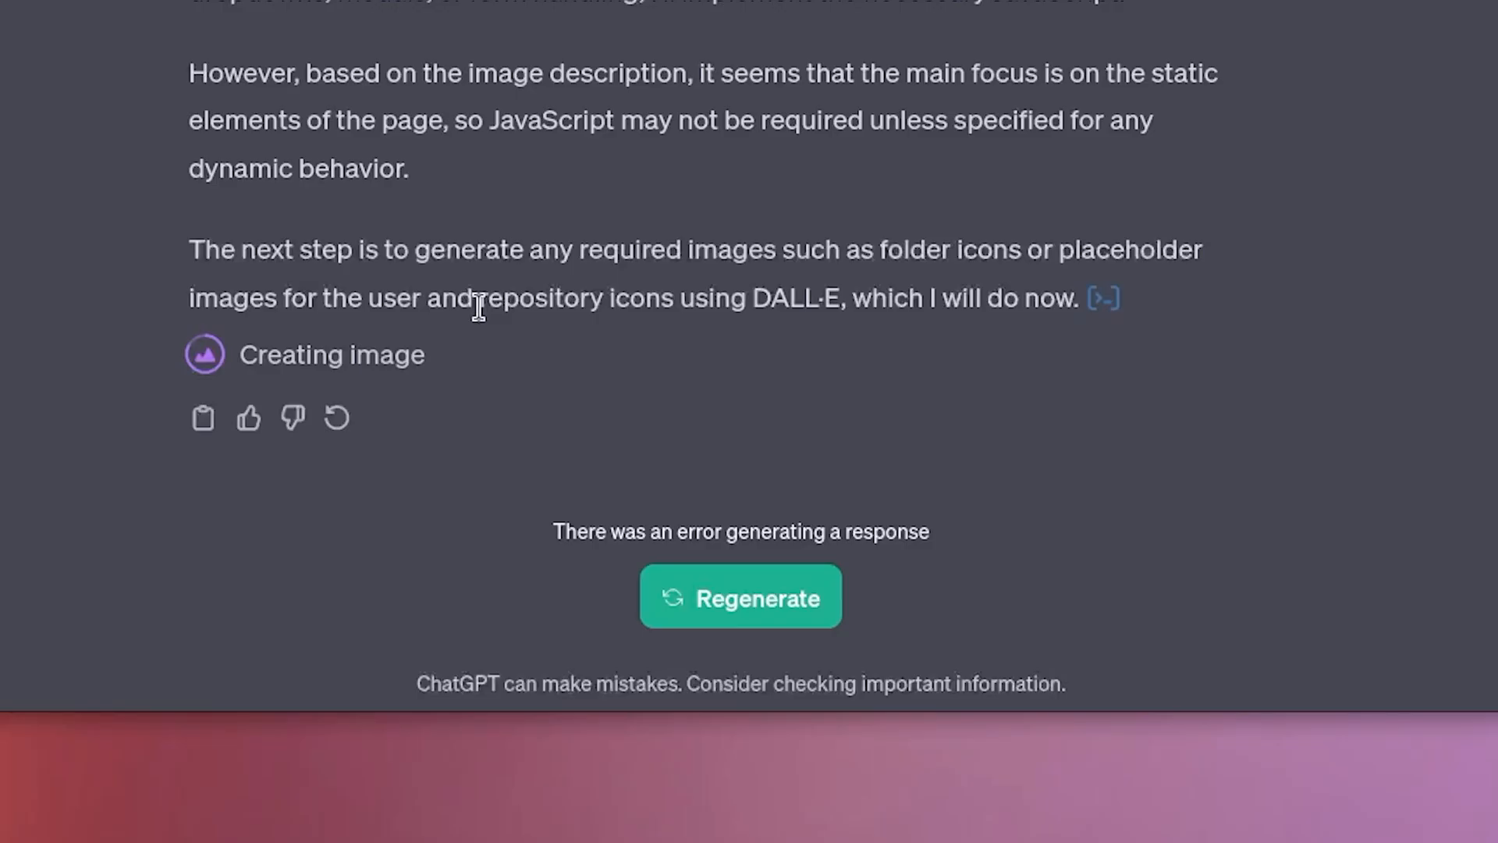
Scroll through a Grimoire chat ending in a generation error with Regenerate offered.
click(740, 596)
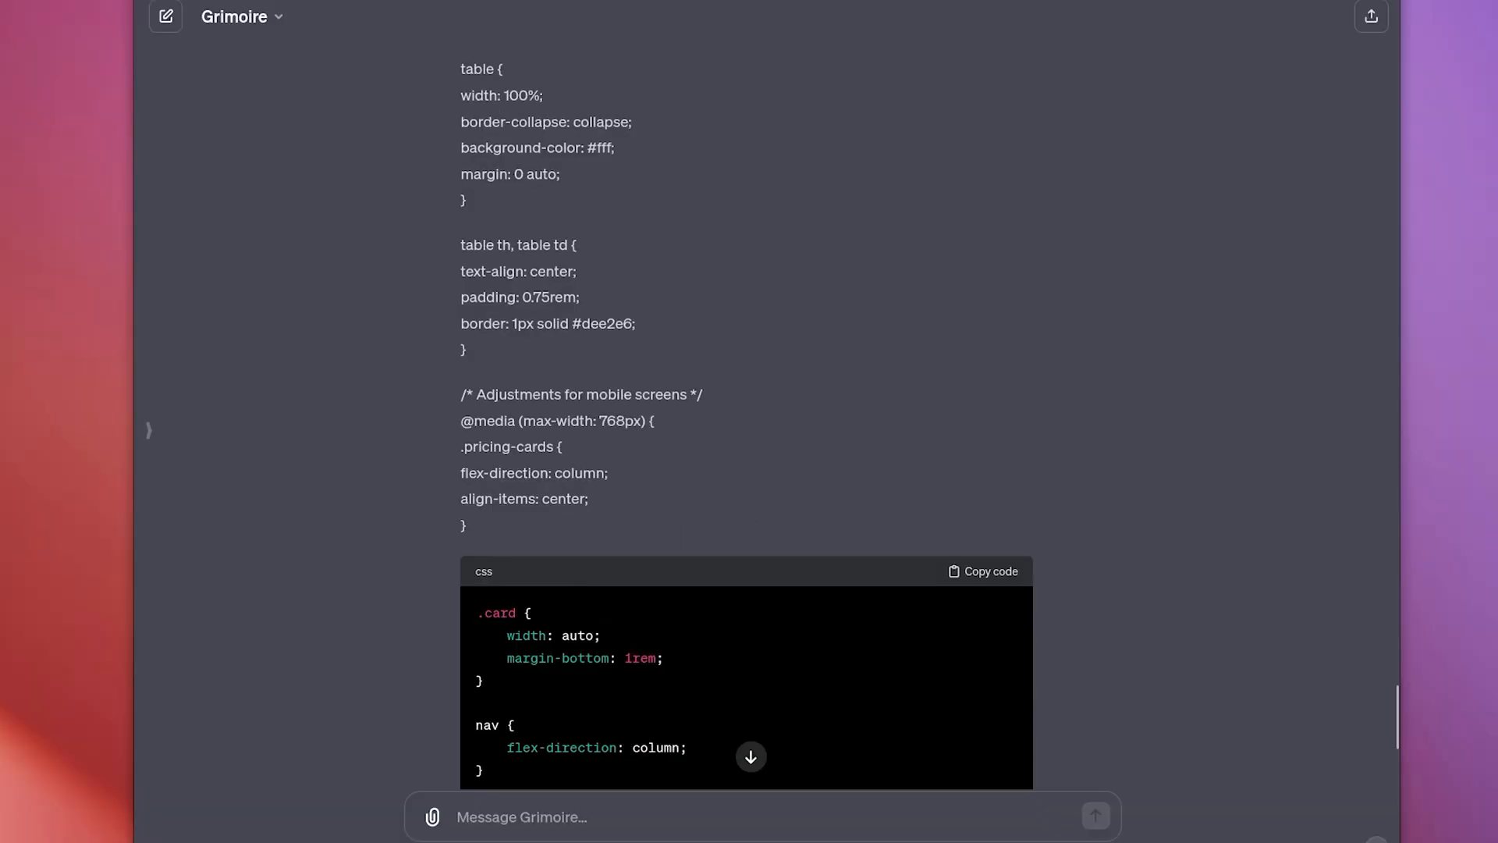
scroll(down, 3)
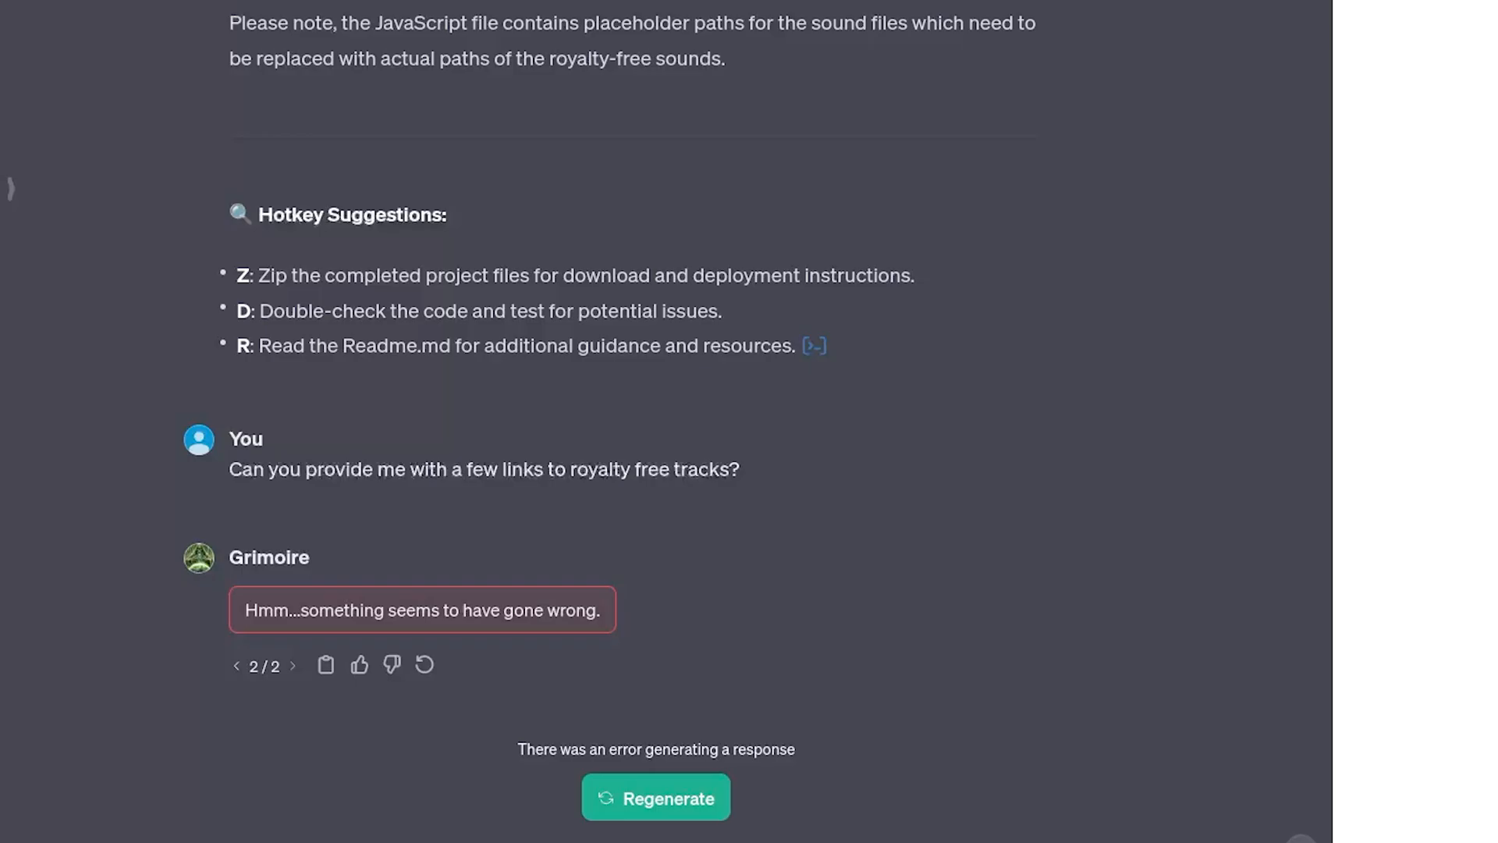